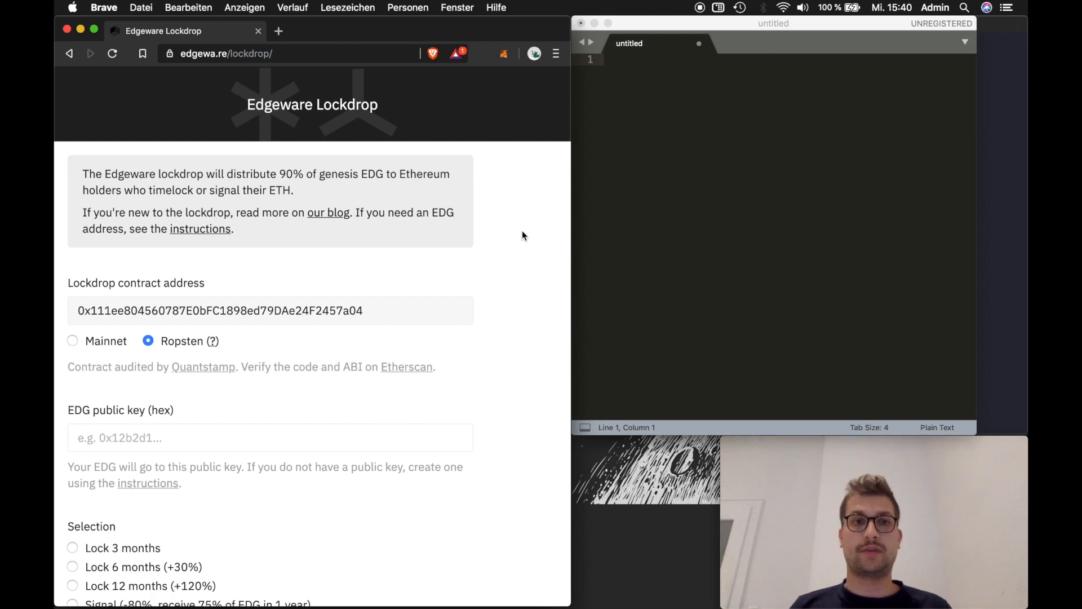
mouse_move(467, 275)
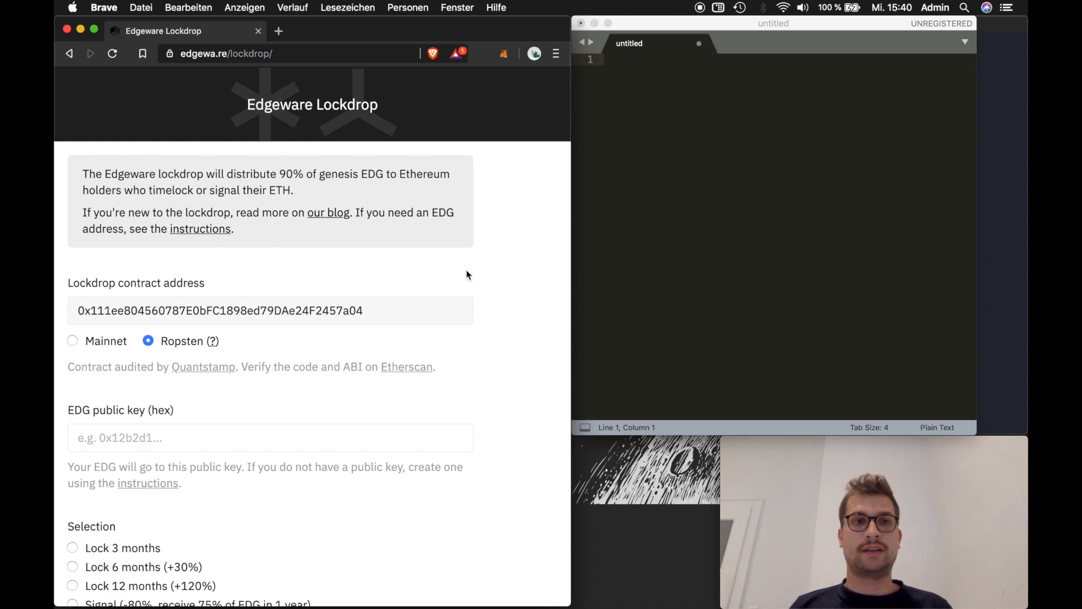
- Keep the Ropsten contract selected and open the getting-started instructions in a new tab
click(72, 340)
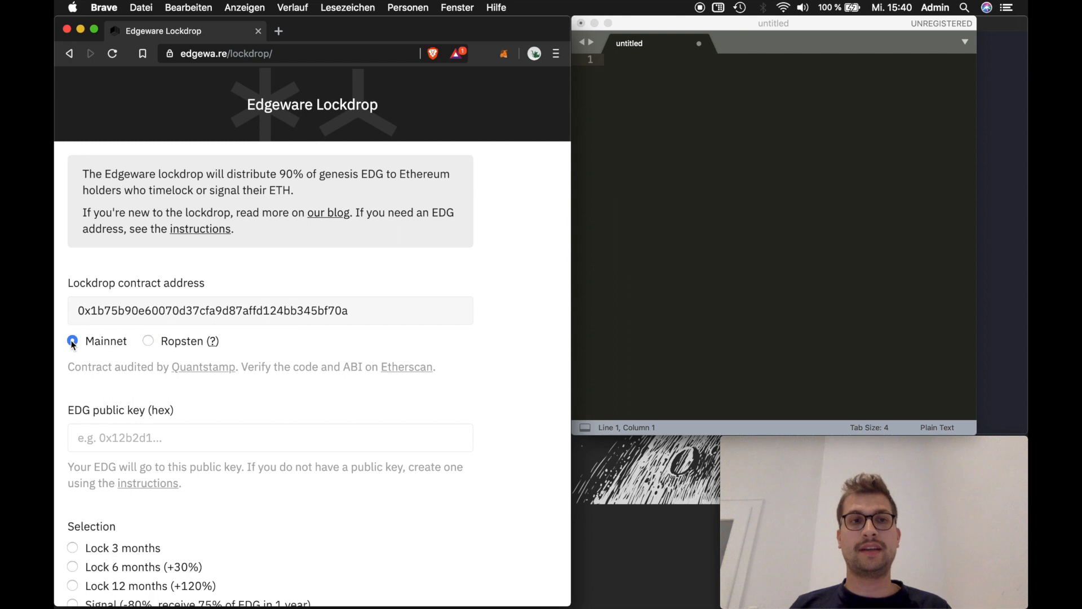
click(147, 341)
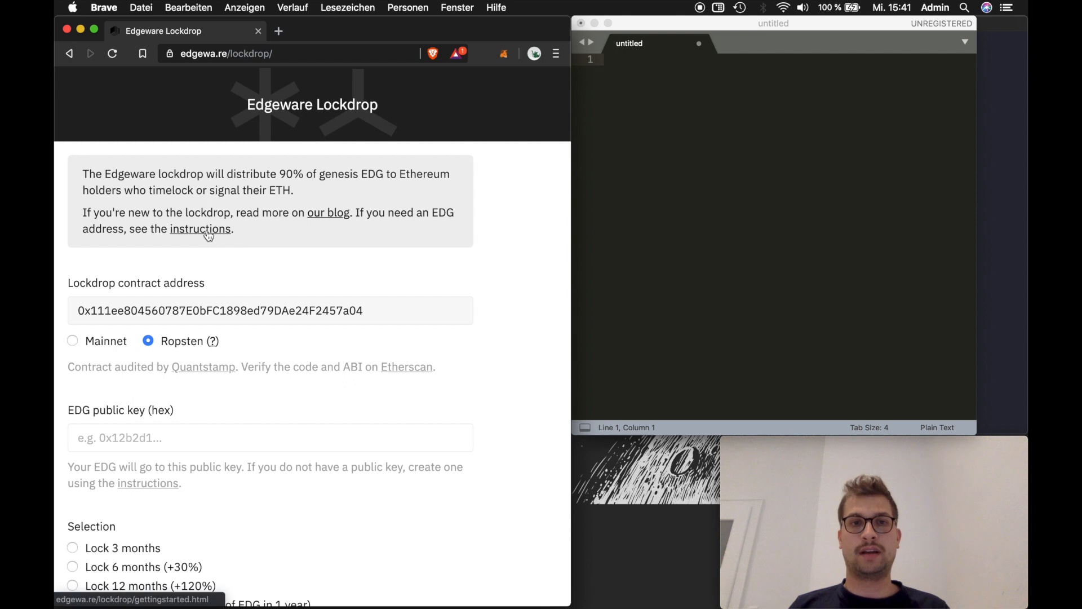
right_click(200, 228)
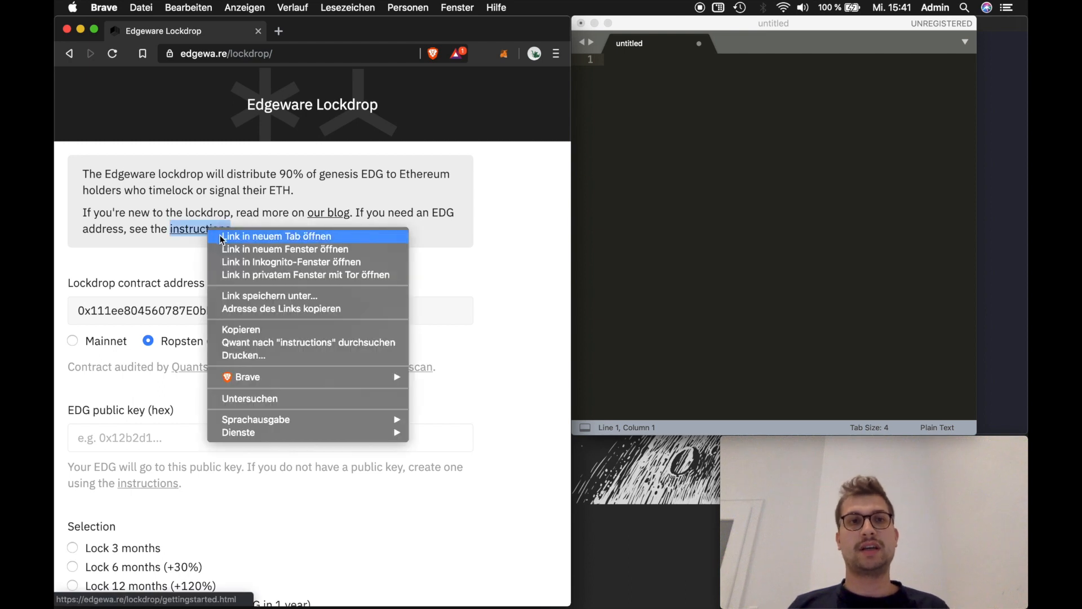
click(275, 236)
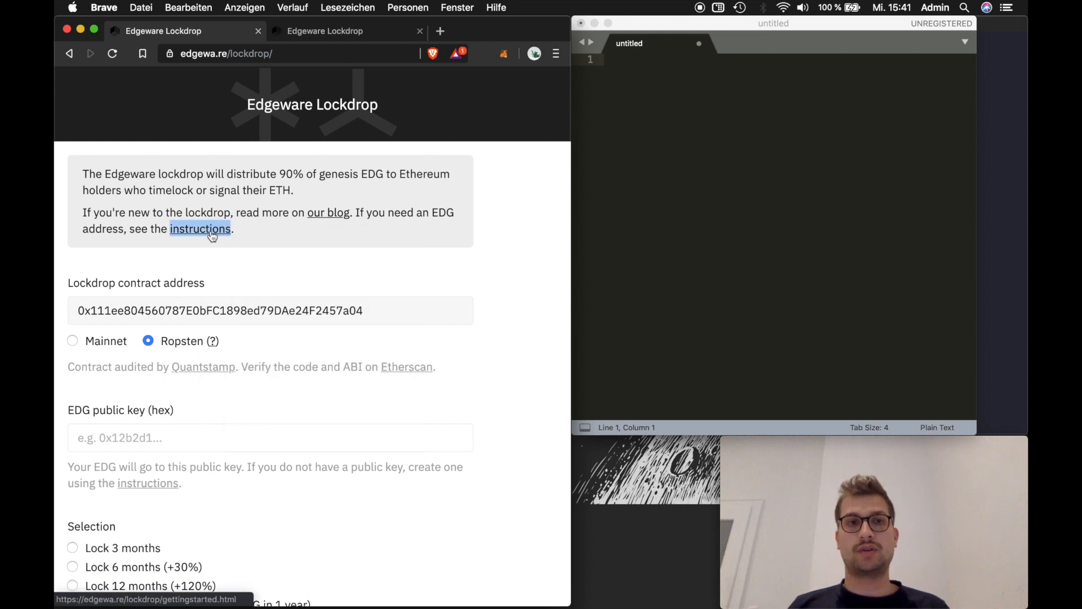
click(200, 229)
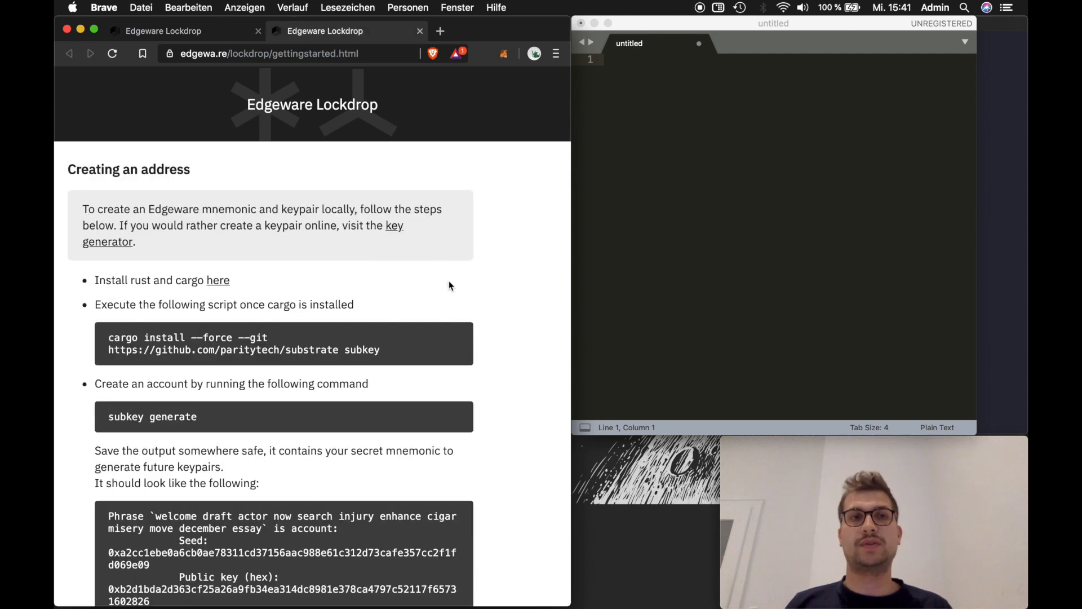
mouse_move(394, 233)
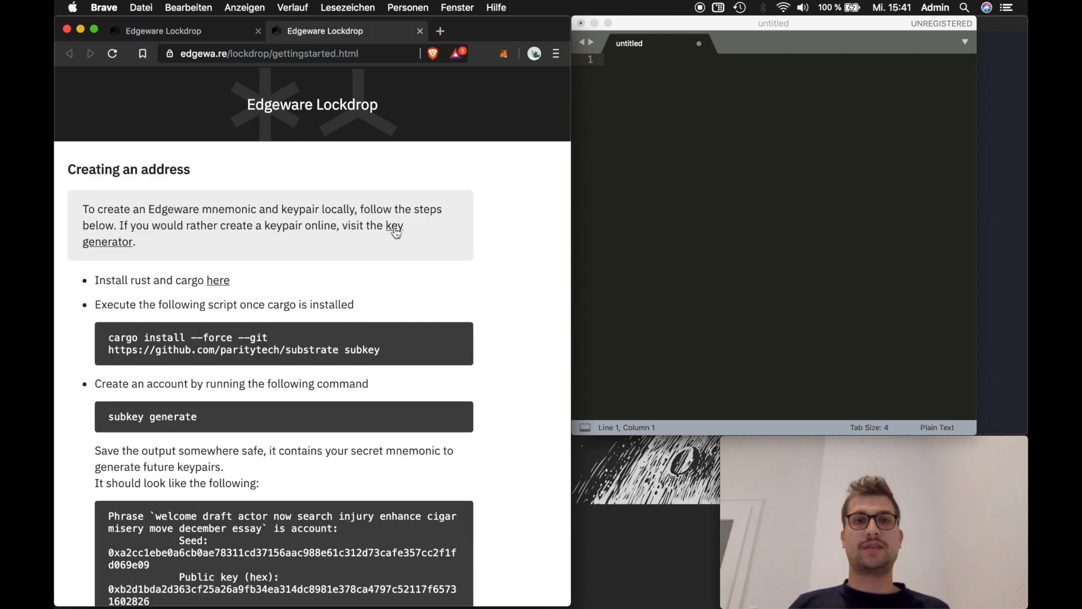
- Open the online key generator from the instructions in its own tab
click(394, 225)
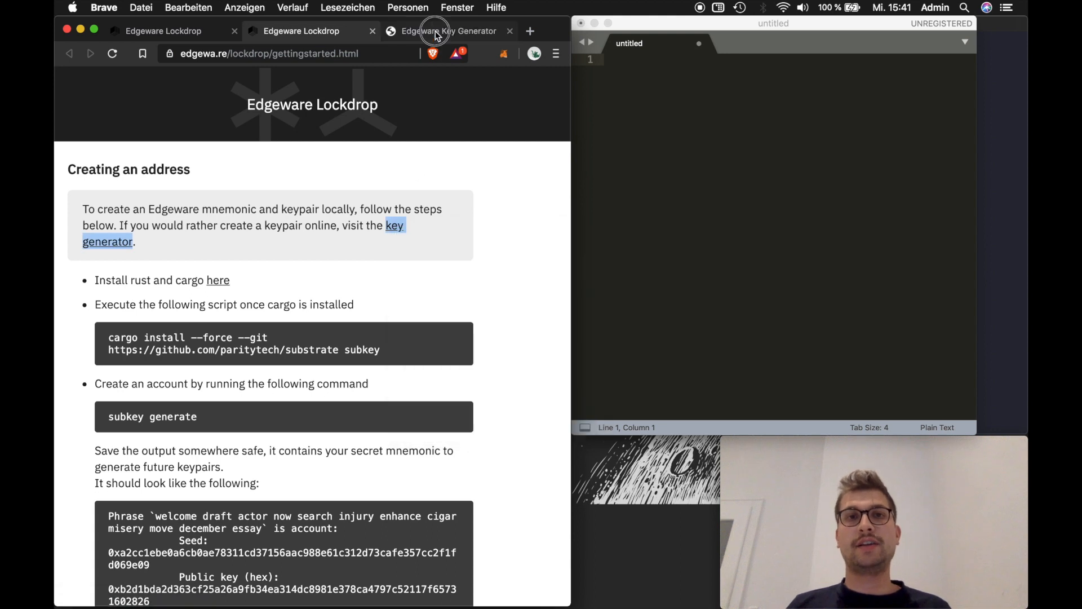
click(448, 32)
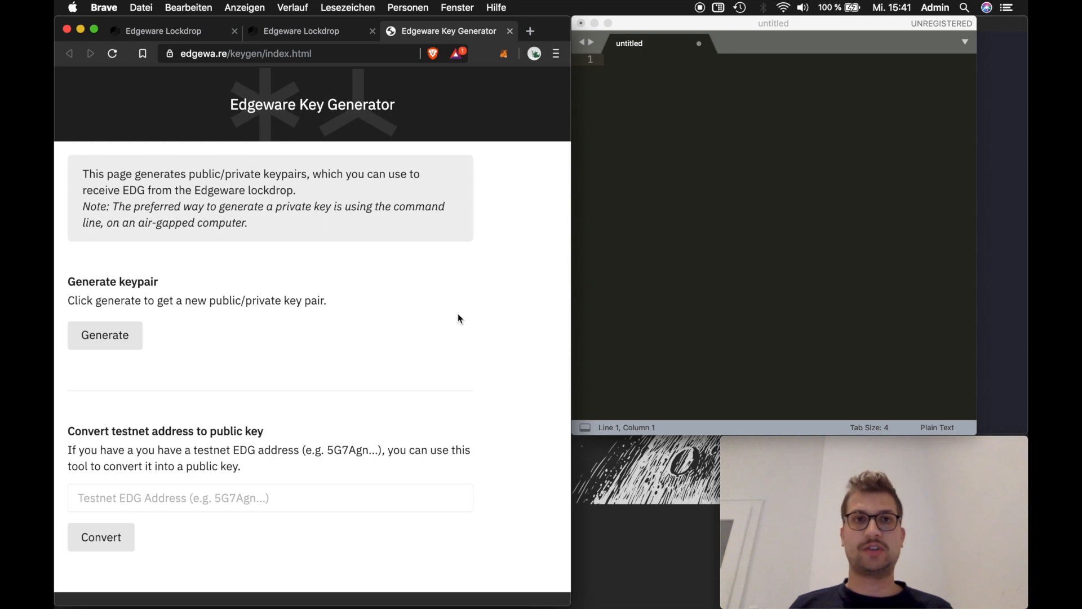
mouse_move(133, 349)
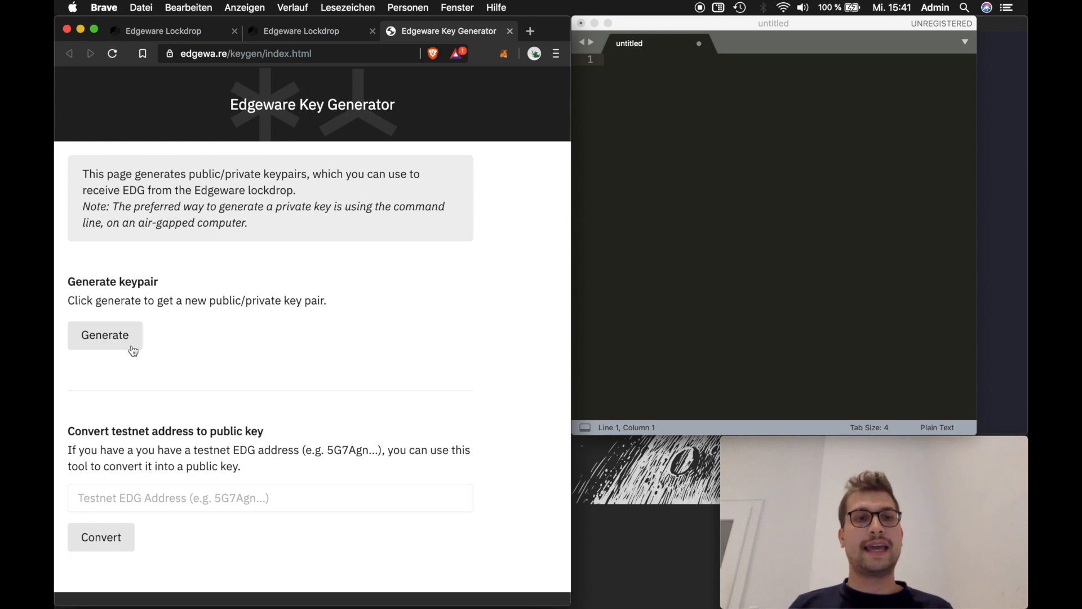
- Generate a new keypair and copy its phrase and public key into the Sublime Text notes
click(103, 335)
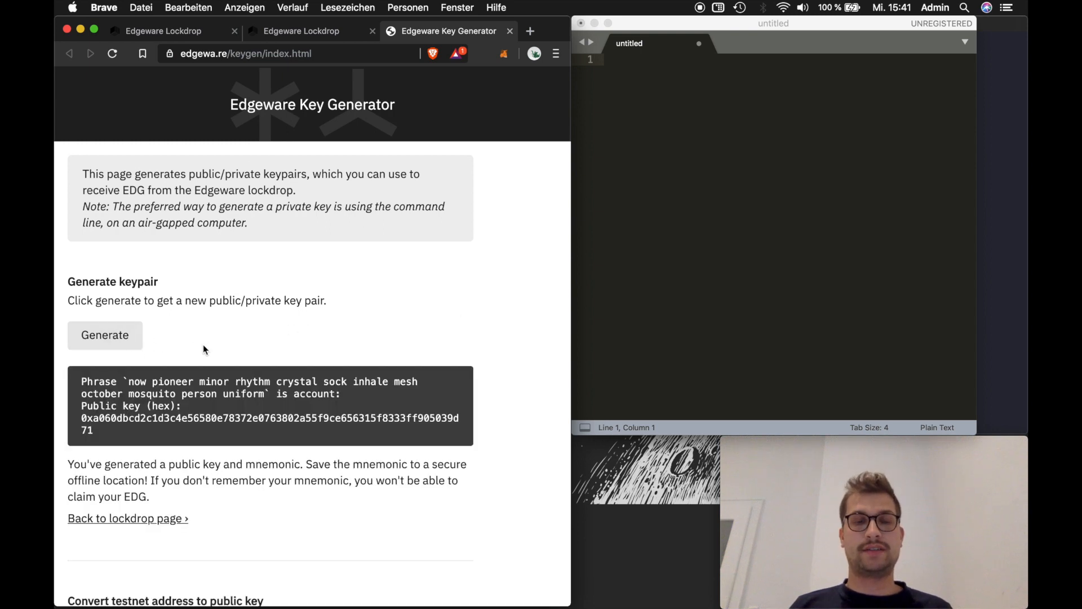
scroll(down, 3)
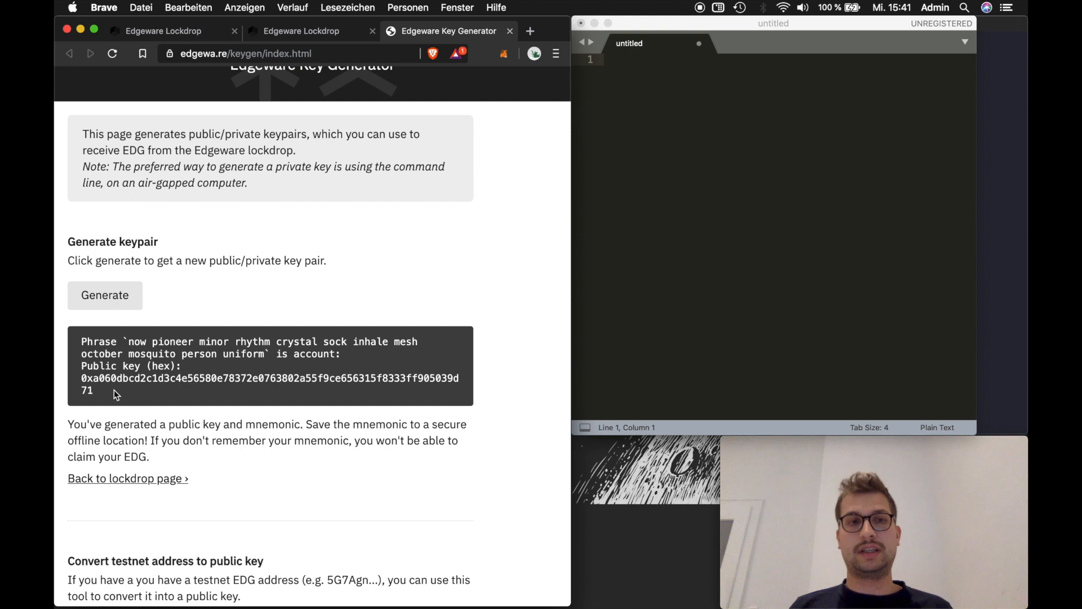
drag(81, 341, 92, 390)
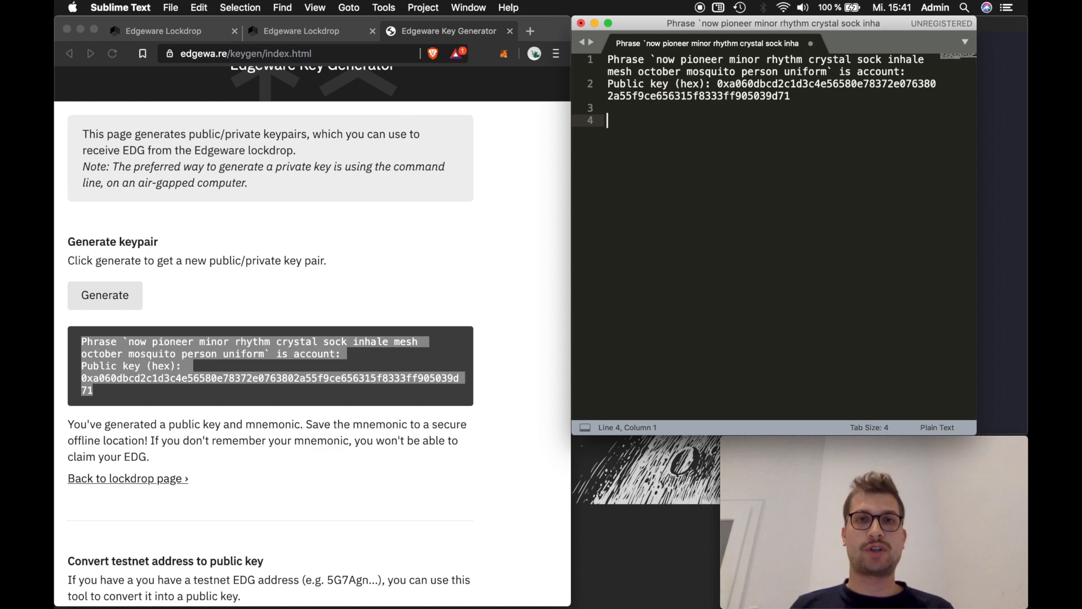
mouse_move(514, 247)
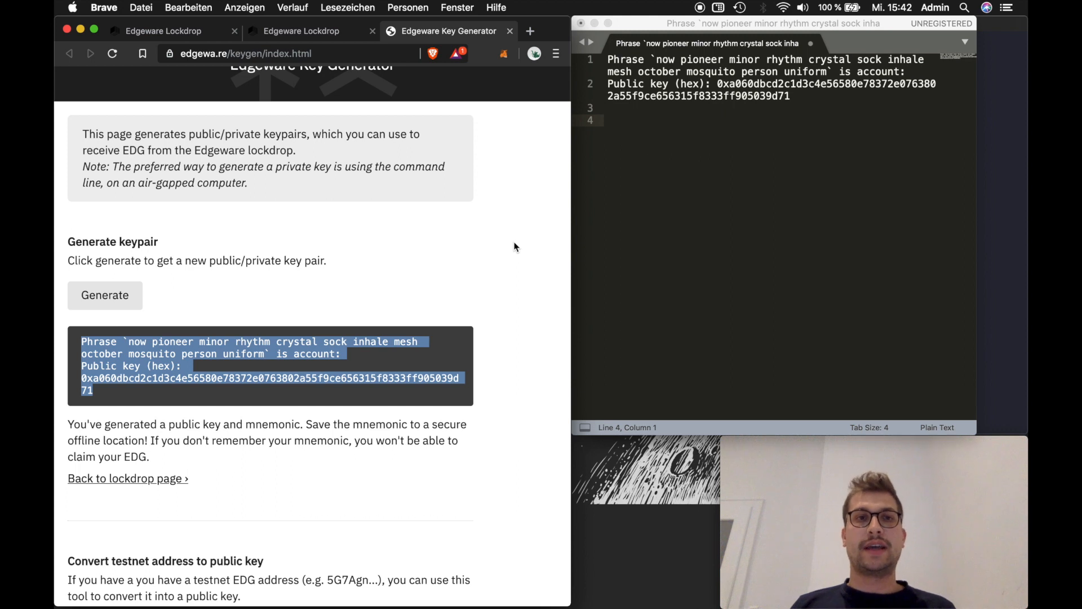
click(514, 225)
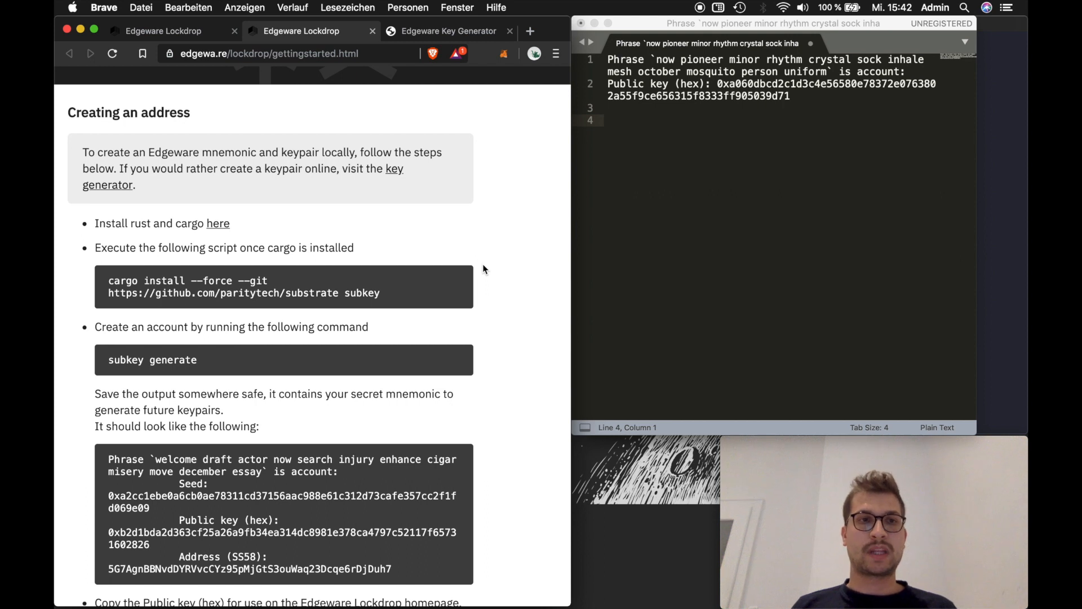
mouse_move(258, 199)
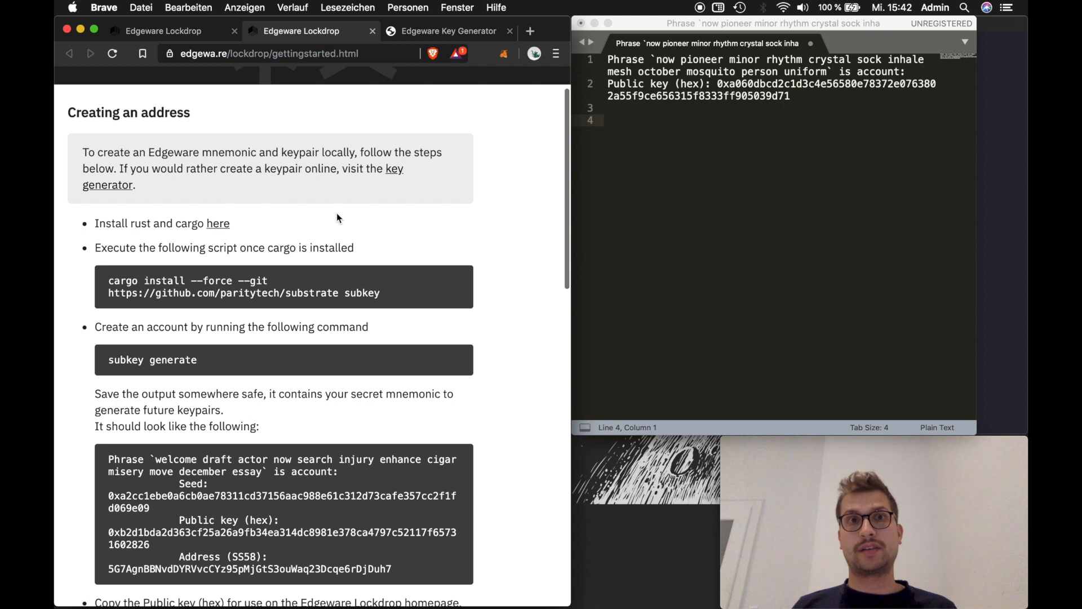
- Open the Rust and Cargo installer page and select its curl install command for the terminal
scroll(down, 3)
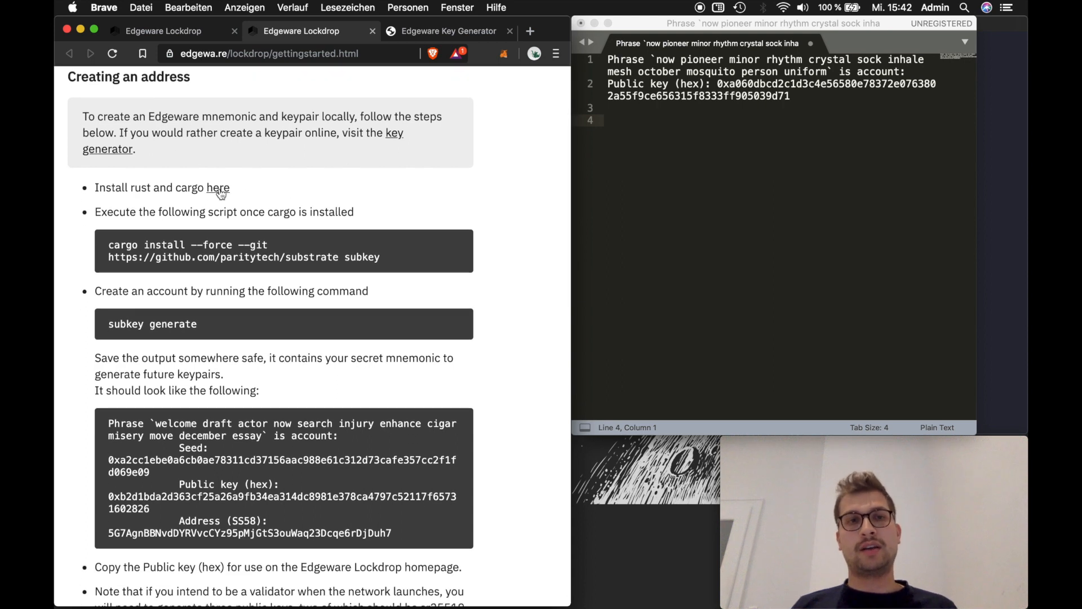
mouse_move(219, 189)
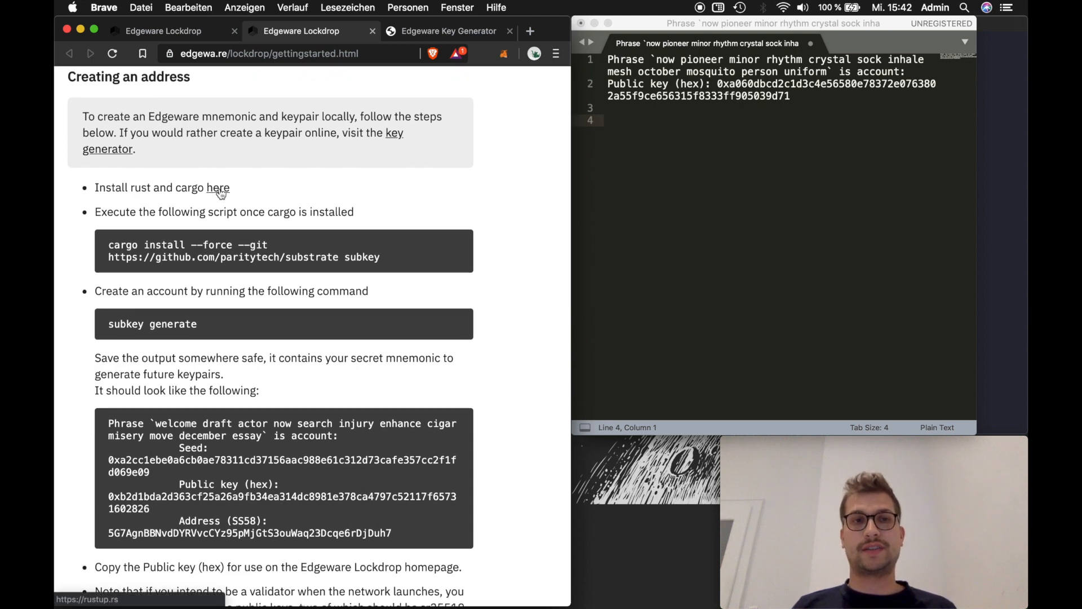
click(217, 188)
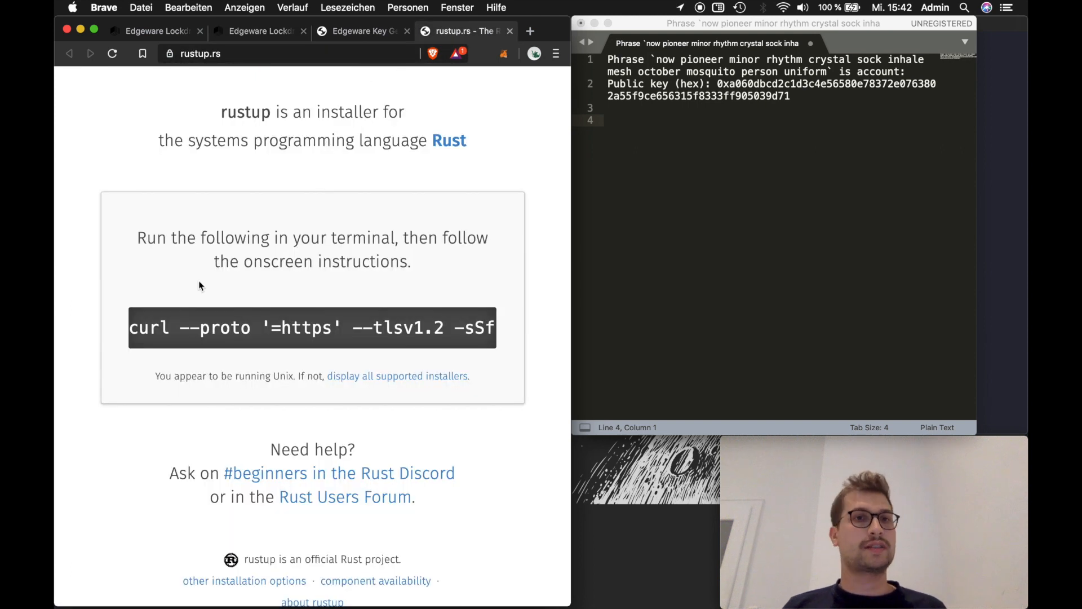
triple_click(311, 327)
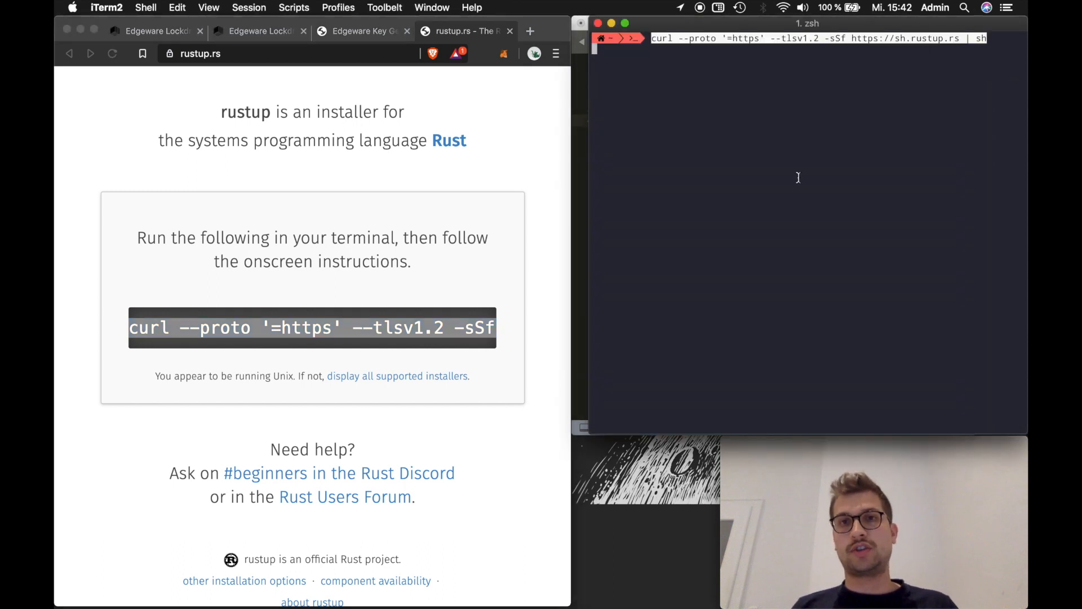
- Run the Rust installer in iTerm2 and proceed with the default installation (option 1)
key(Return)
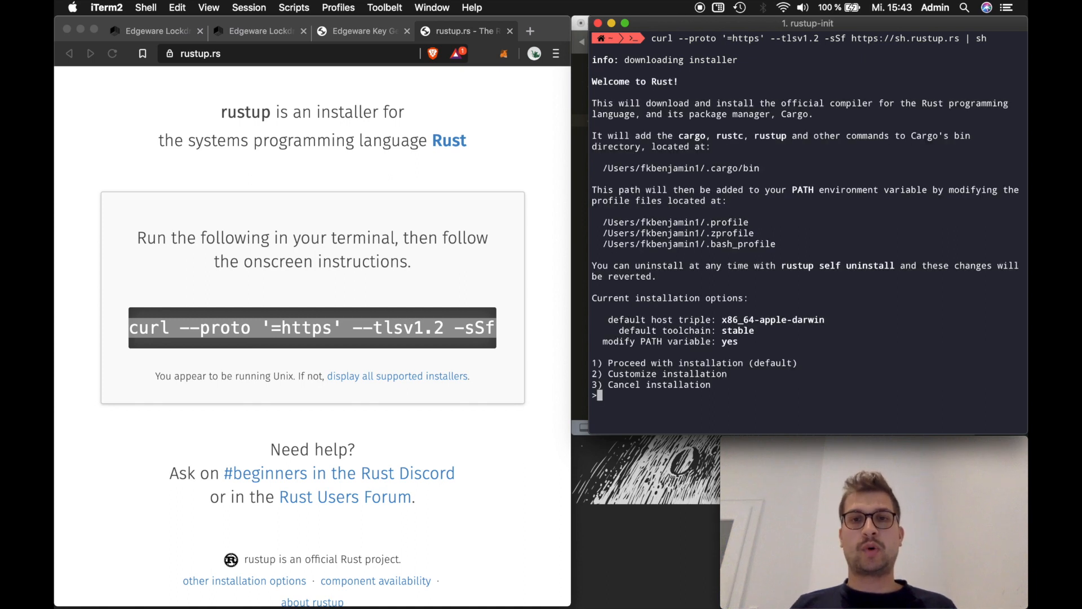
text(1)
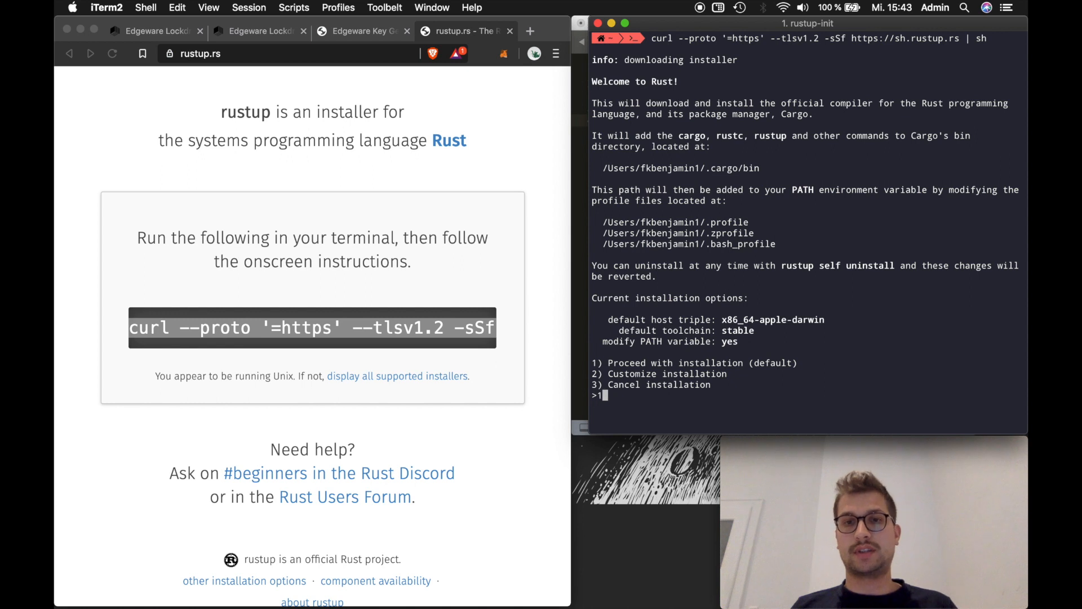
key(enter)
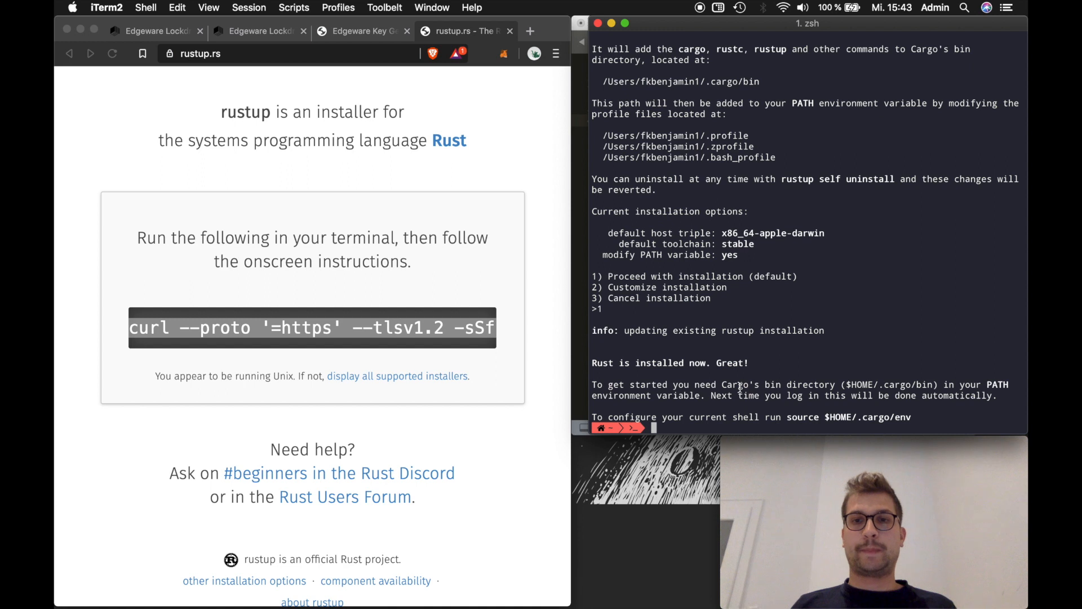
- Source $HOME/.cargo/env into the shell, clear the screen and return to the browser
double_click(849, 417)
text(source $HOME/.cargo/env)
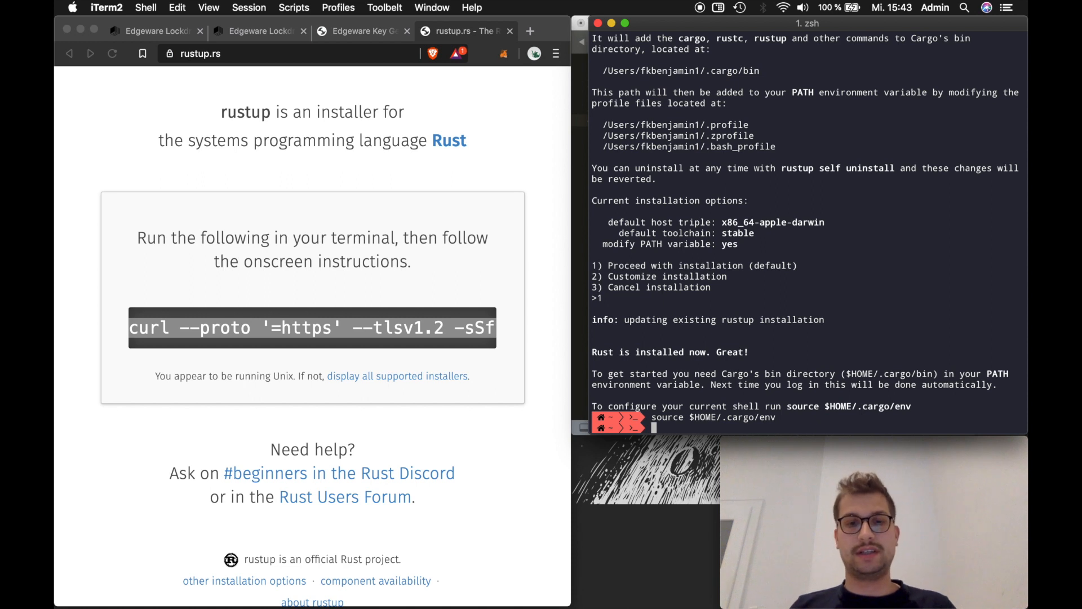
text(clear)
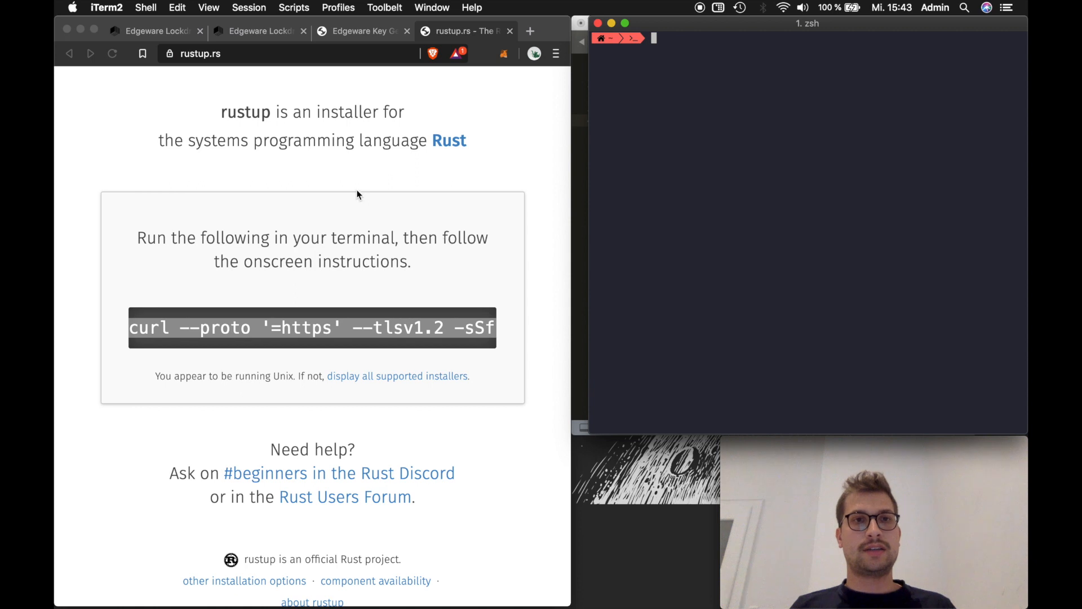
click(259, 31)
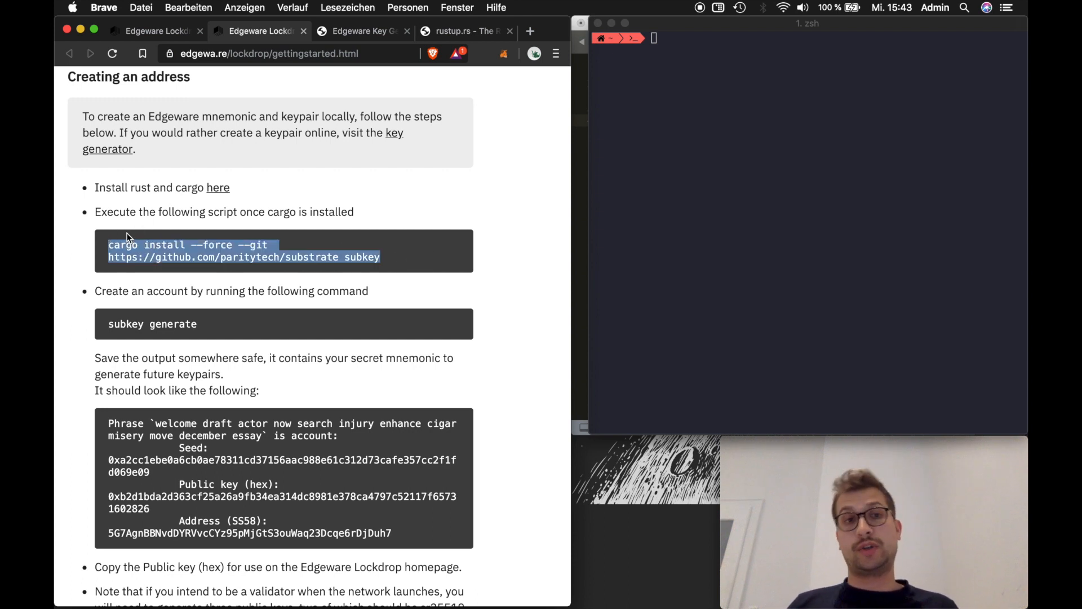
mouse_move(217, 243)
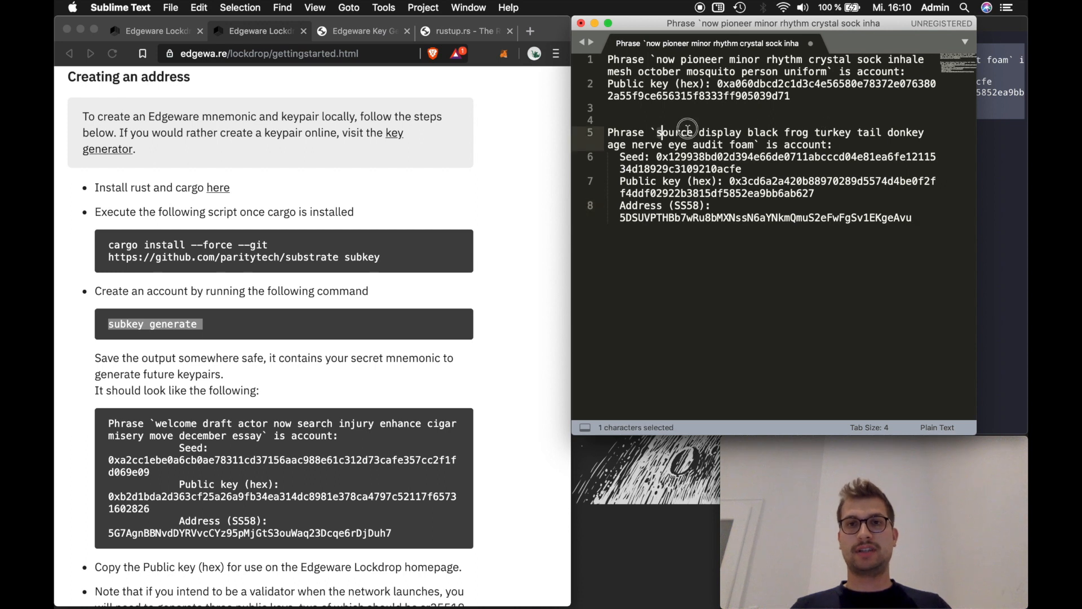
- Copy the subkey account's phrase, seed, public key and address from iTerm2 into the notes
drag(657, 131, 758, 144)
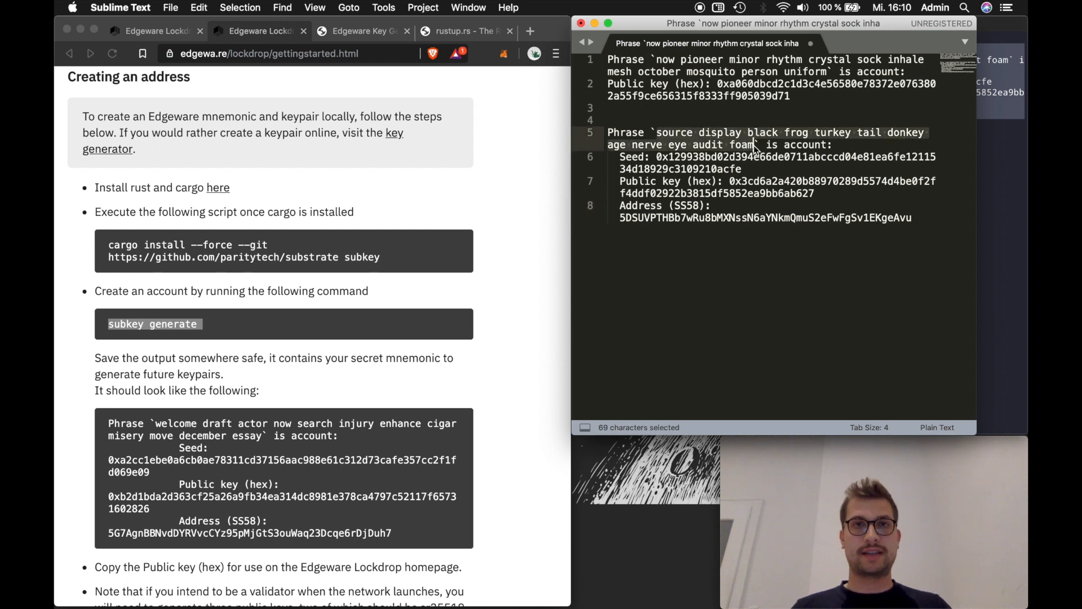
mouse_move(976, 165)
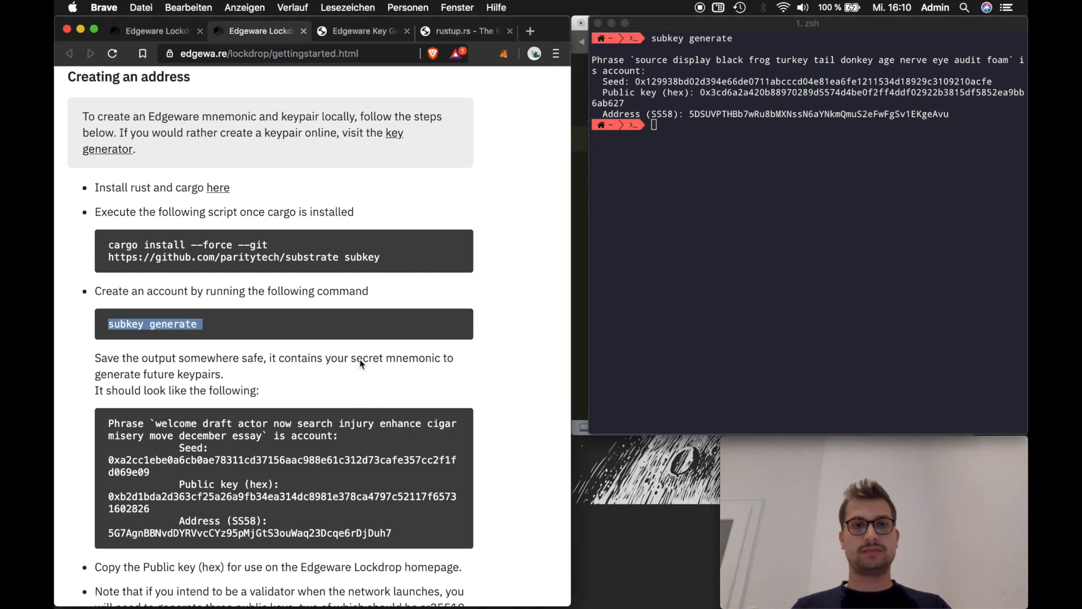
scroll(down, 3)
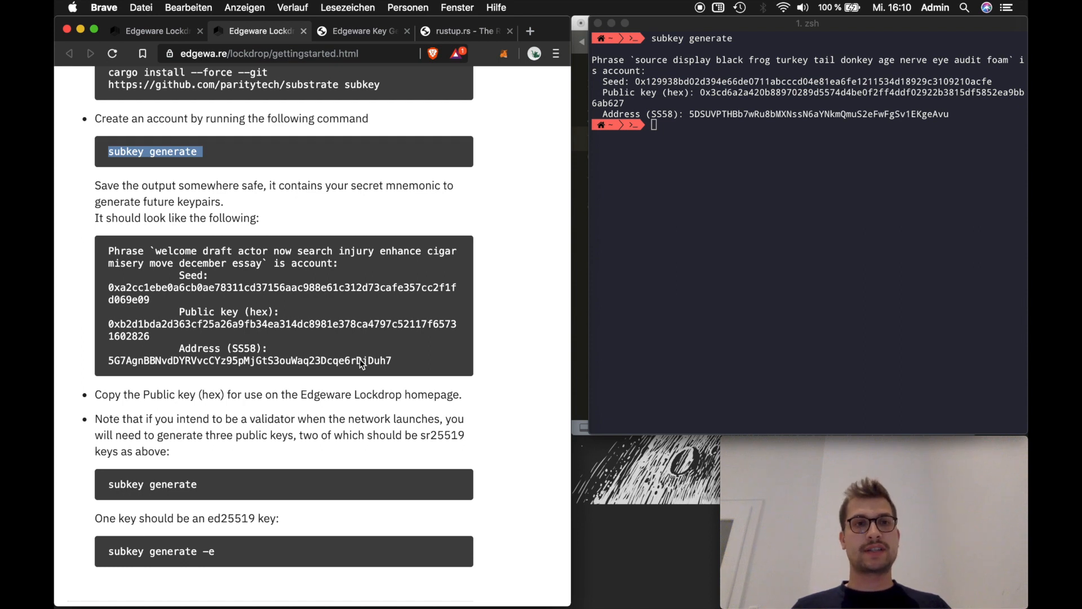
scroll(down, 3)
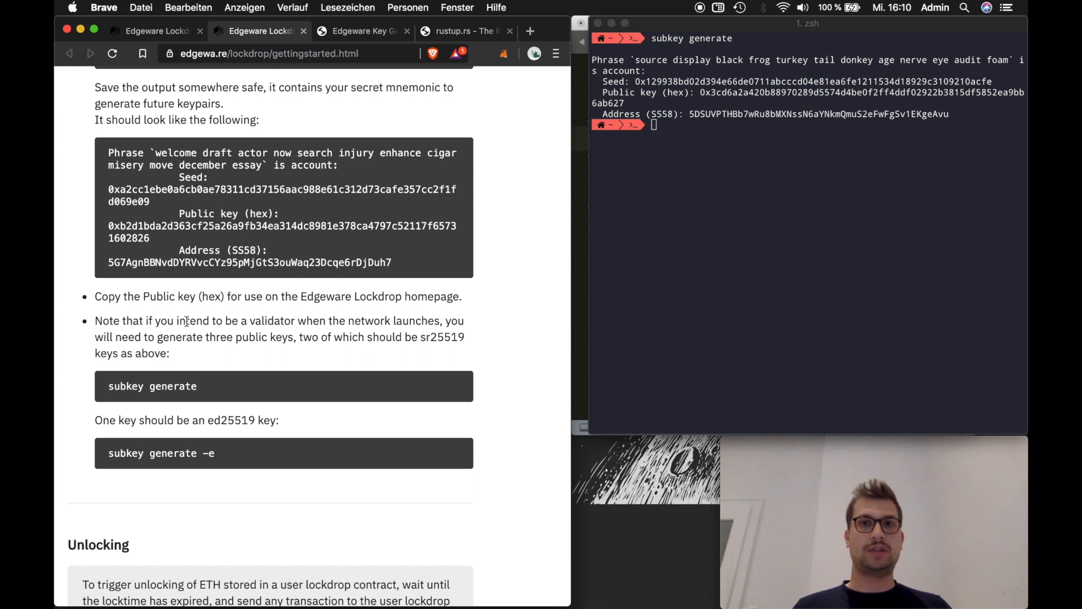
mouse_move(223, 295)
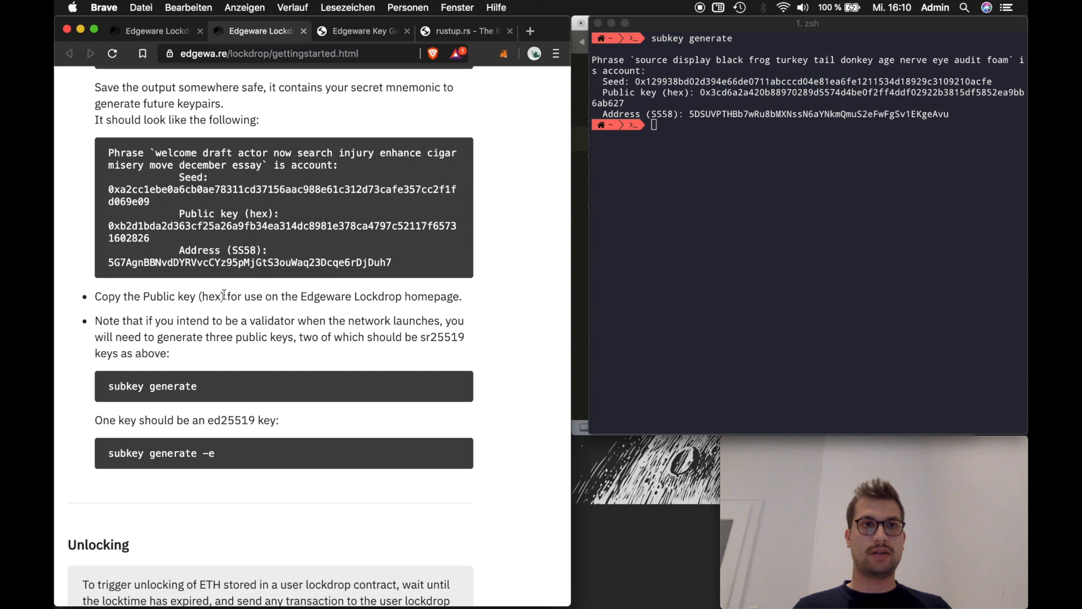
click(152, 30)
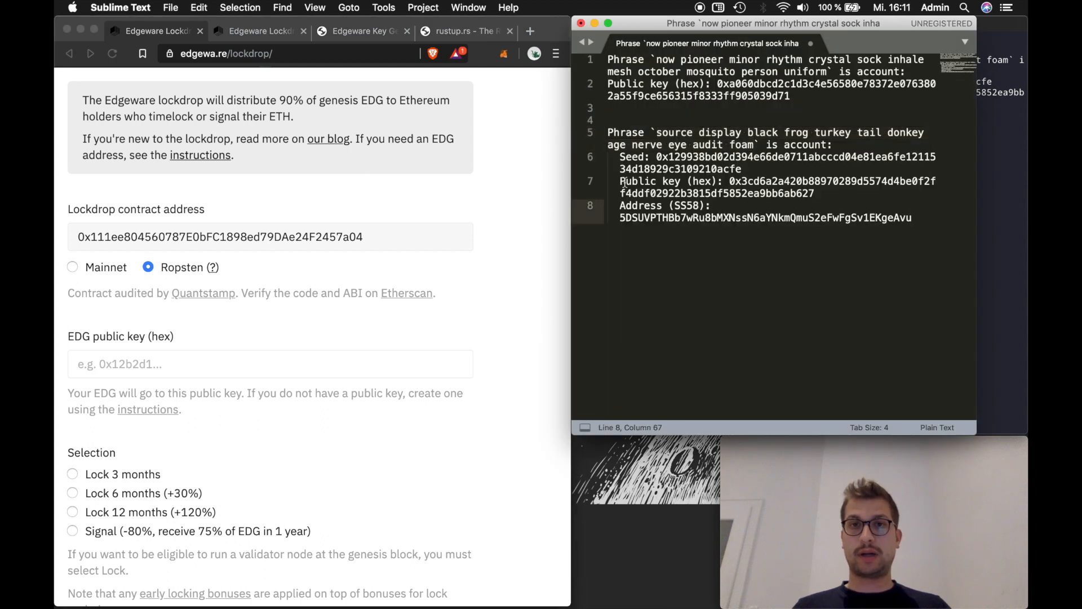
- Paste the new account's public key hex 0x3cd6a2…b627 into the EDG public key field
drag(622, 180, 814, 193)
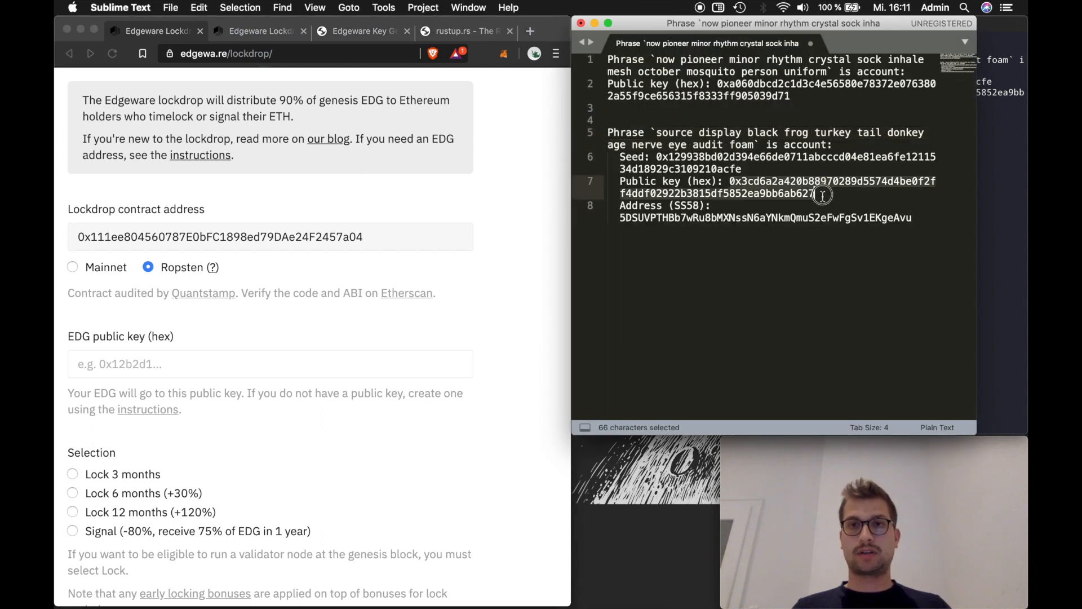
key(cmd+c)
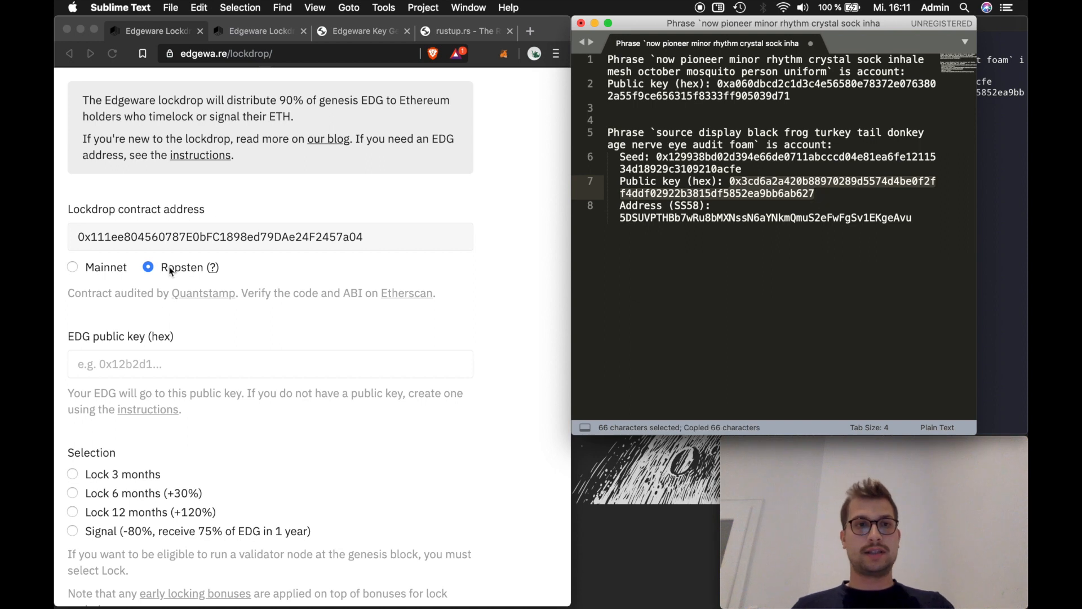
click(270, 364)
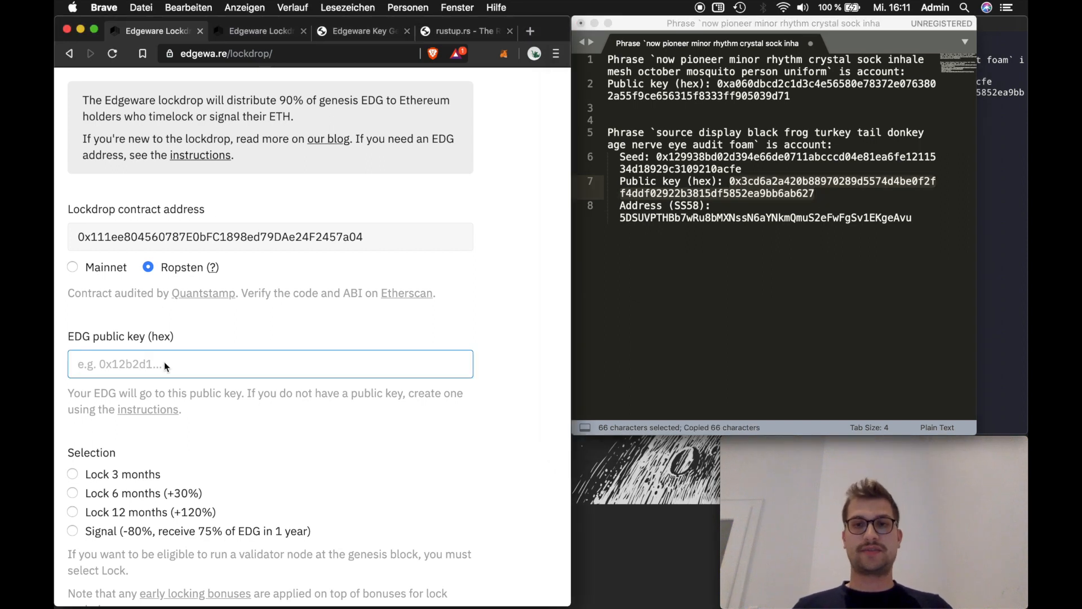
text(0x3cd6a2a420b88970289d5574d4be0f2ff4ddf02922b3815df5852ea9bb6ab627)
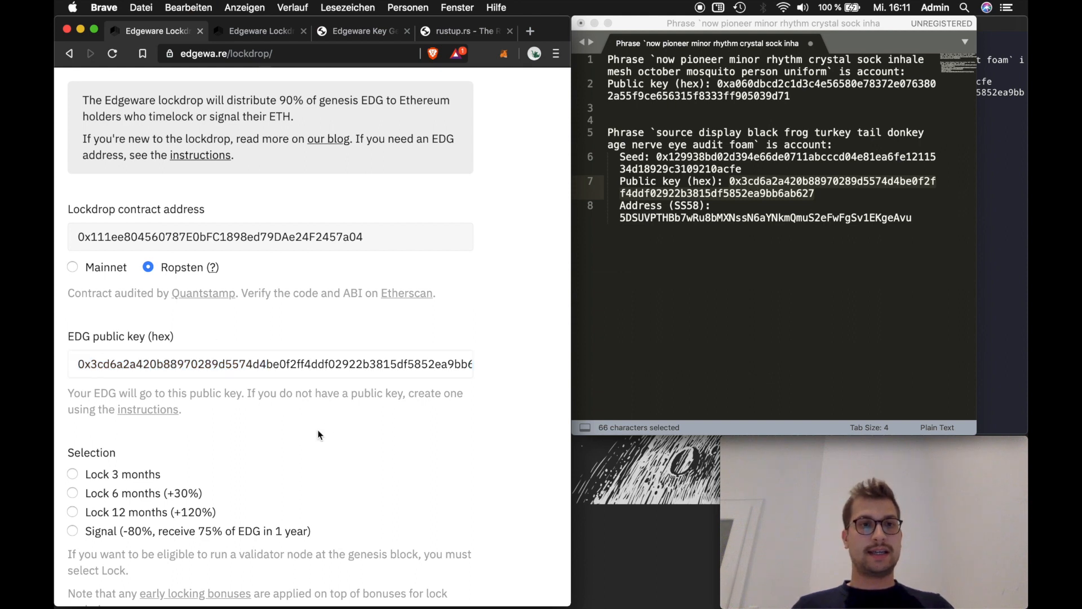
scroll(down, 3)
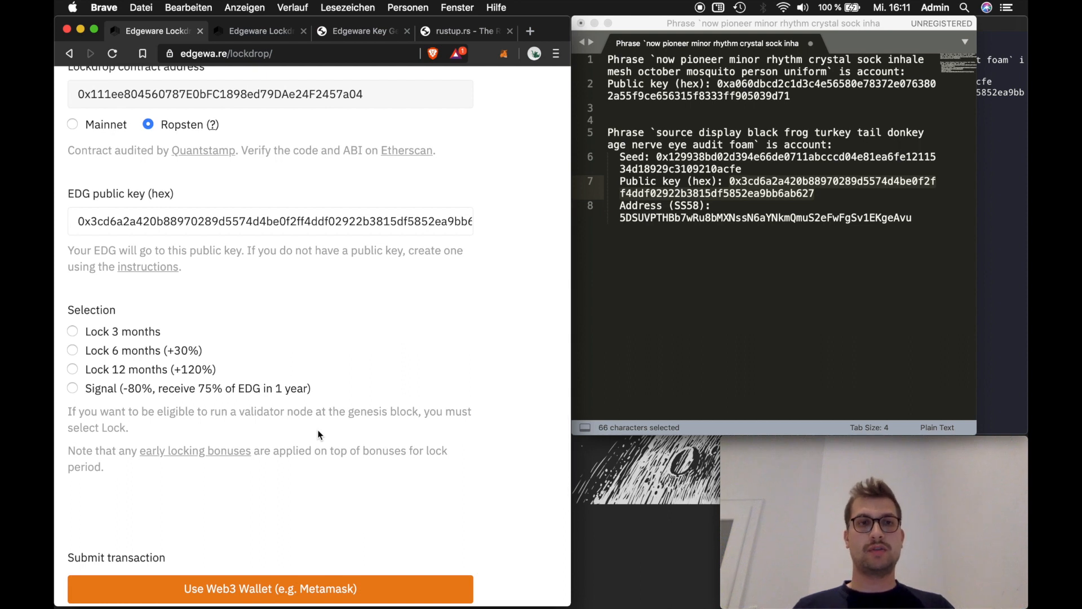
- Choose a 12-month lock of 1 ETH and no validation at network launch
click(72, 388)
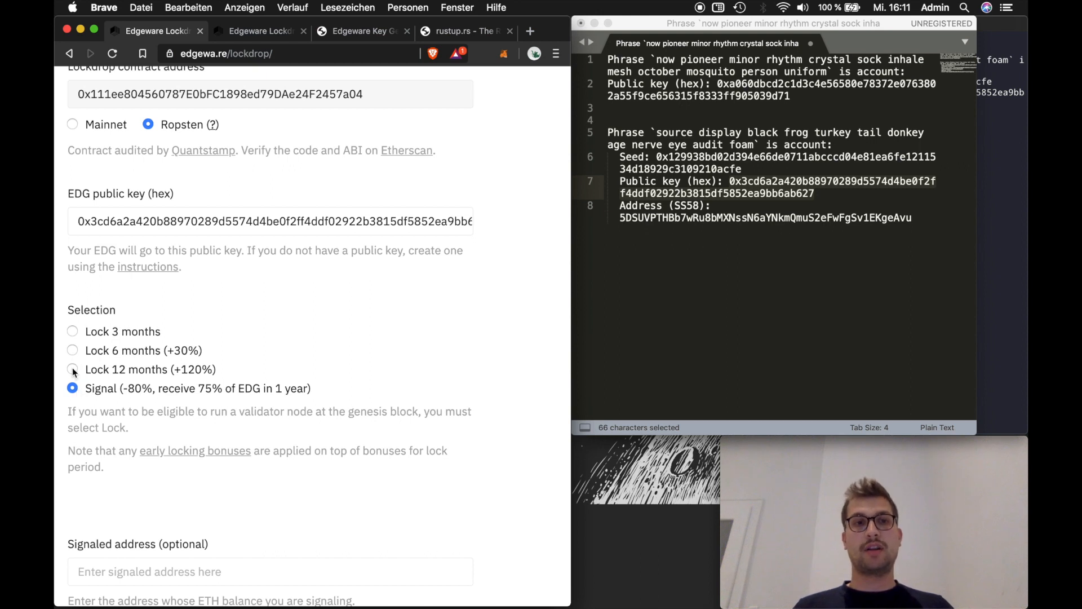
mouse_move(74, 380)
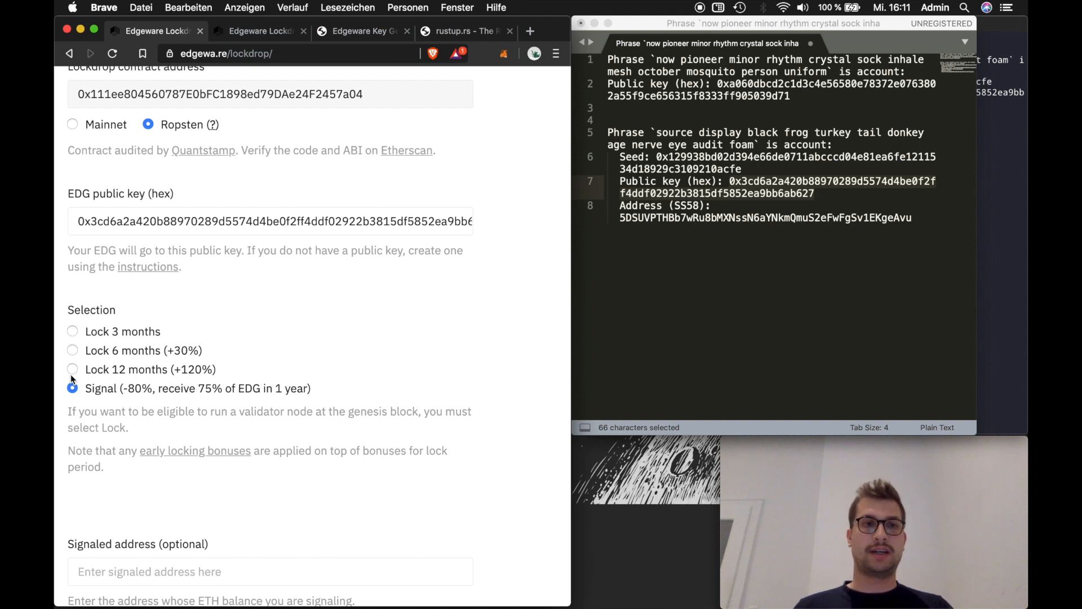
mouse_move(72, 373)
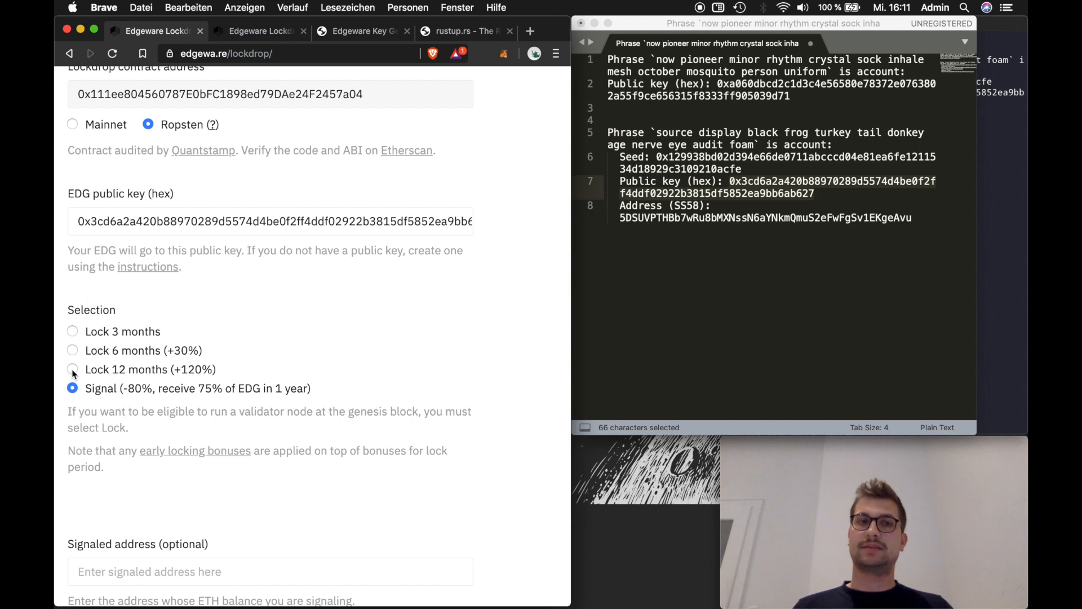
click(72, 369)
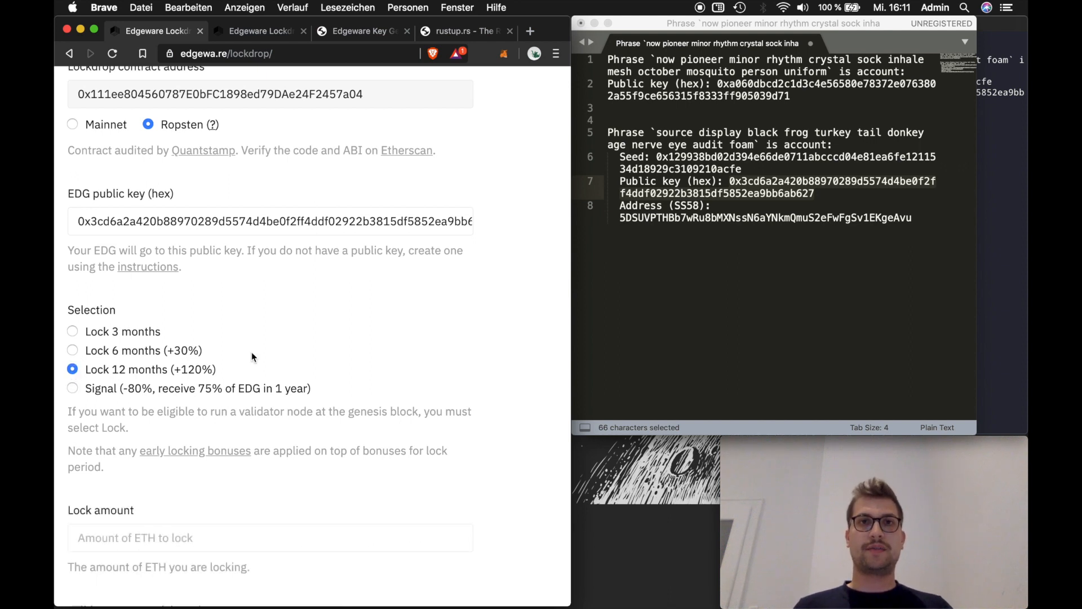
scroll(down, 3)
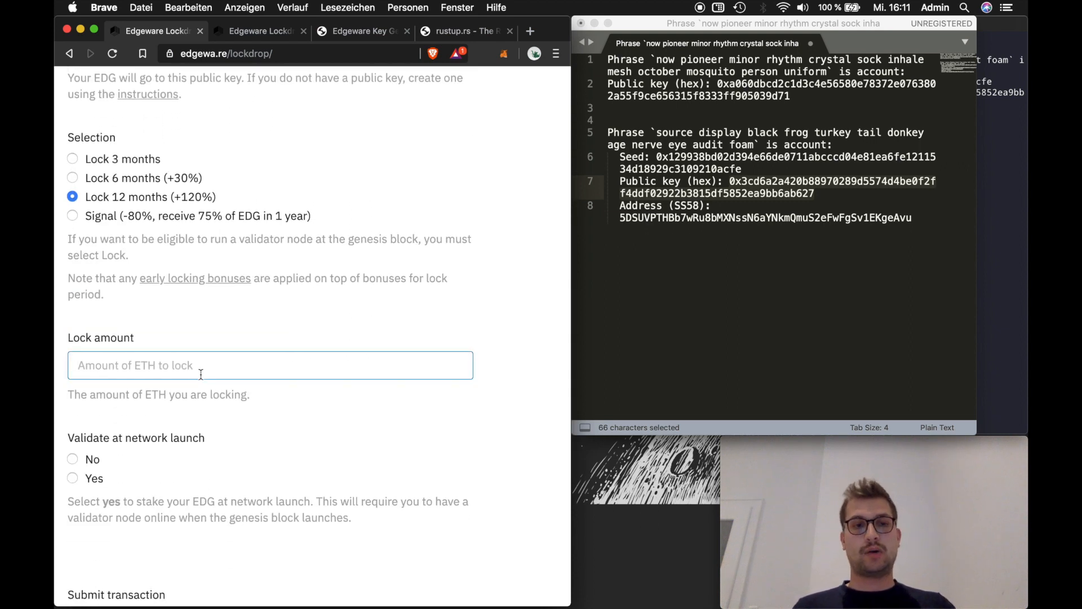
text(1)
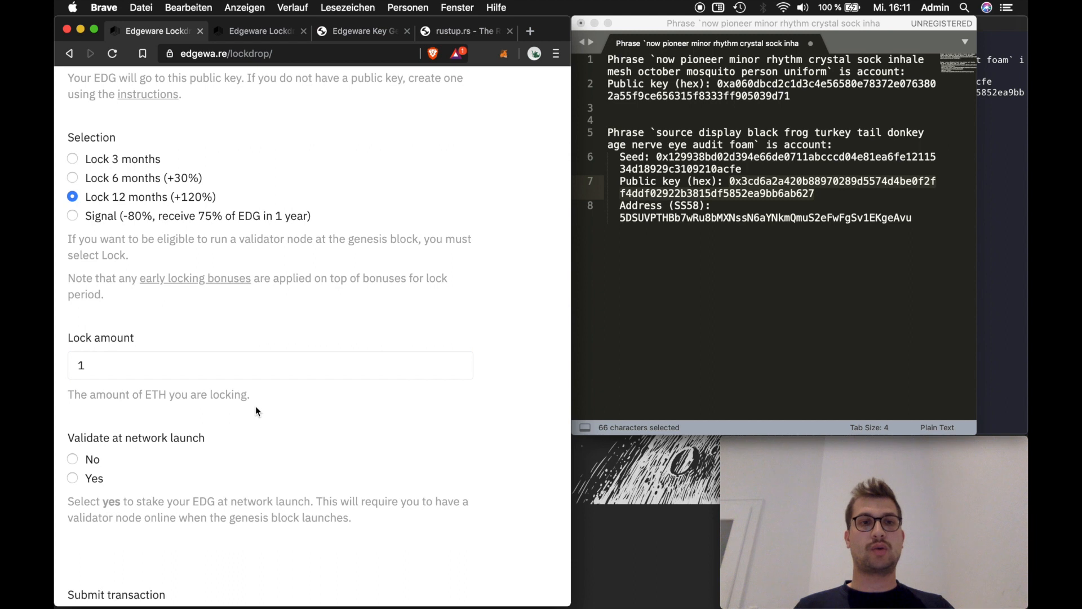
scroll(down, 3)
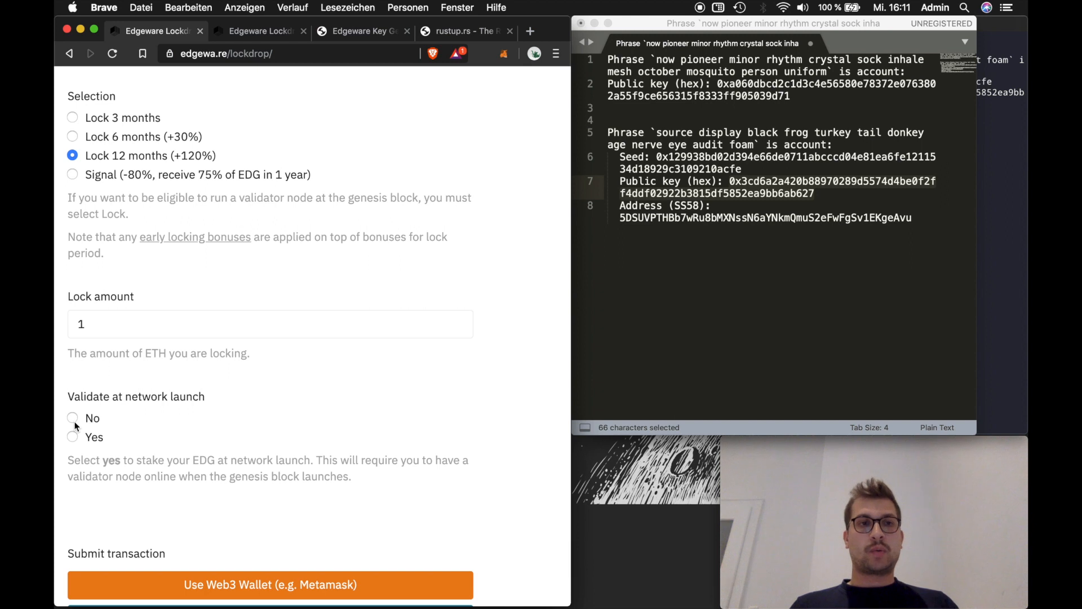
click(72, 417)
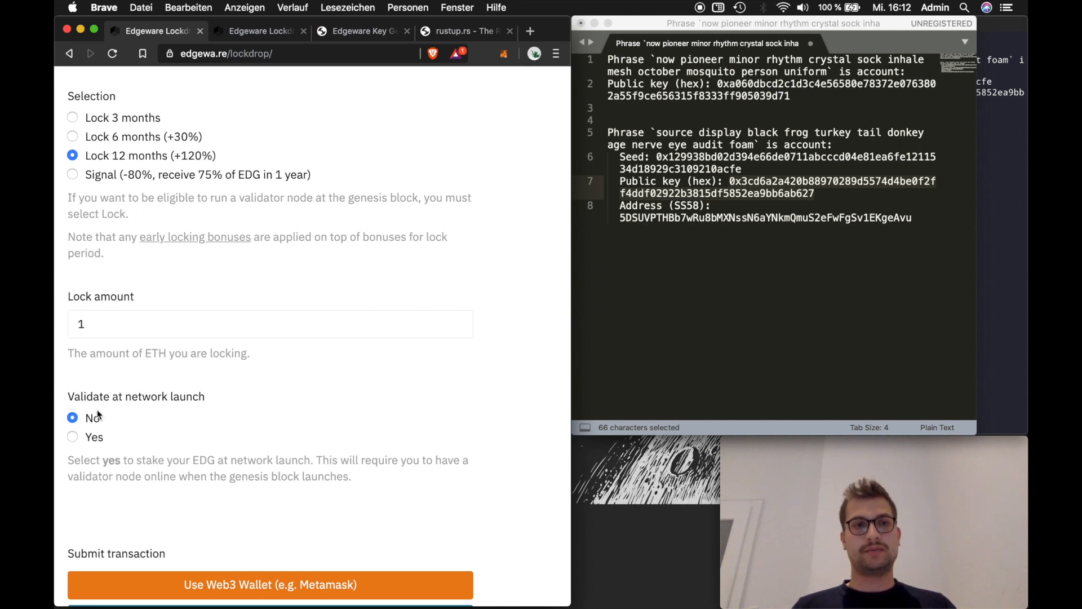
scroll(down, 3)
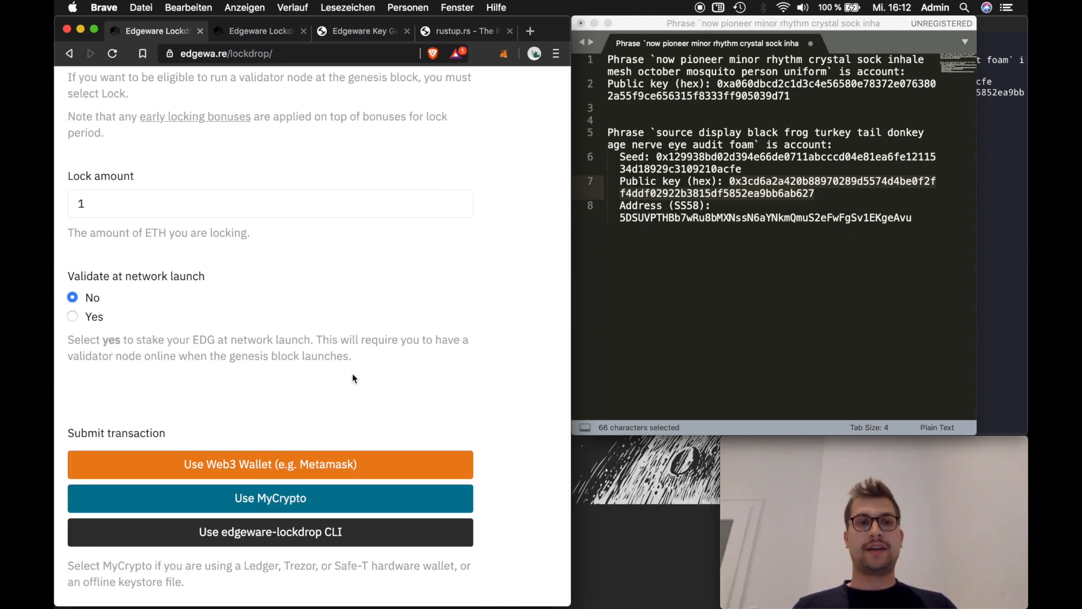
scroll(down, 3)
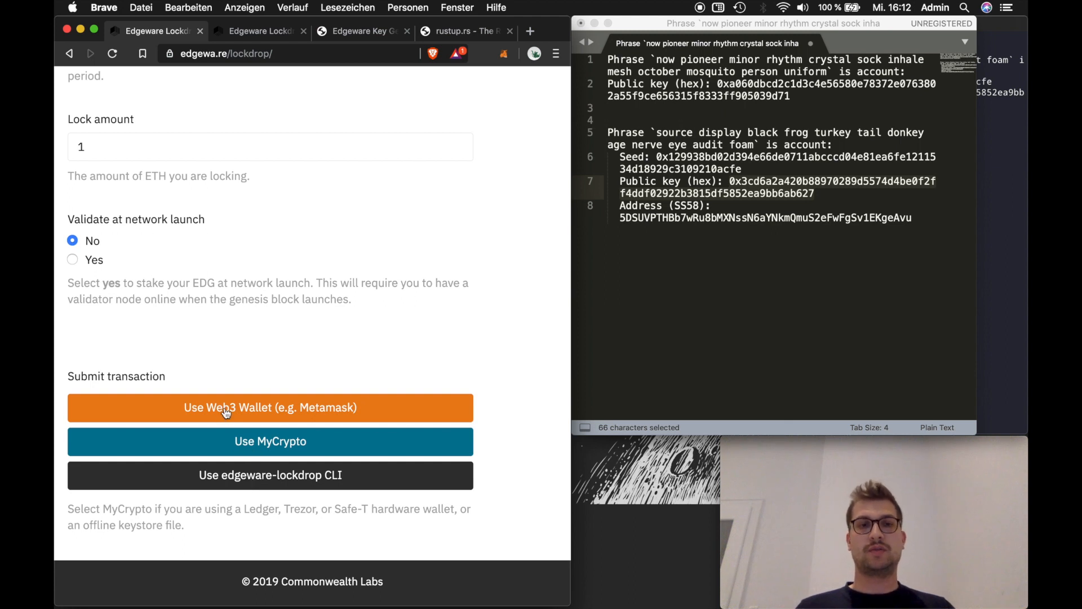
- Submit via Web3 wallet, connect MetaMask, confirm the 1 ETH lock and view it in the wallet
click(269, 407)
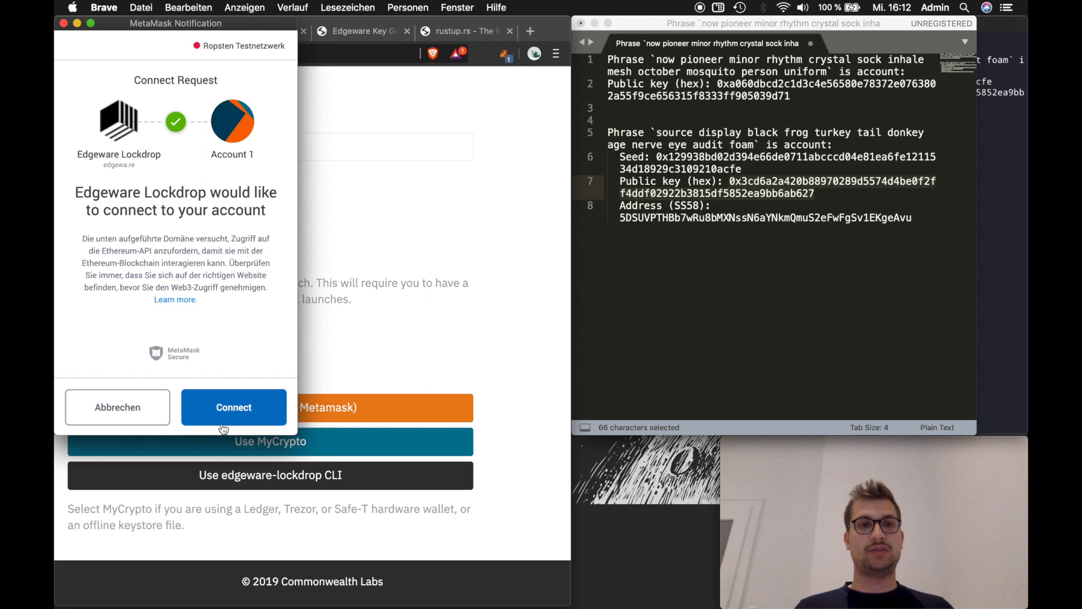
click(233, 407)
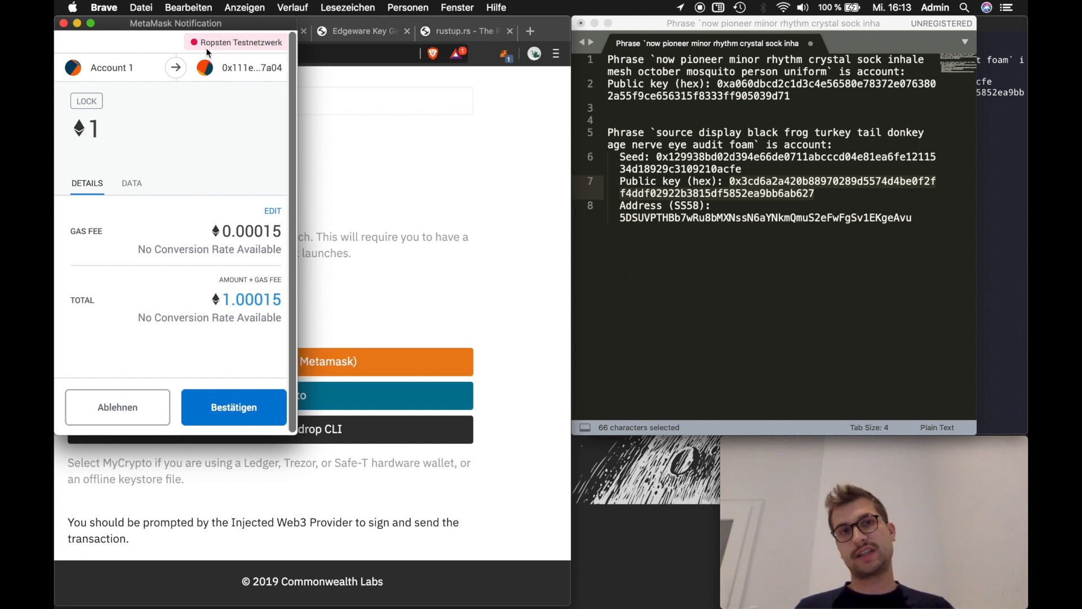
mouse_move(180, 215)
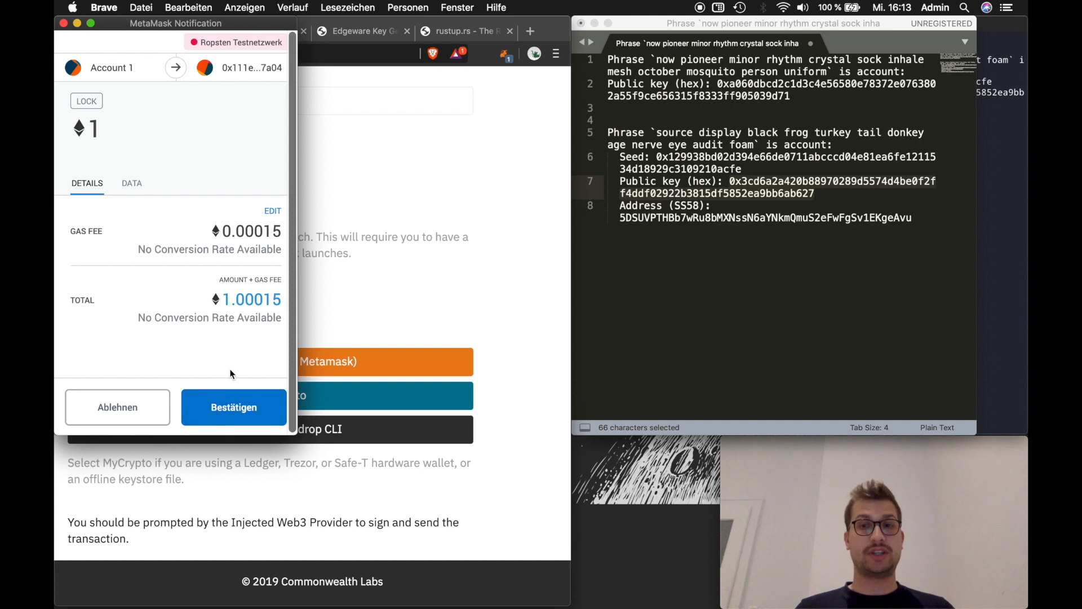
click(234, 407)
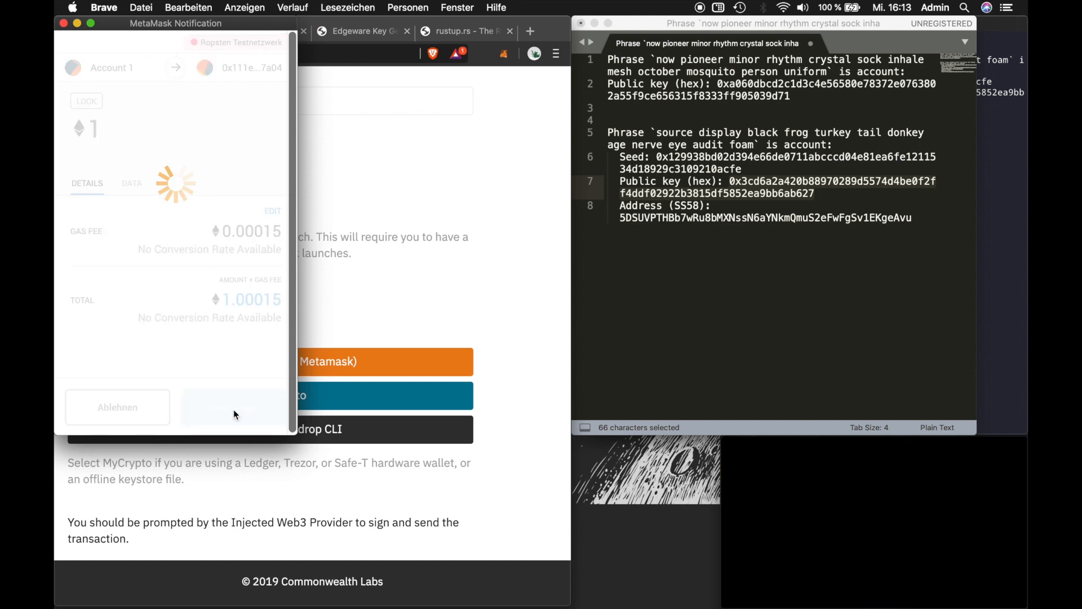
click(231, 407)
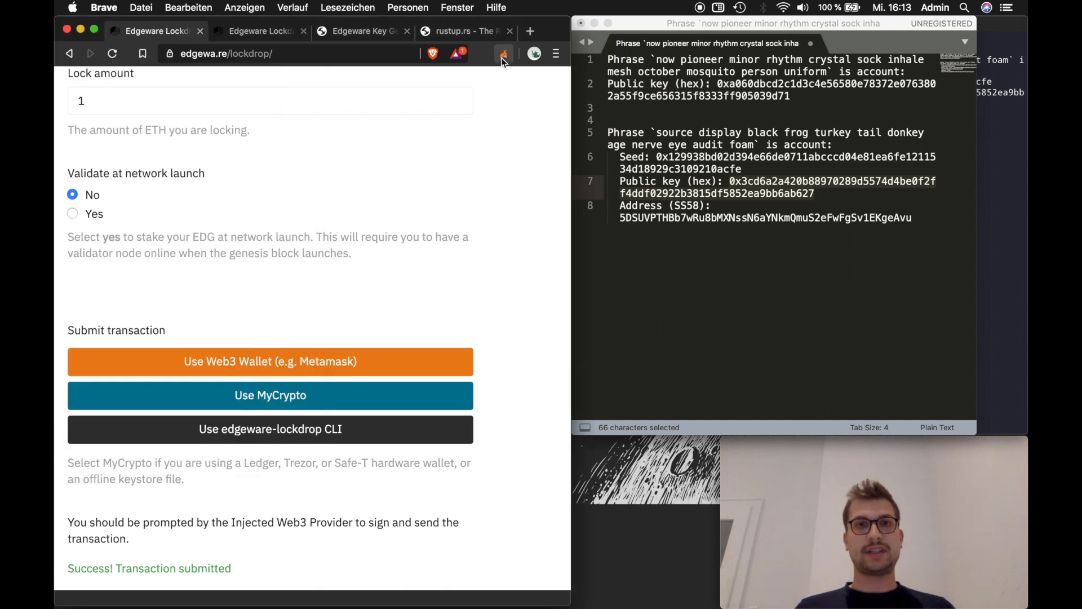
click(503, 54)
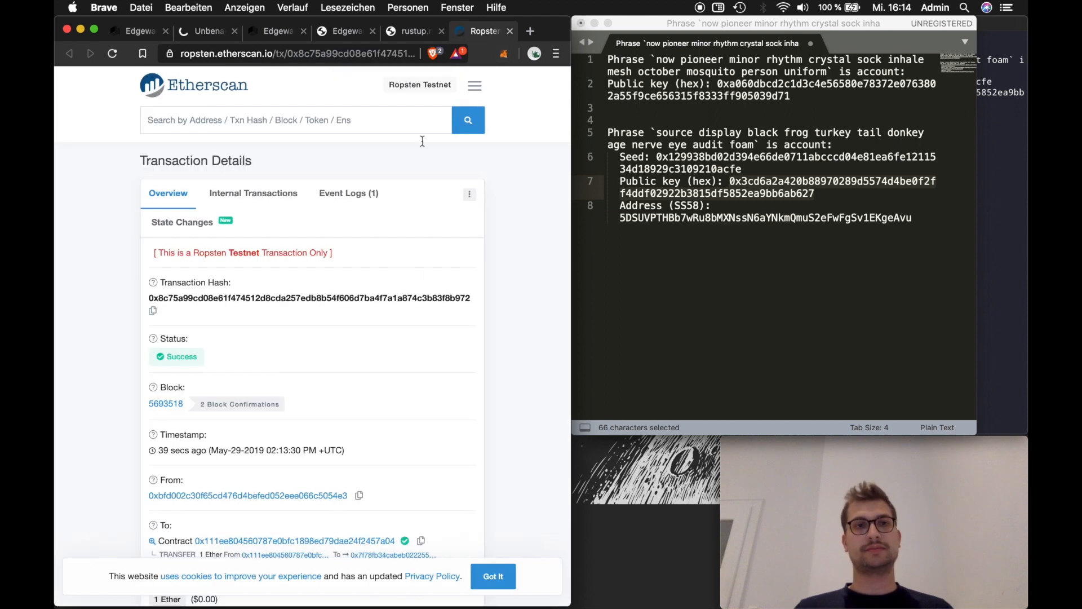
scroll(down, 3)
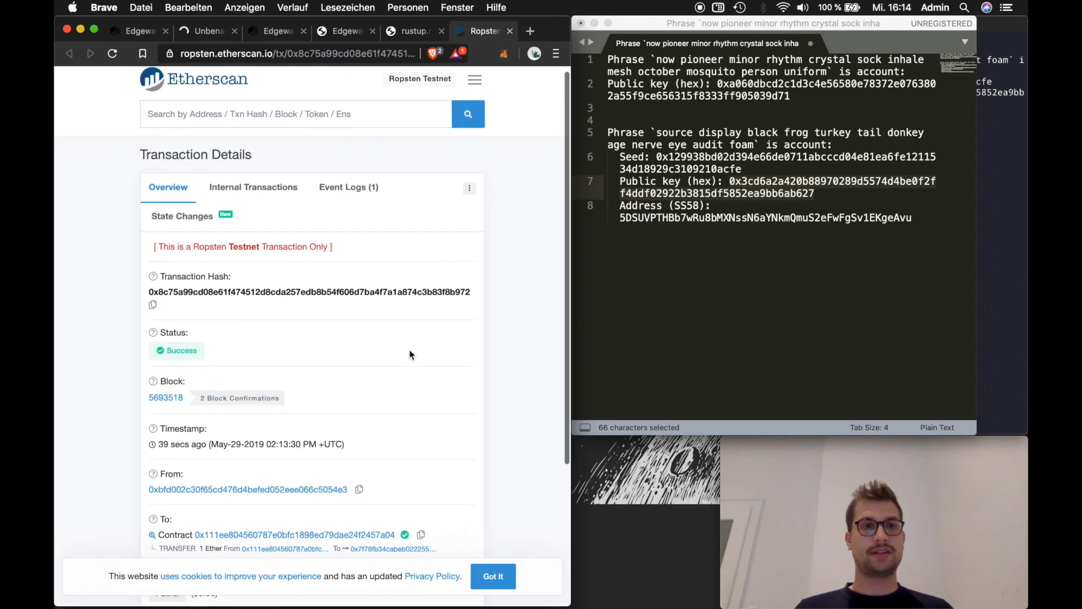
scroll(down, 3)
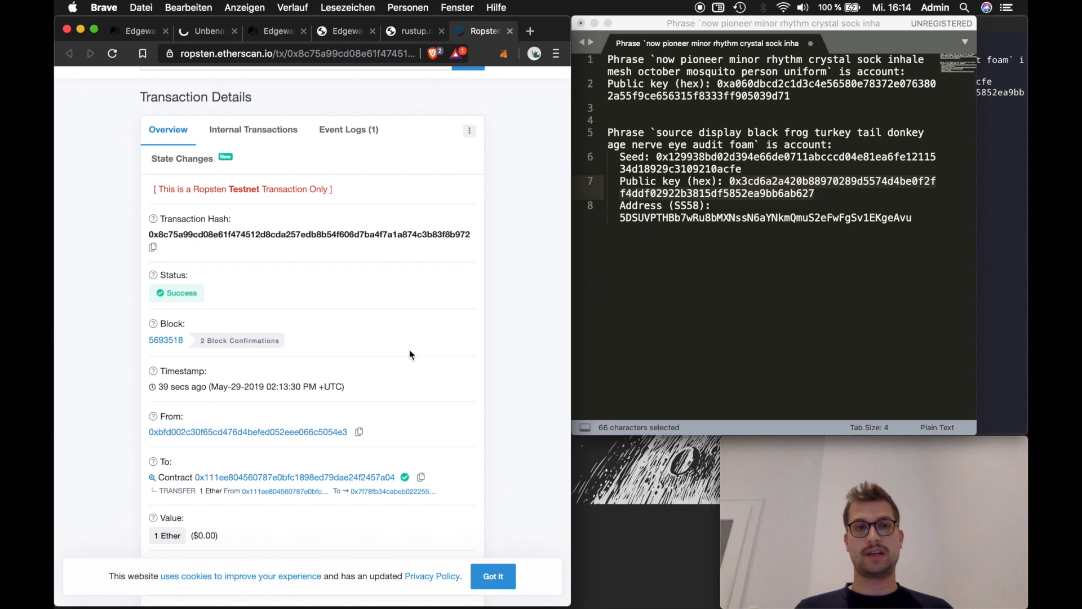
scroll(down, 3)
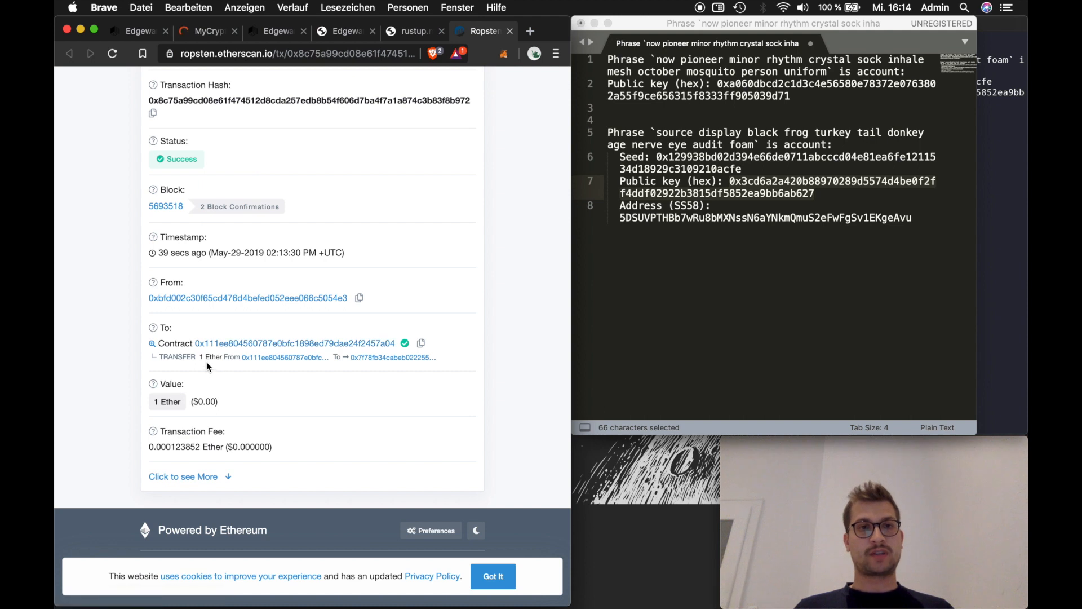
double_click(217, 358)
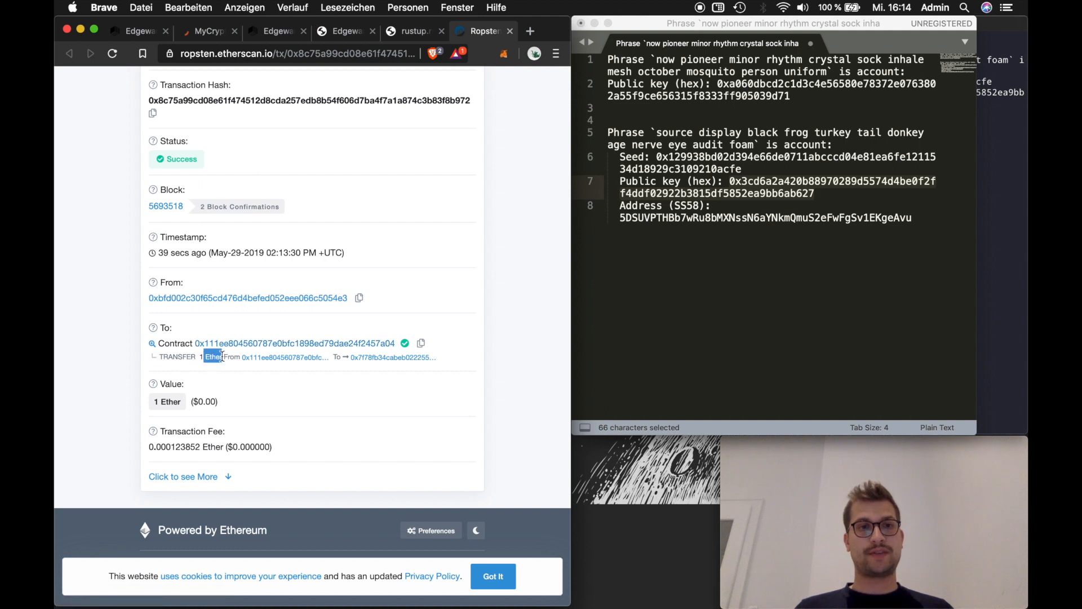
click(183, 476)
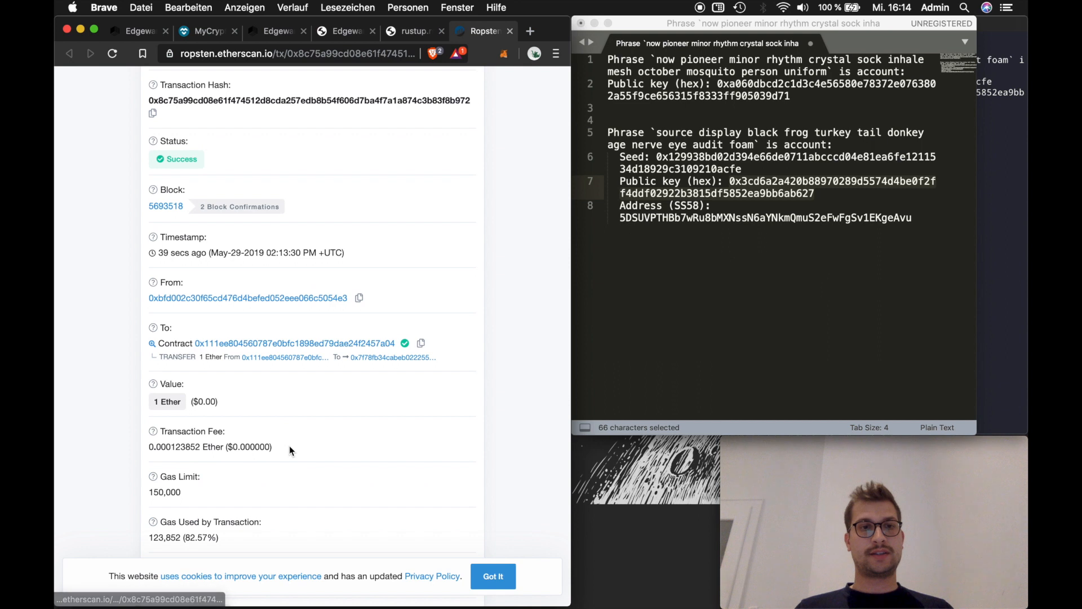
scroll(down, 3)
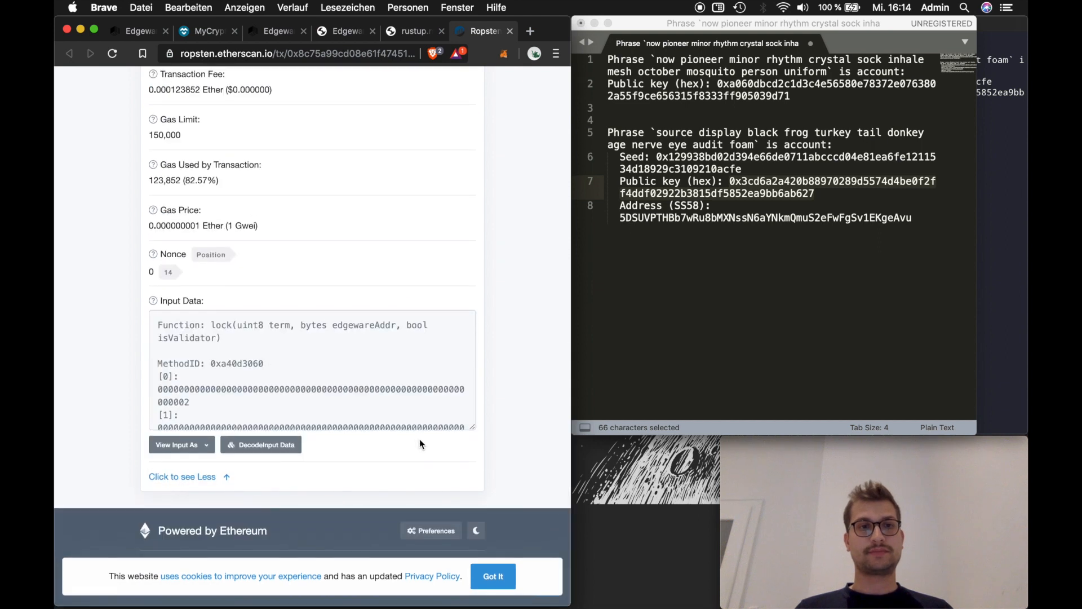
scroll(down, 3)
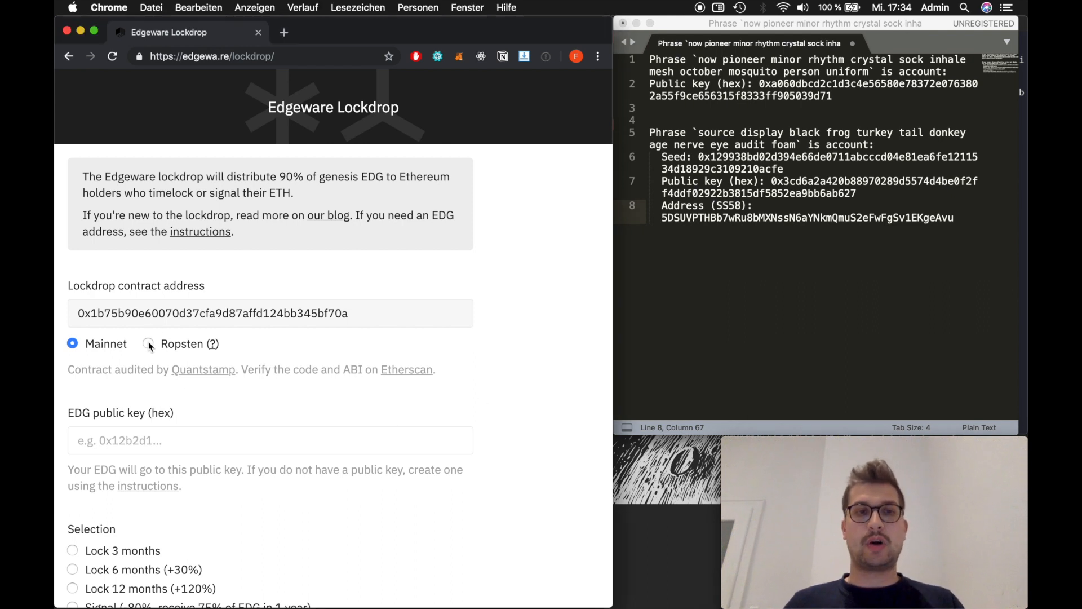
- Select Ropsten and paste the first public key dbcd2c…9d71 from the notes into the EDG public key field
click(147, 343)
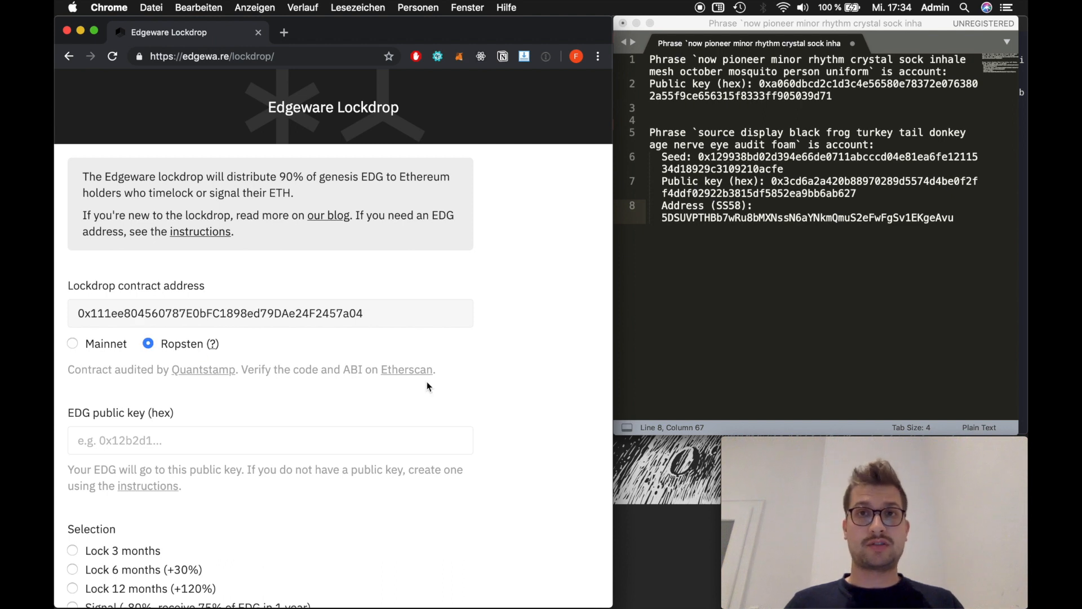
scroll(down, 3)
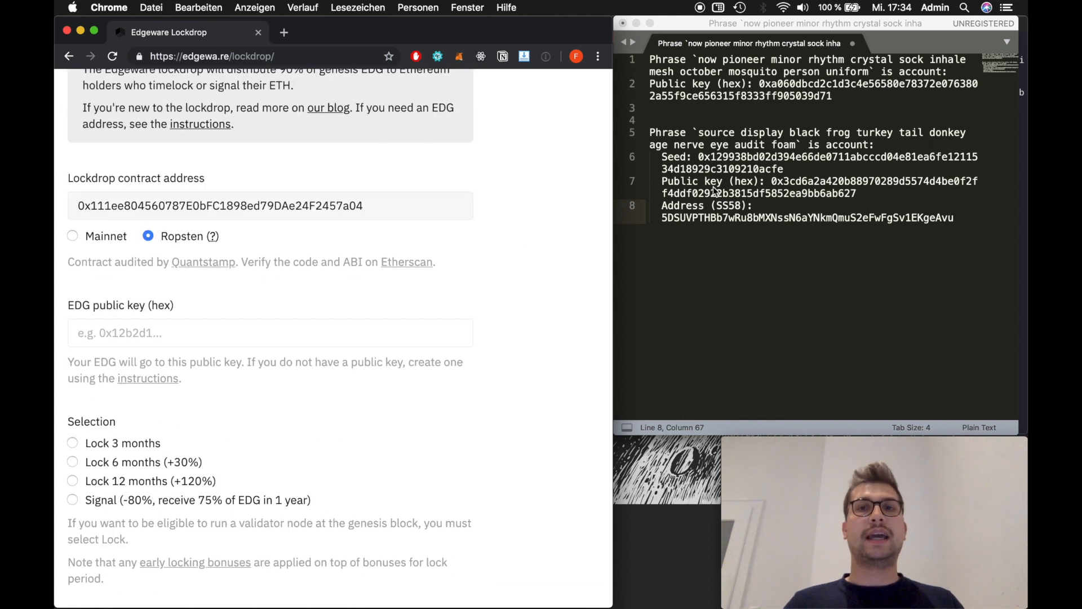
click(759, 83)
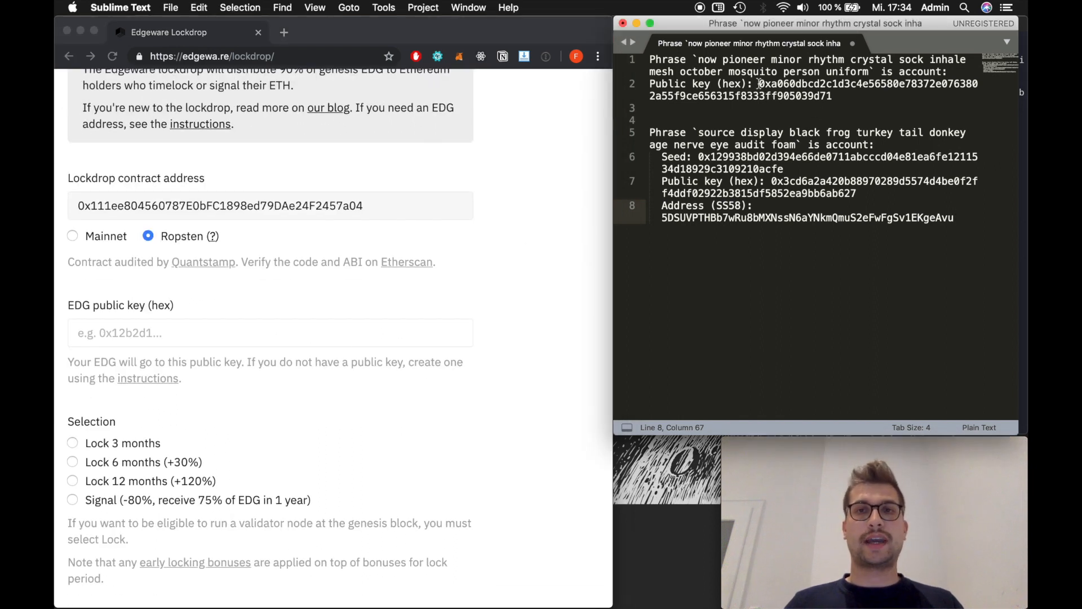
drag(757, 84, 832, 95)
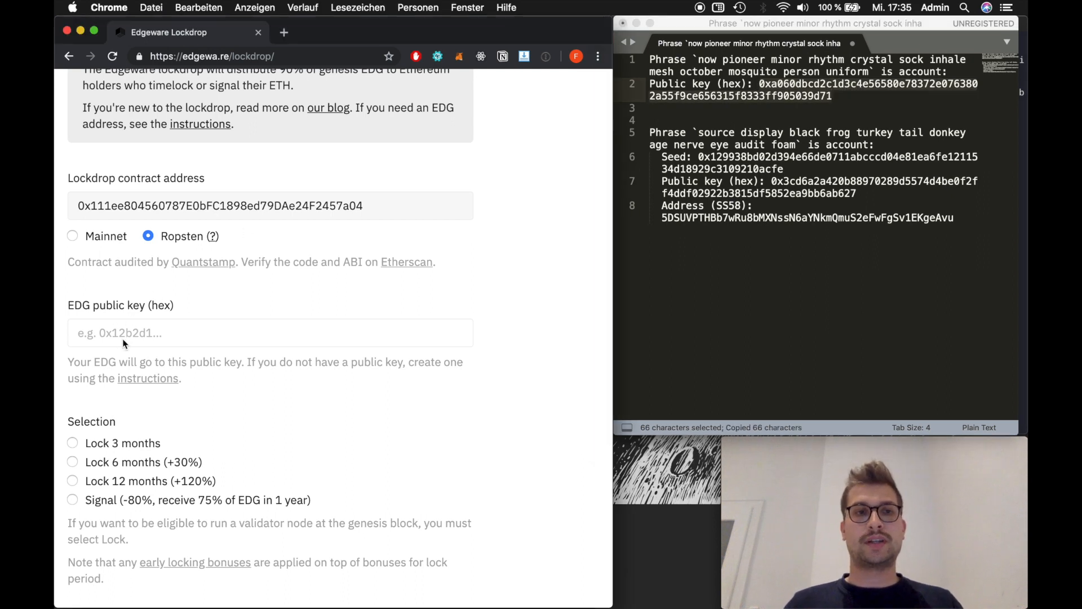
text(dbcd2c1d3c4e56580e78372e0763802a55f9ce656315f8333ff905039d71)
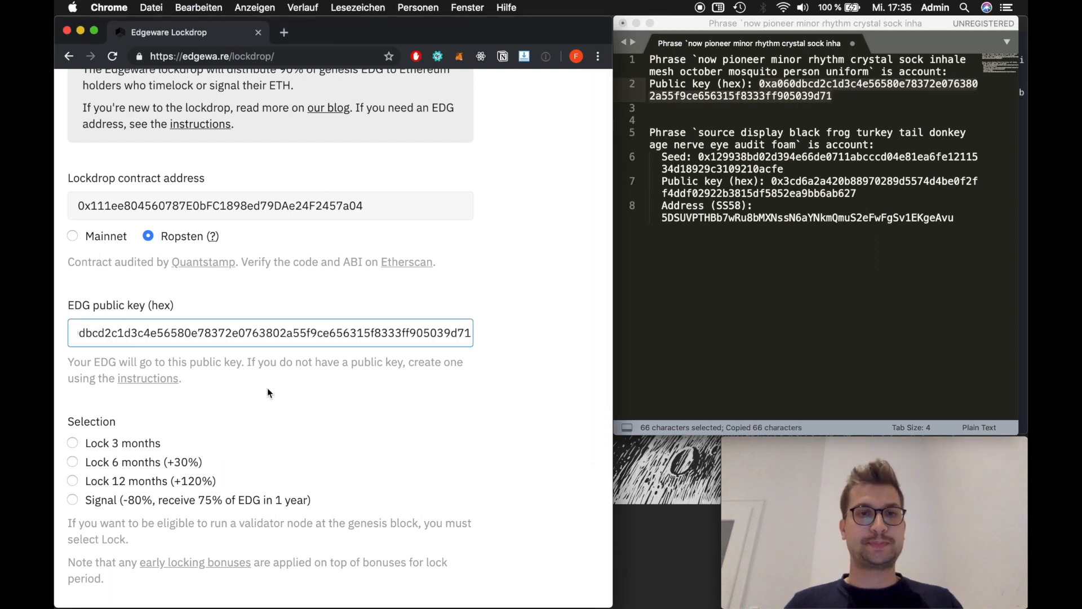
scroll(down, 3)
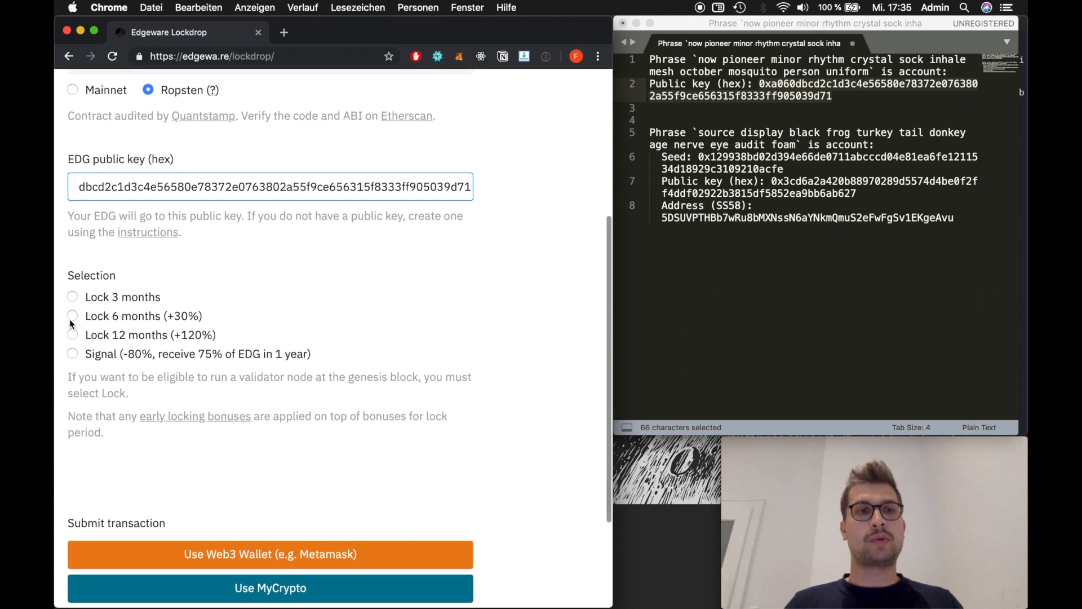
- Choose a 6-month lock of 1.2 ETH with no validating, reaching the MyCrypto Interact with Contracts link
click(72, 316)
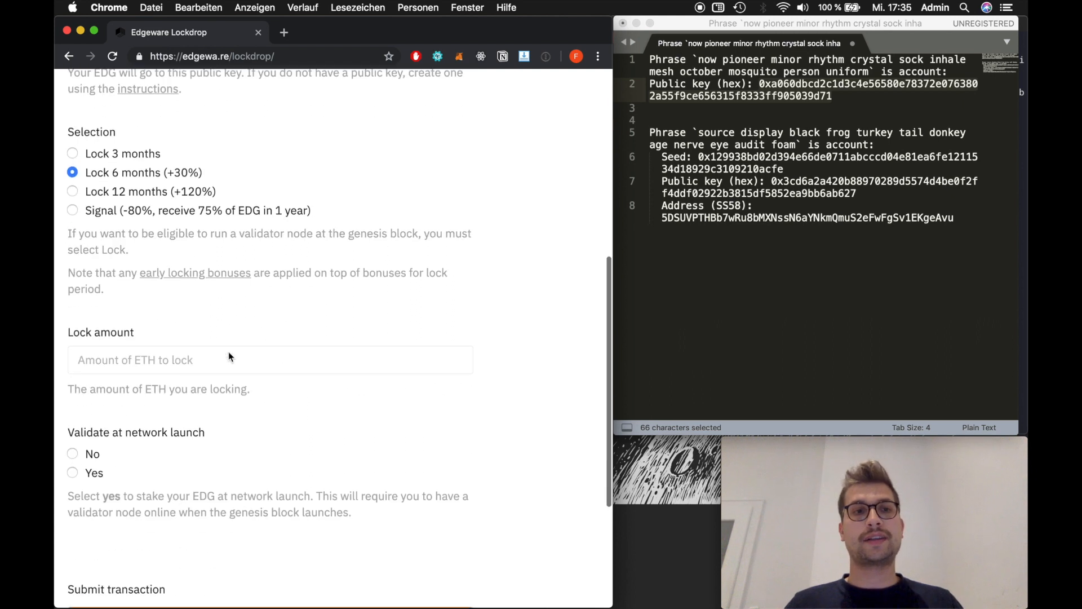
text(1.2)
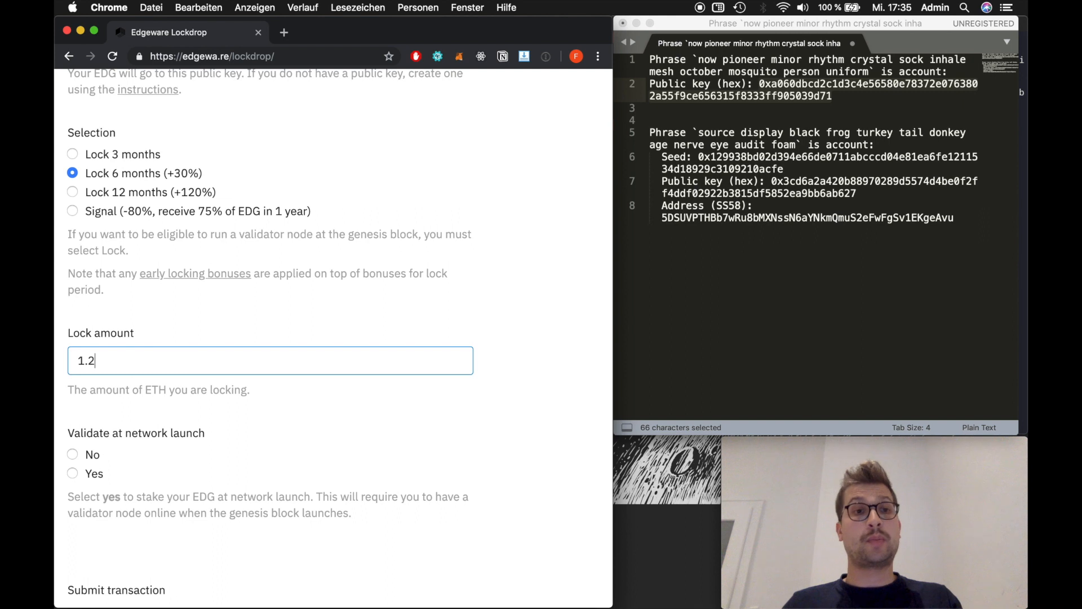
click(73, 349)
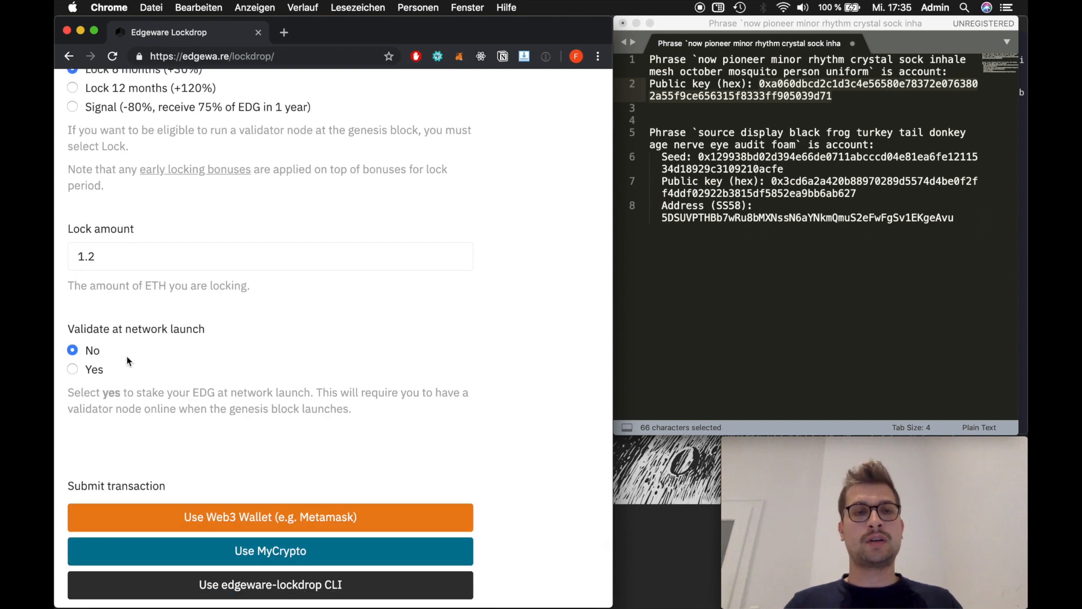
scroll(down, 3)
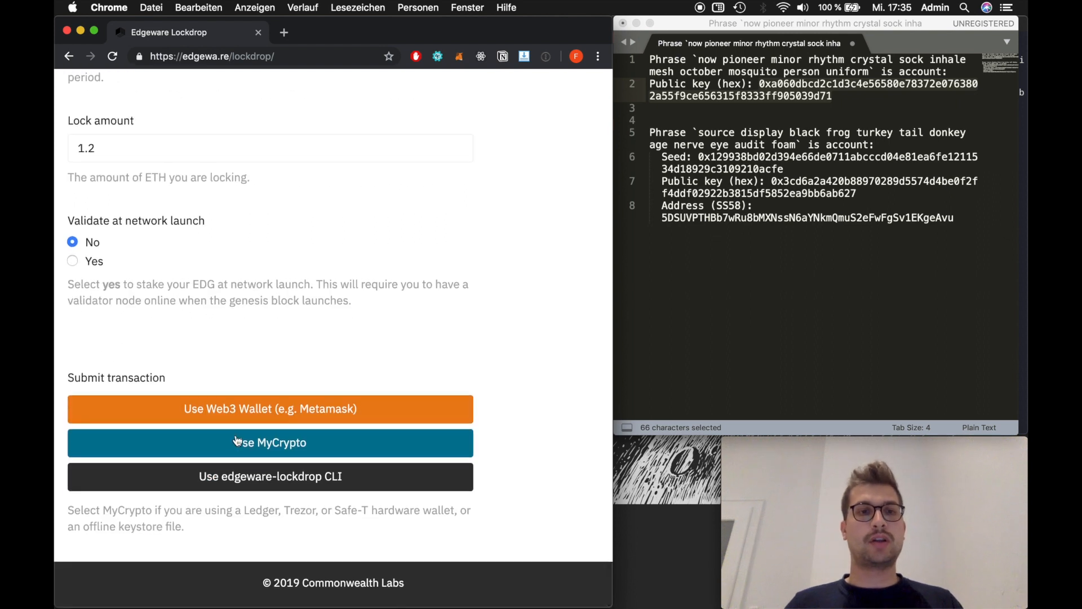
scroll(down, 3)
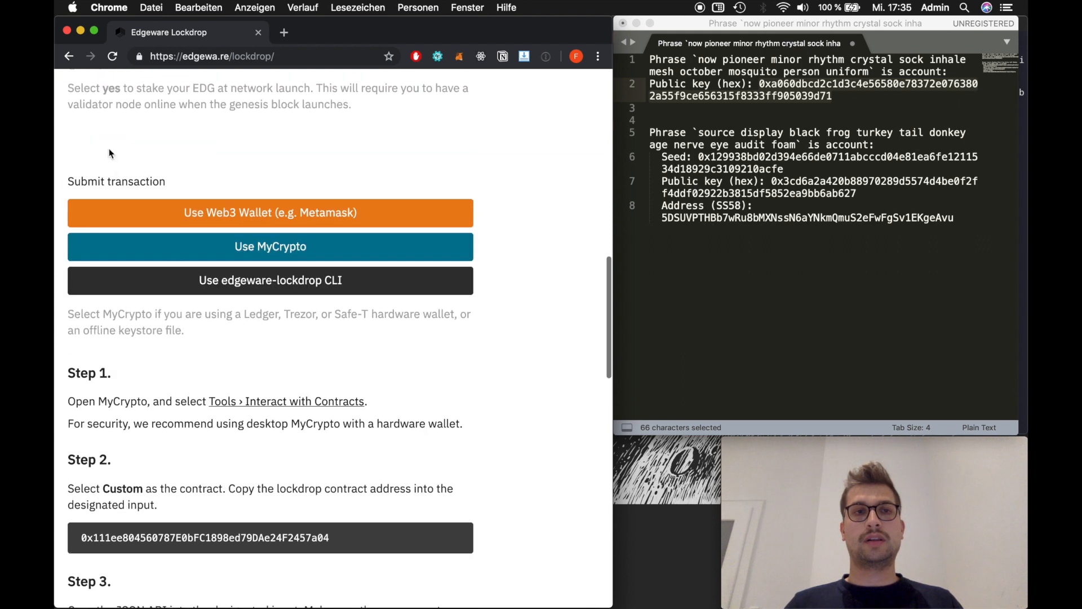
scroll(down, 3)
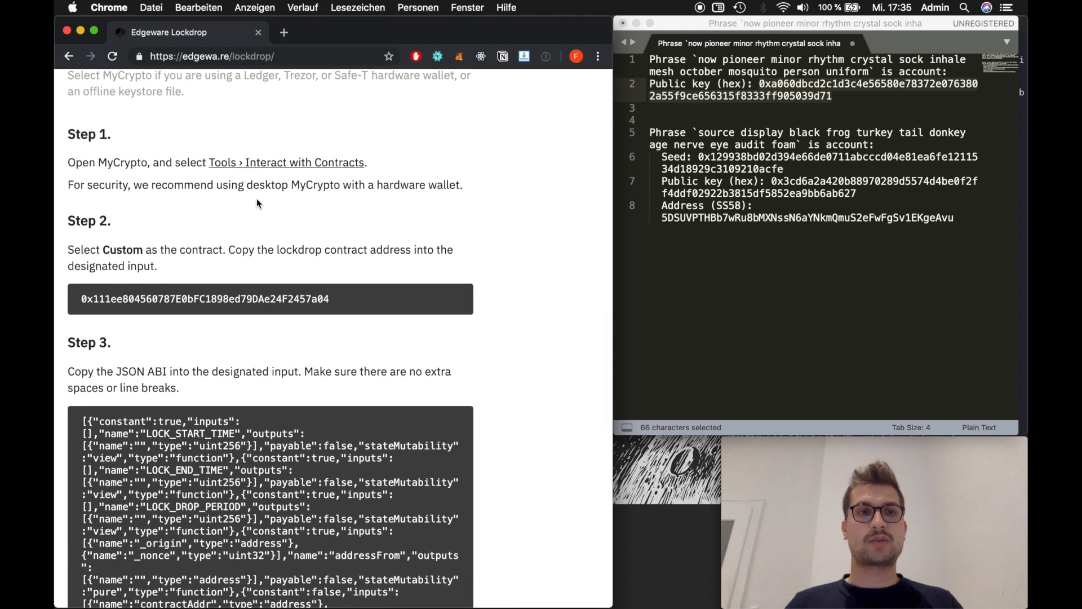
right_click(286, 150)
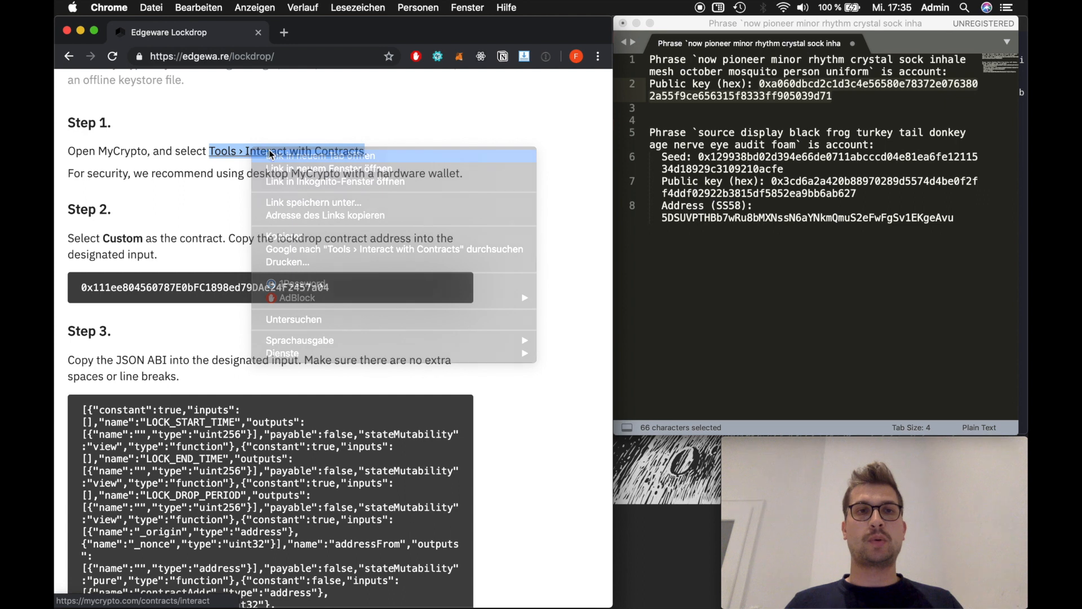
- Open MyCrypto's contract interaction page in a new tab and confirm it is on Ropsten
click(323, 155)
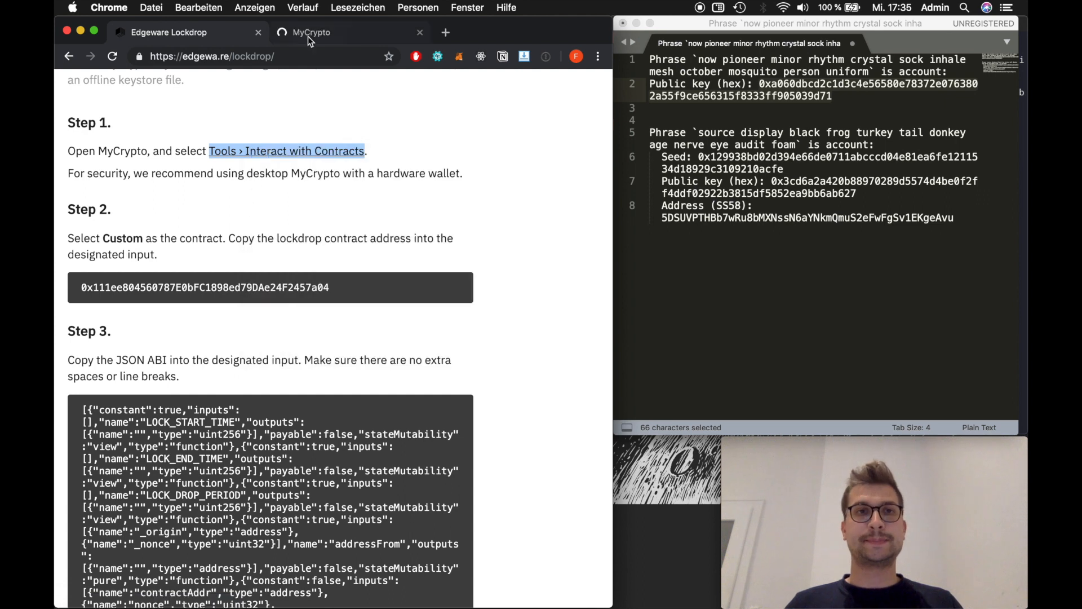
click(311, 32)
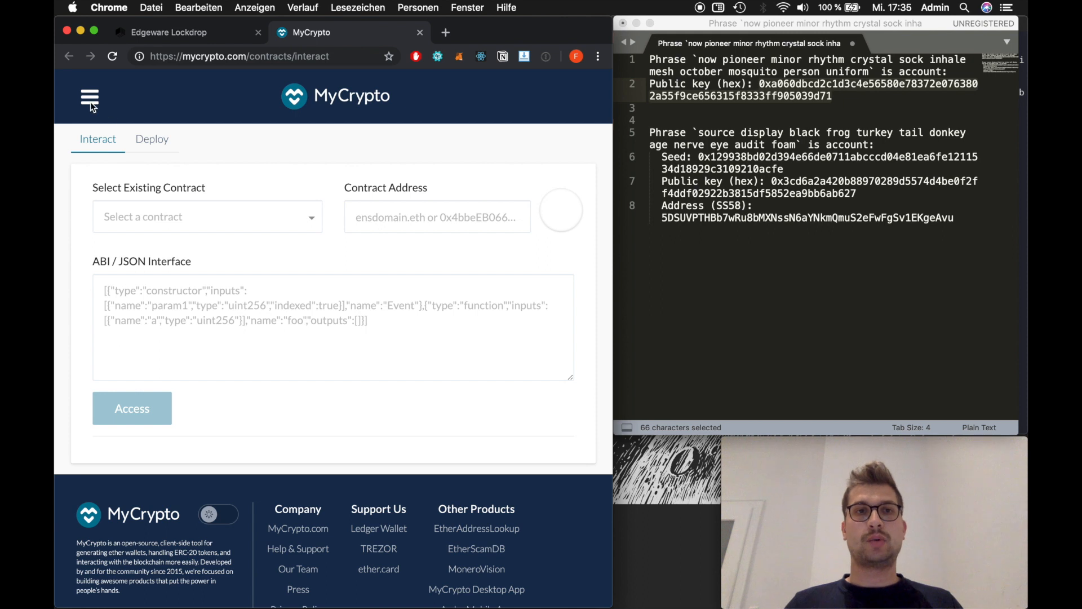
click(89, 97)
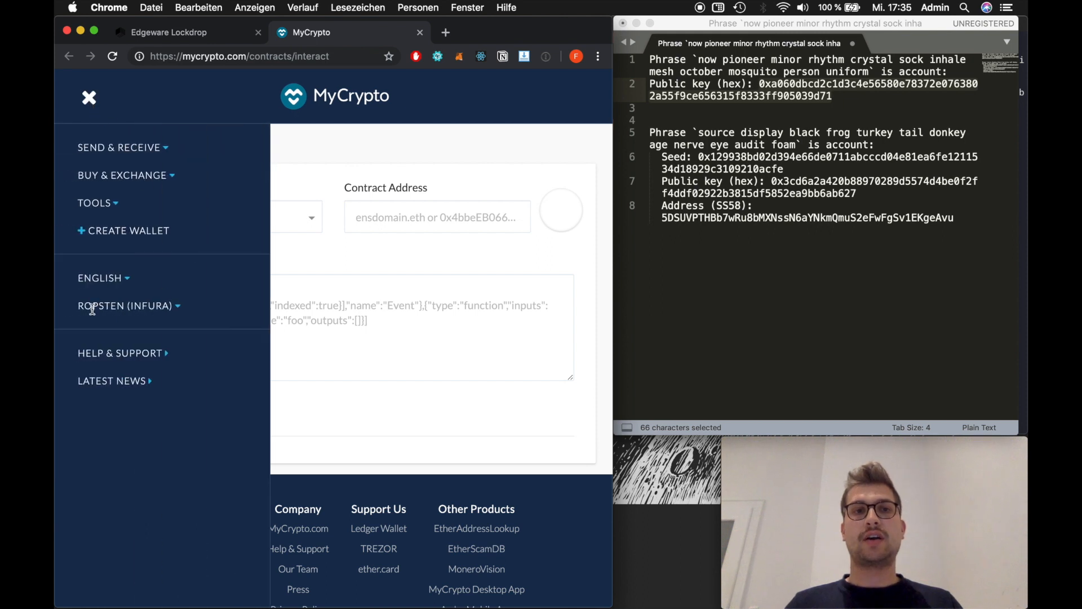
click(128, 305)
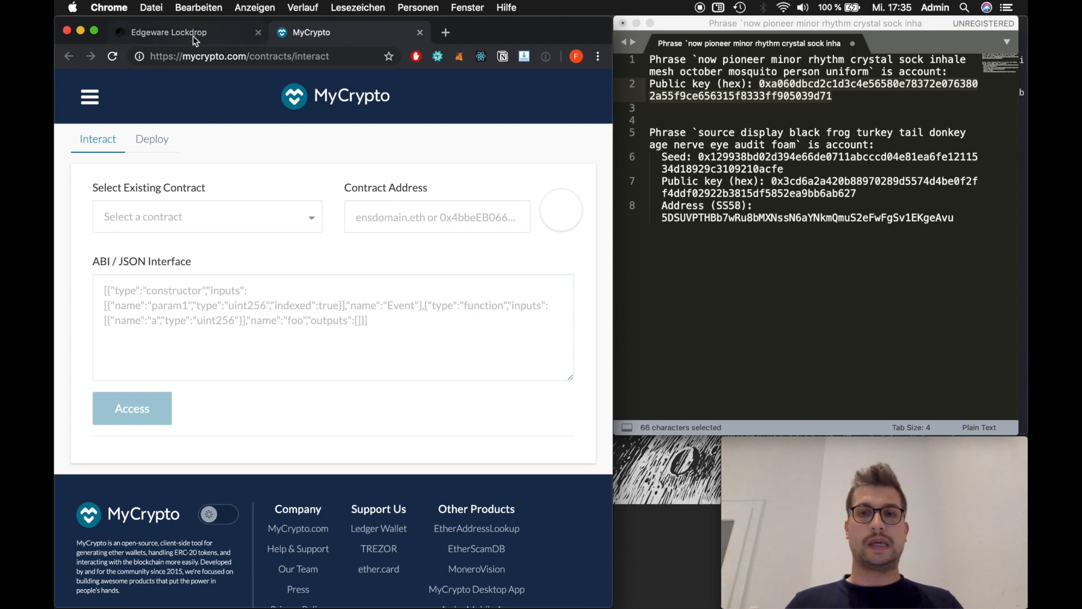
- Enter the lockdrop contract address and JSON ABI from the instructions and access the contract
click(168, 32)
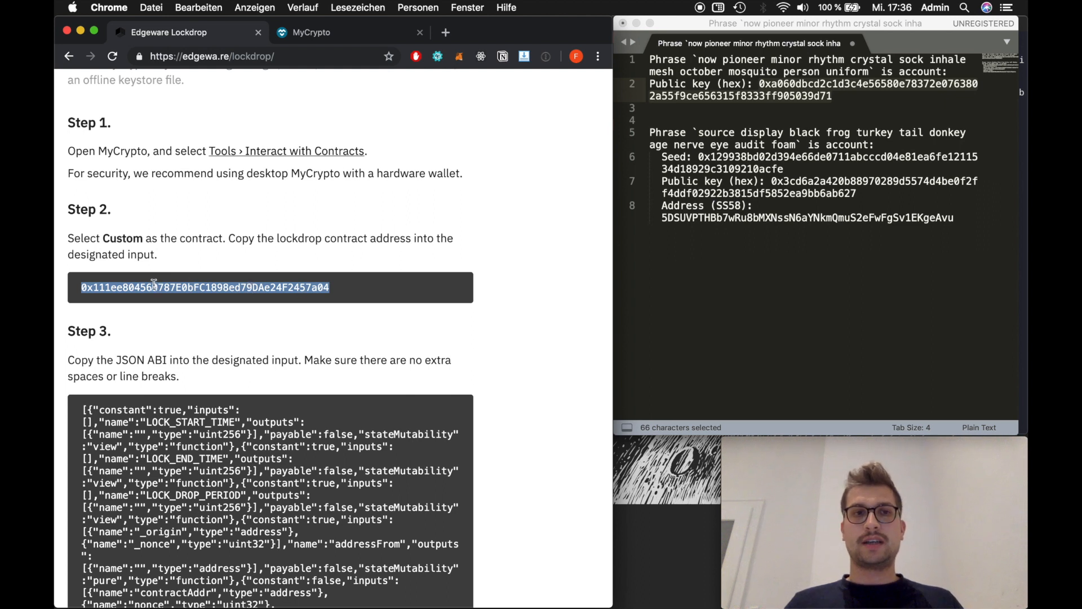
mouse_move(301, 95)
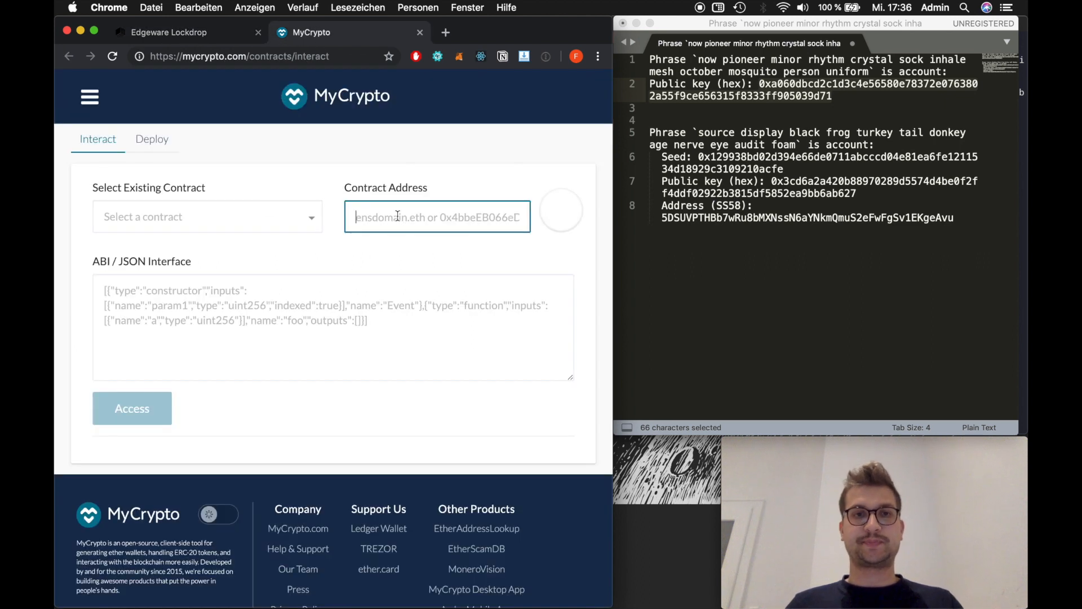
text(E0bFC1898ed79DAe24F2457a04)
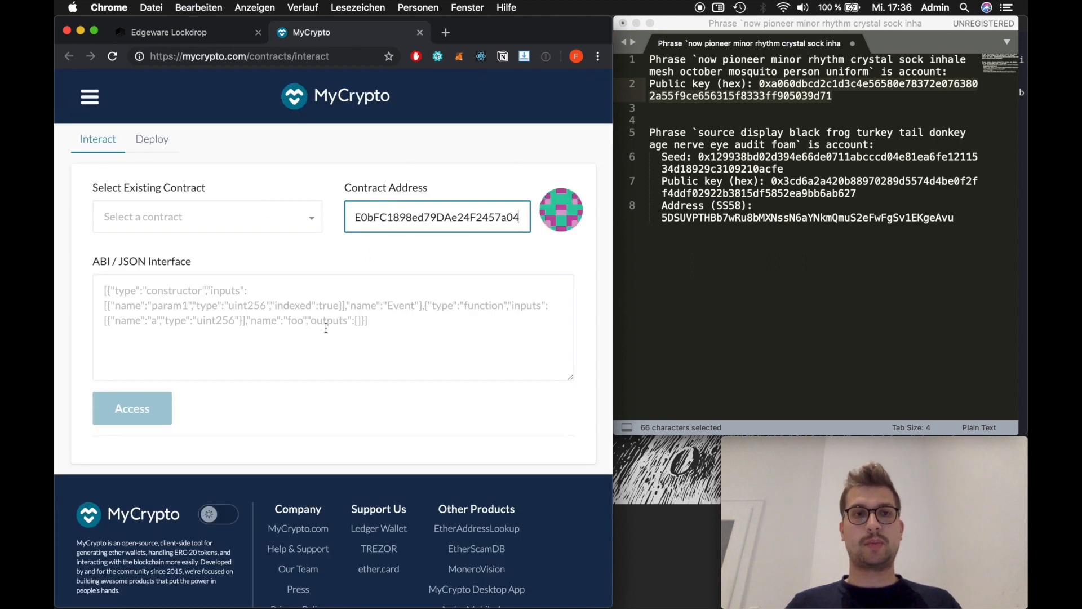
click(169, 32)
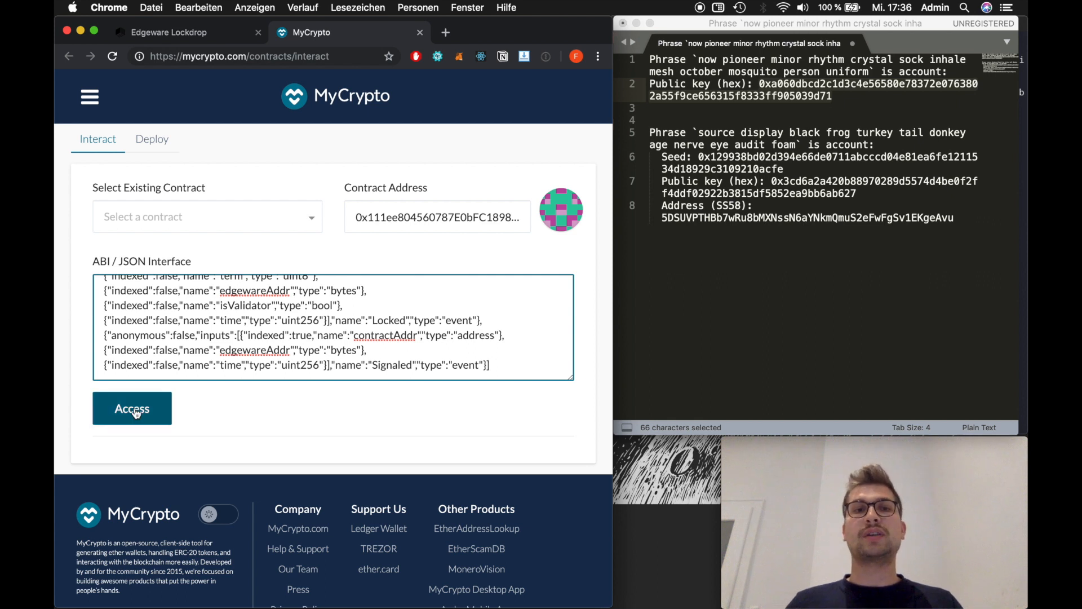
click(131, 408)
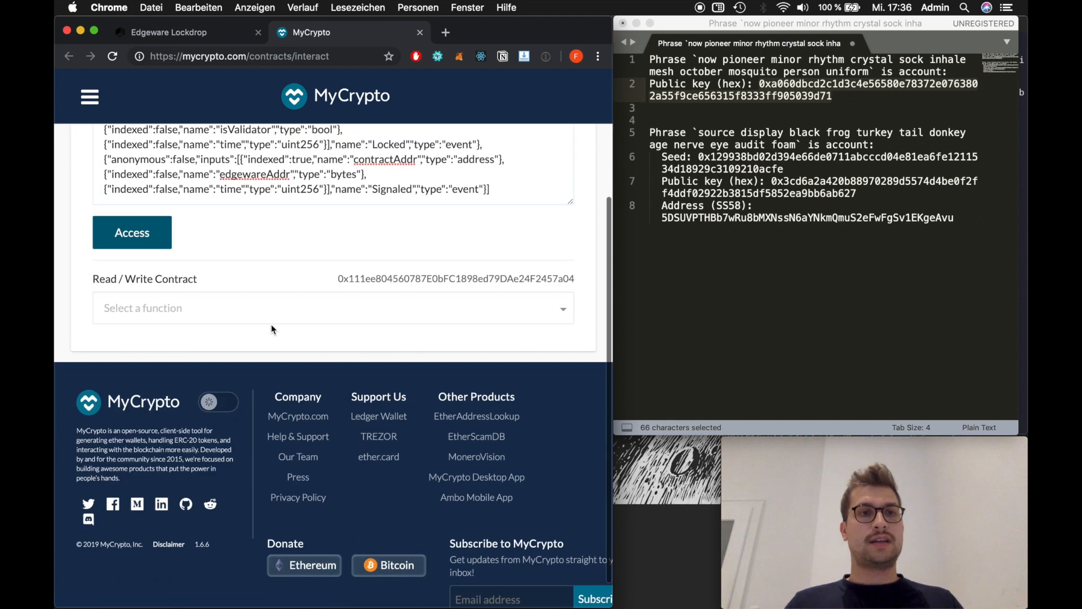
- Select the lock function, then pick the term value 1 and edgewareAddr key from the instructions
click(332, 307)
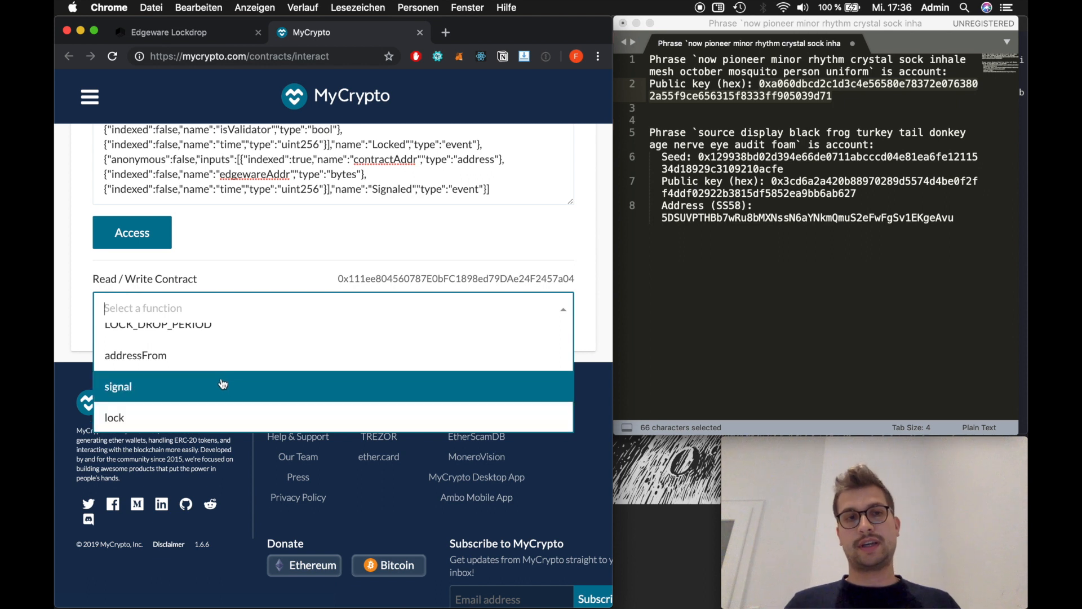
click(114, 417)
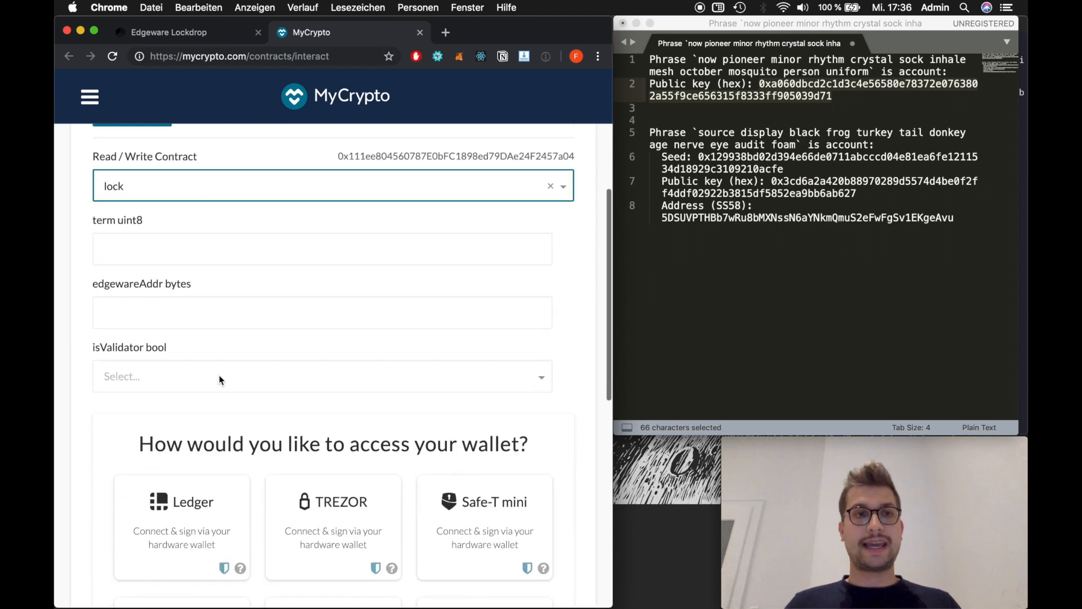
click(169, 32)
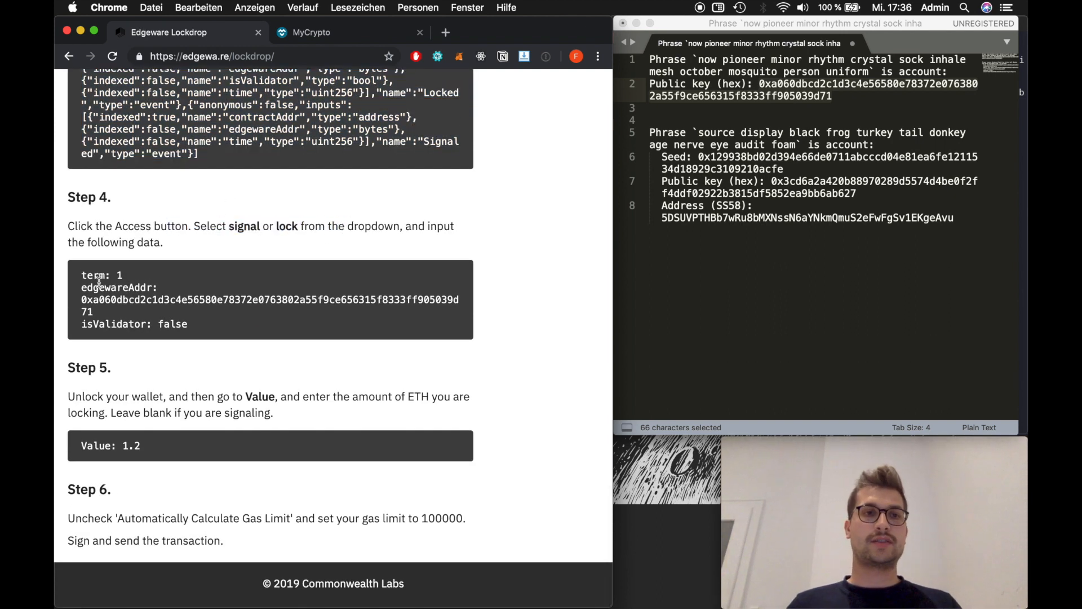
double_click(118, 275)
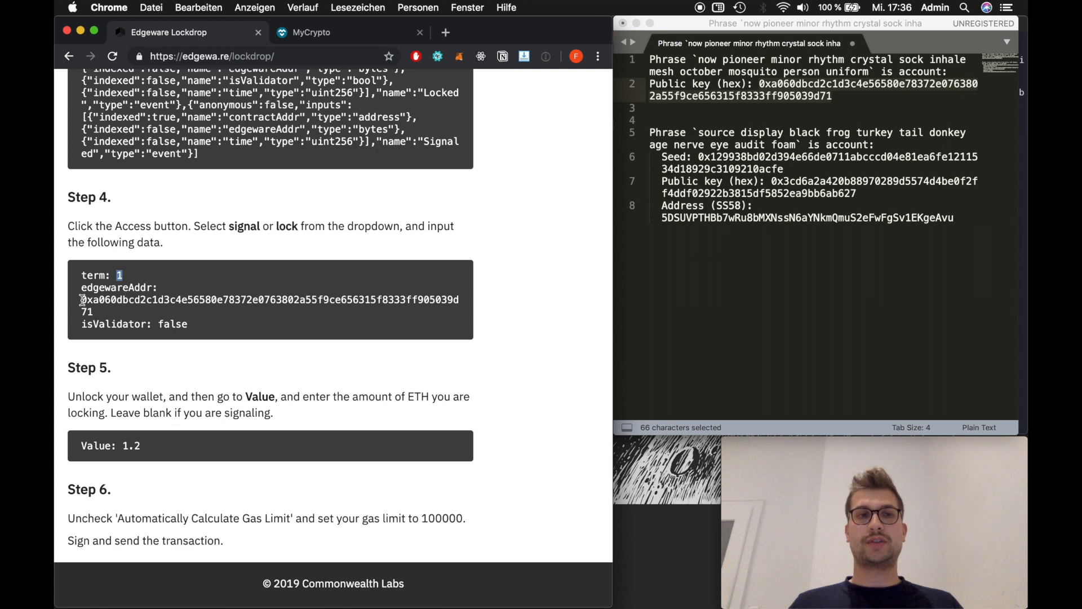
drag(81, 300, 91, 311)
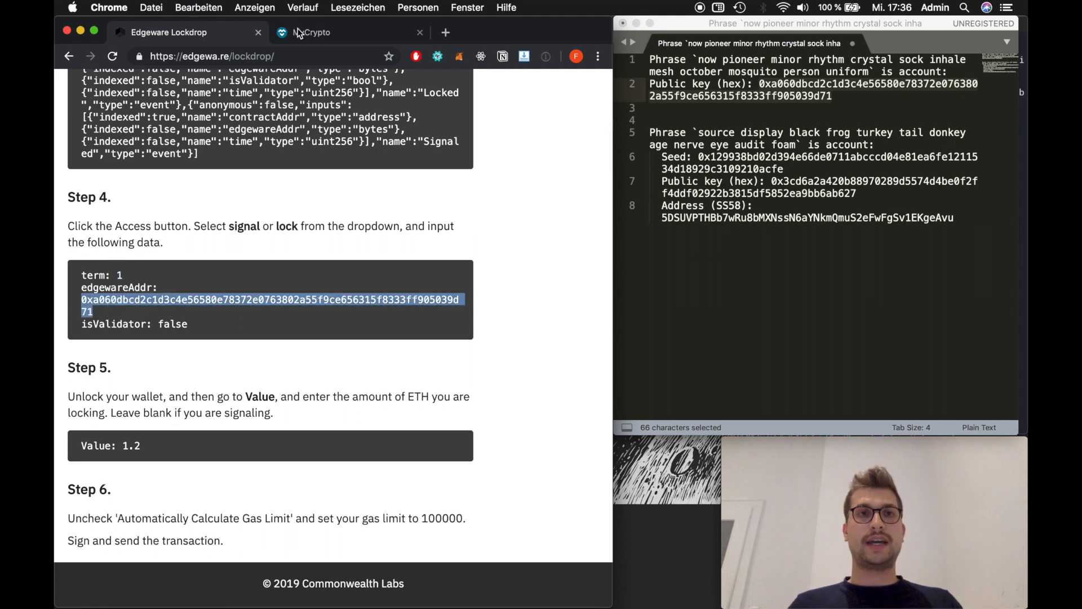
- Enter the 0xa060…9d71 public key as edgewareAddr and set isValidator to false
click(311, 31)
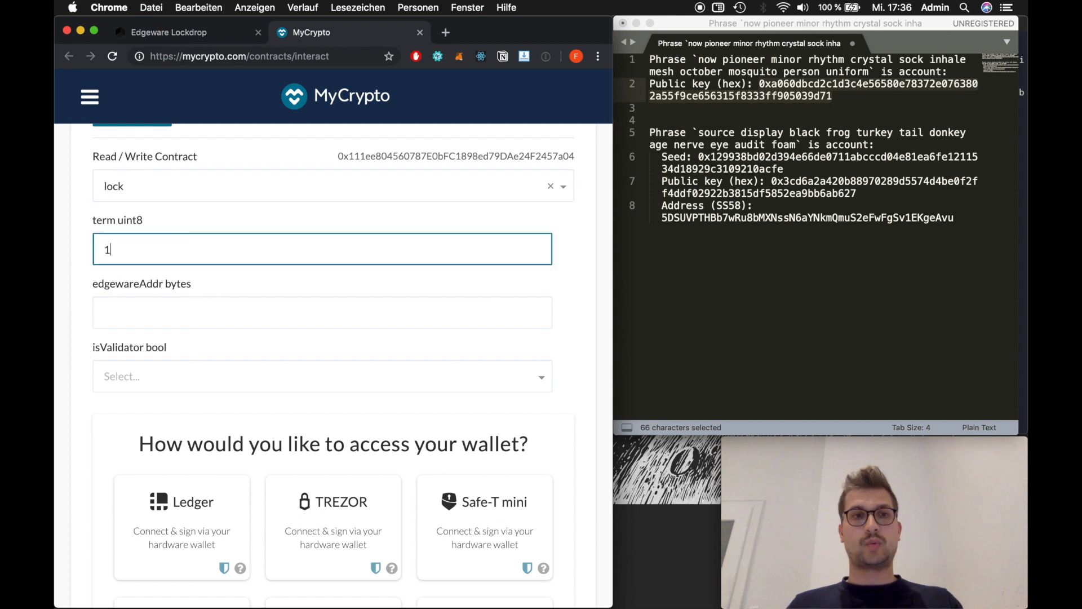
text(0xa060dbcd2c1d3c4e56580e78372e0763802a55f9ce656315f8333ff905039d71)
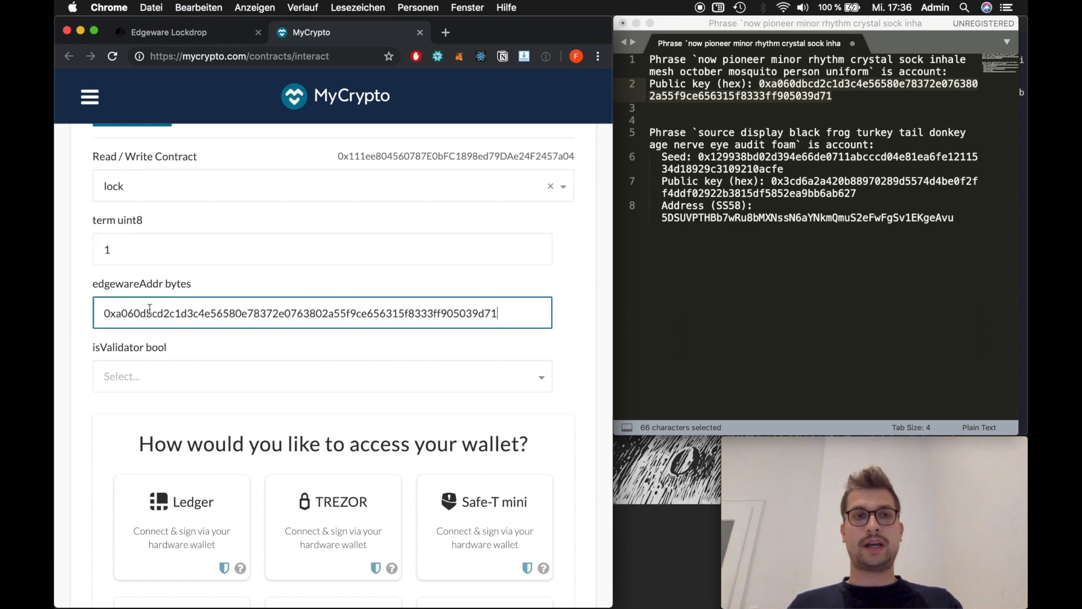
click(321, 376)
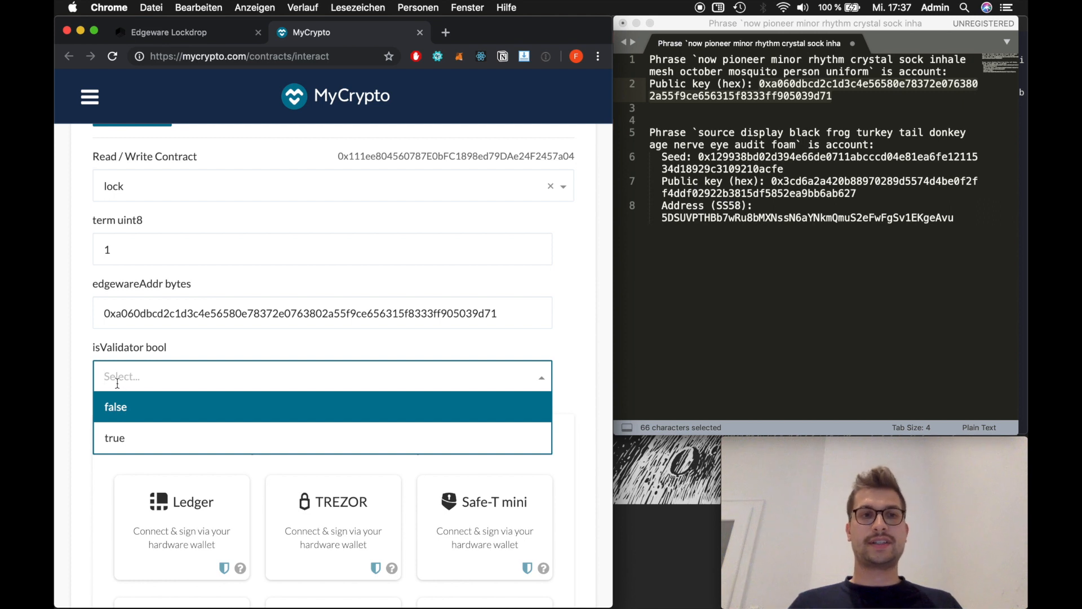
click(115, 407)
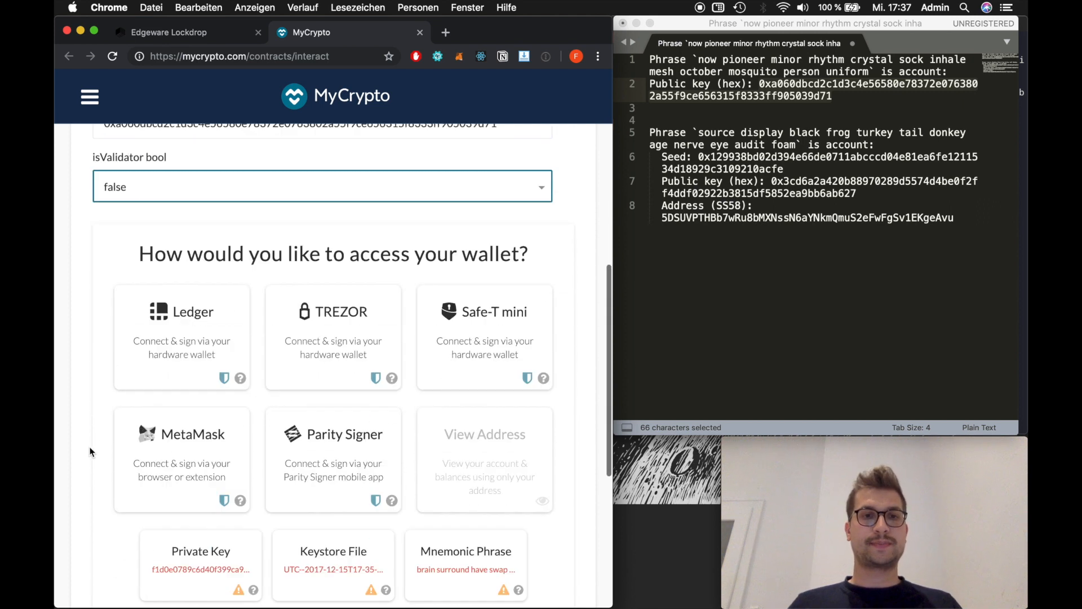
scroll(down, 3)
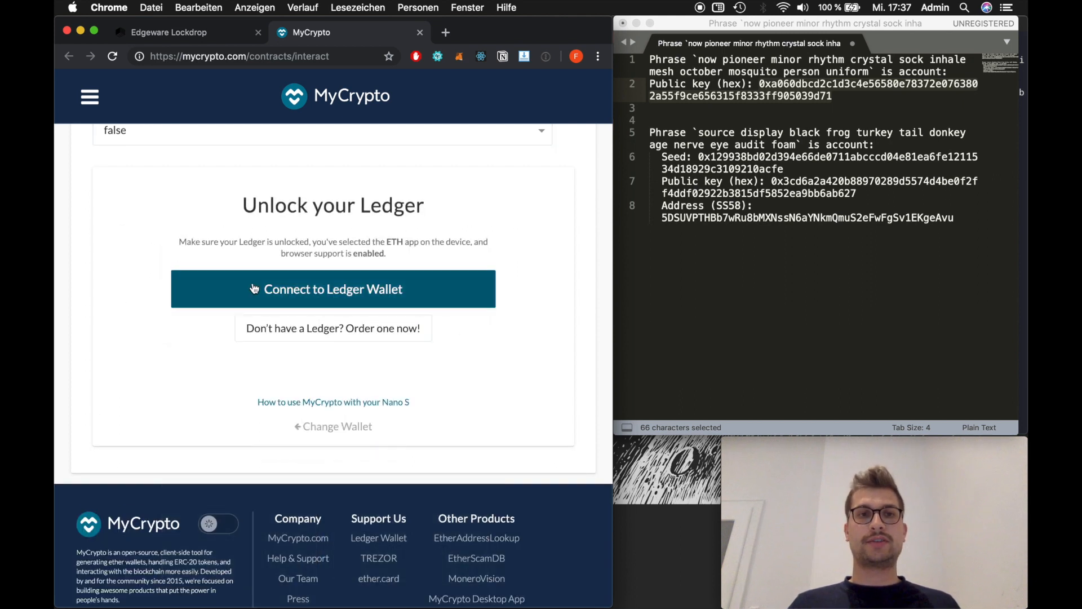
- Connect the Ledger and unlock its first address holding 1.4956 ETH
click(332, 288)
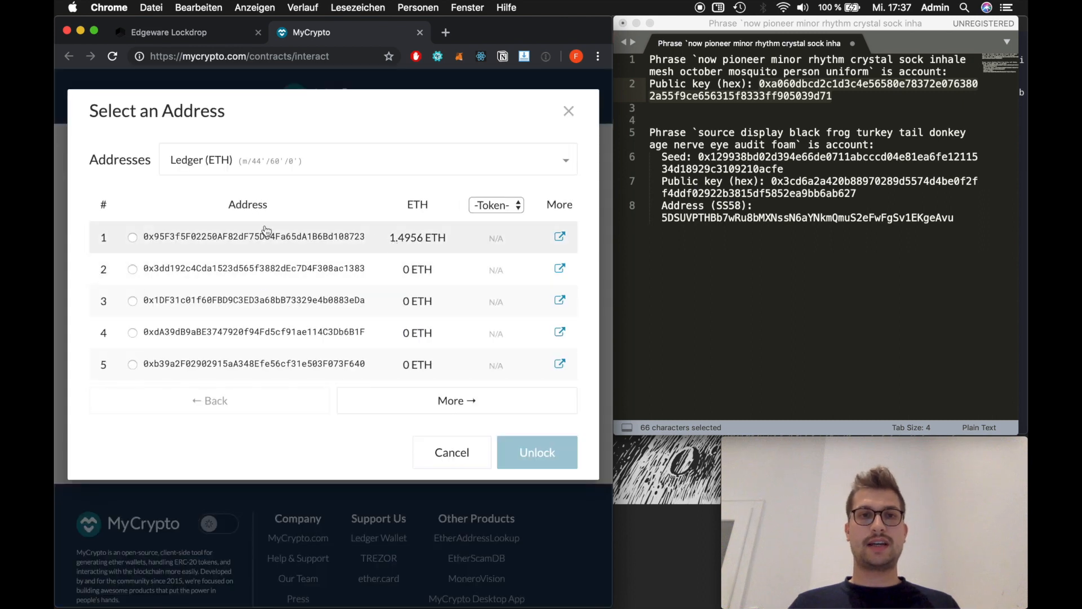
click(133, 237)
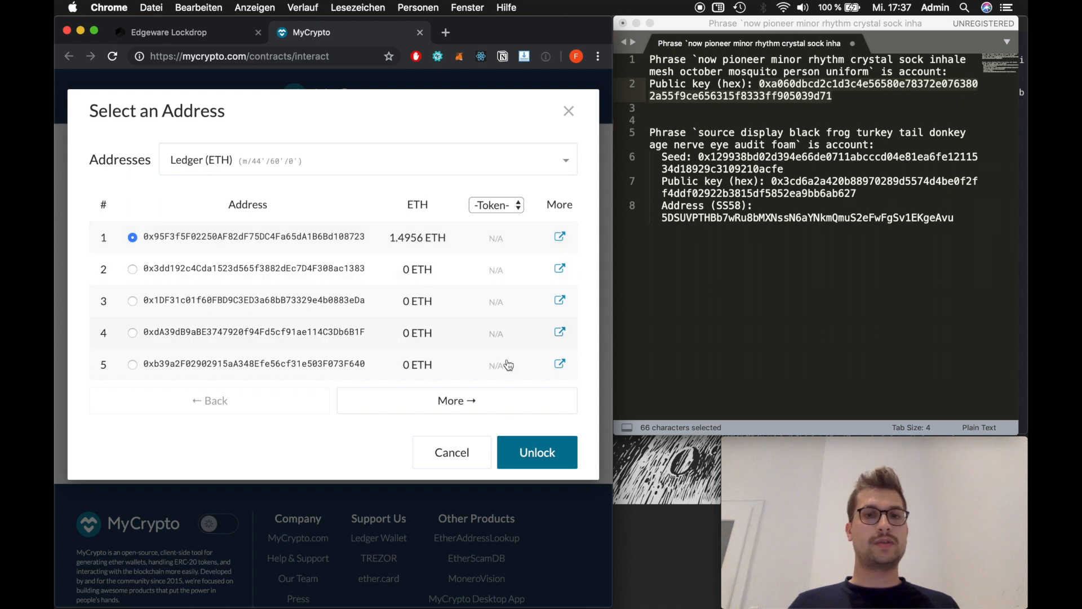
click(537, 453)
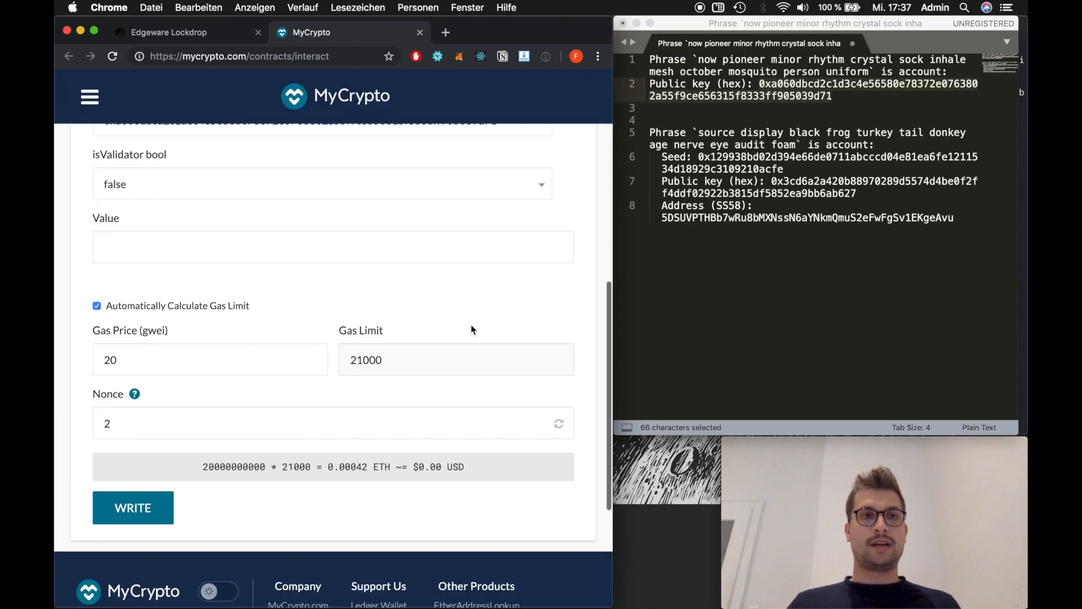
- Set the lock call's Value to 1.2 ETH and check the lockdrop guide
click(169, 31)
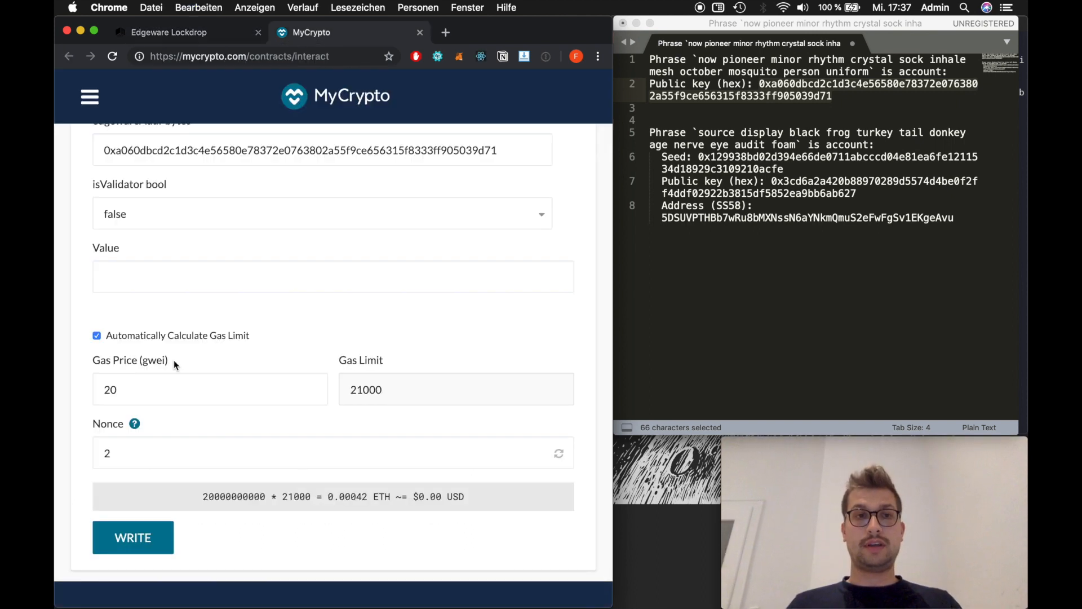
text(1.2)
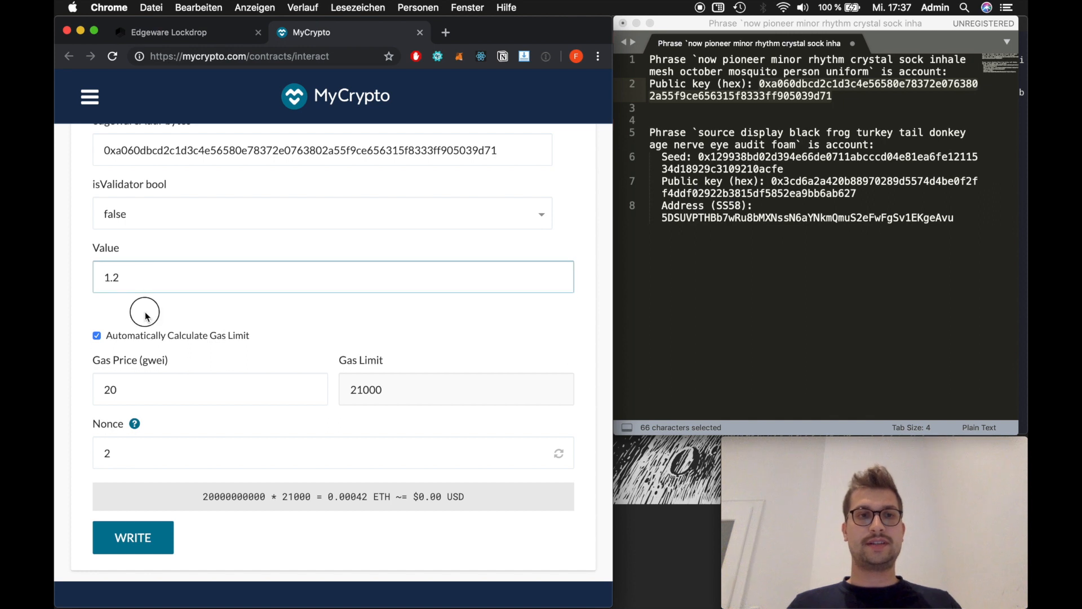
click(170, 32)
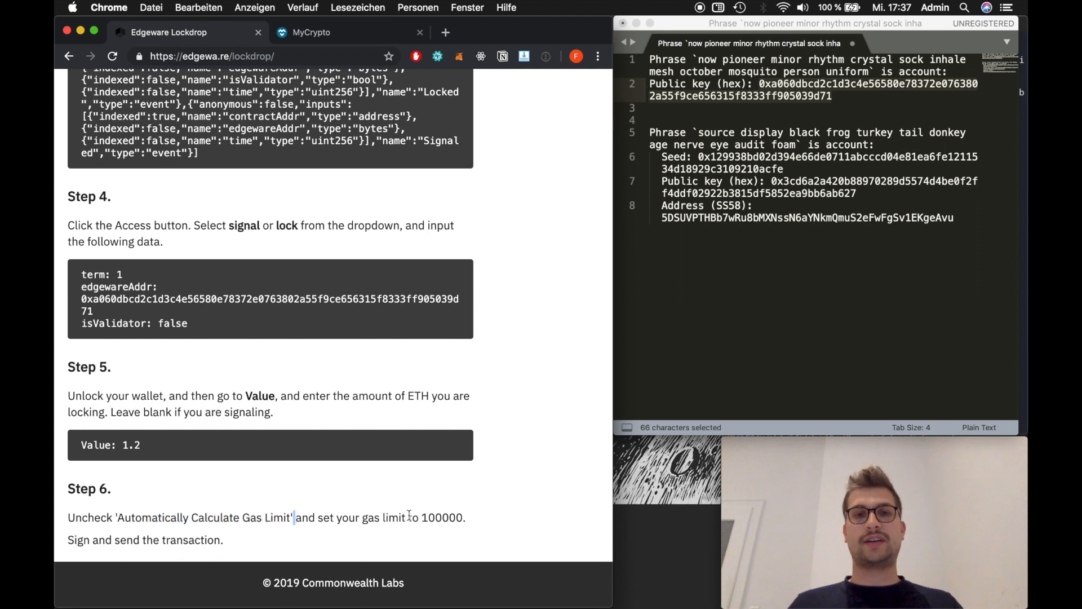
mouse_move(366, 185)
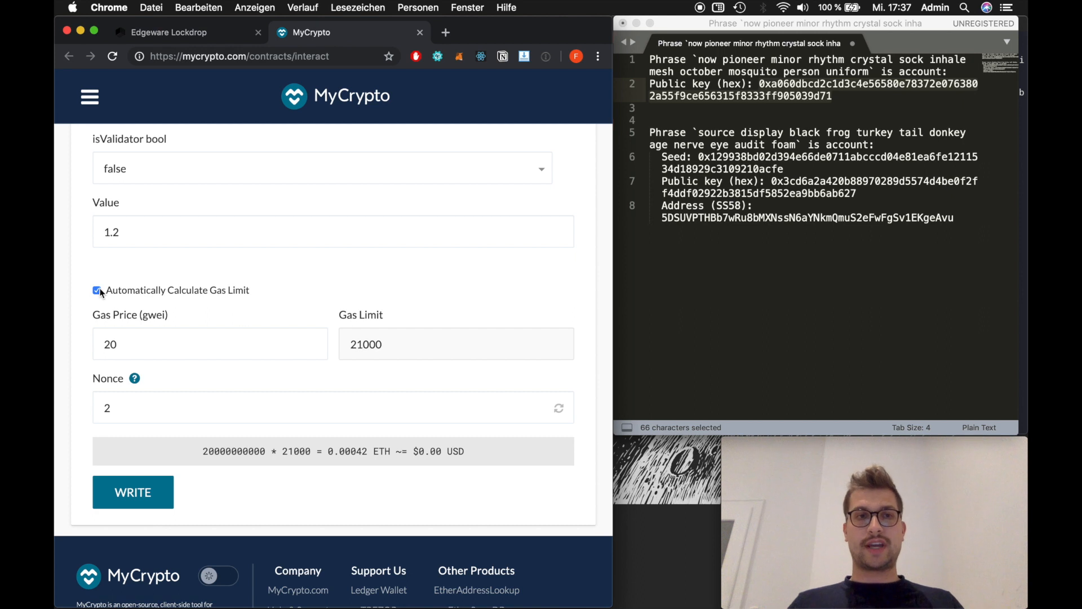
- Disable automatic gas calculation and set the gas limit to 150000
click(97, 290)
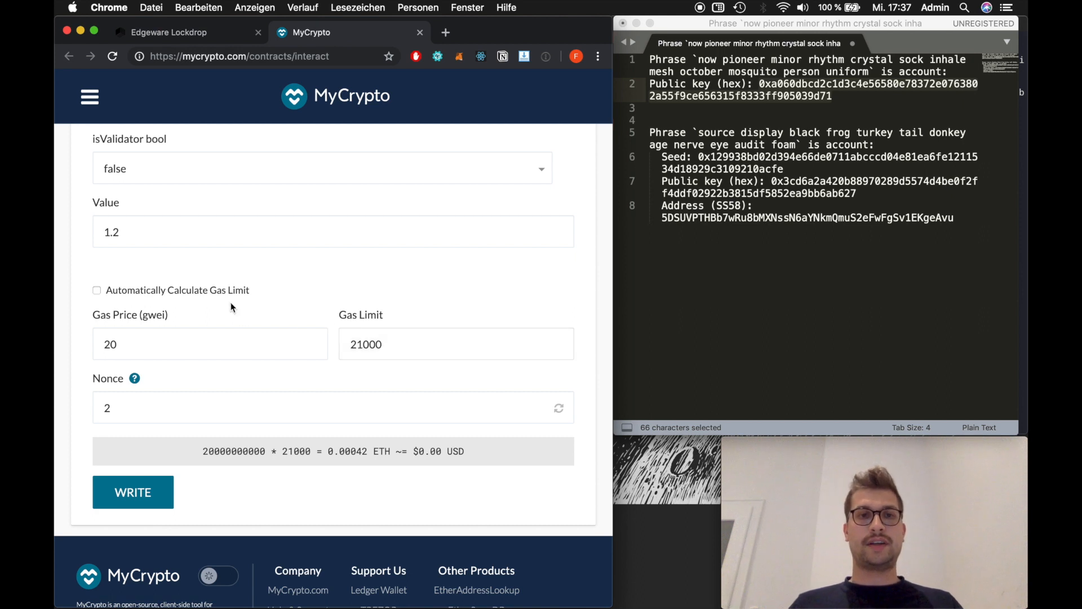
click(455, 344)
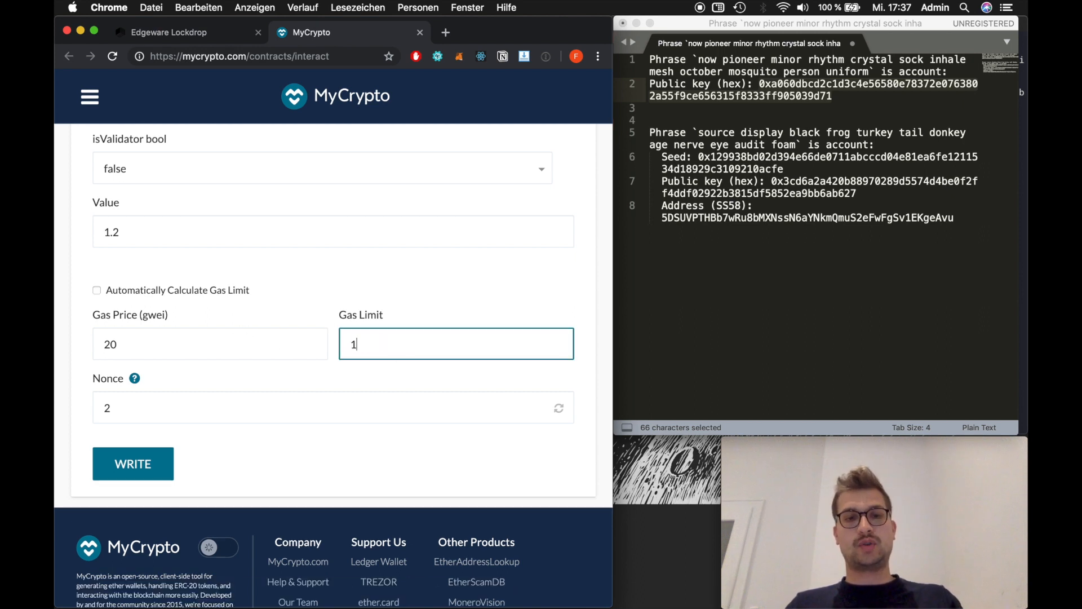
text(50000)
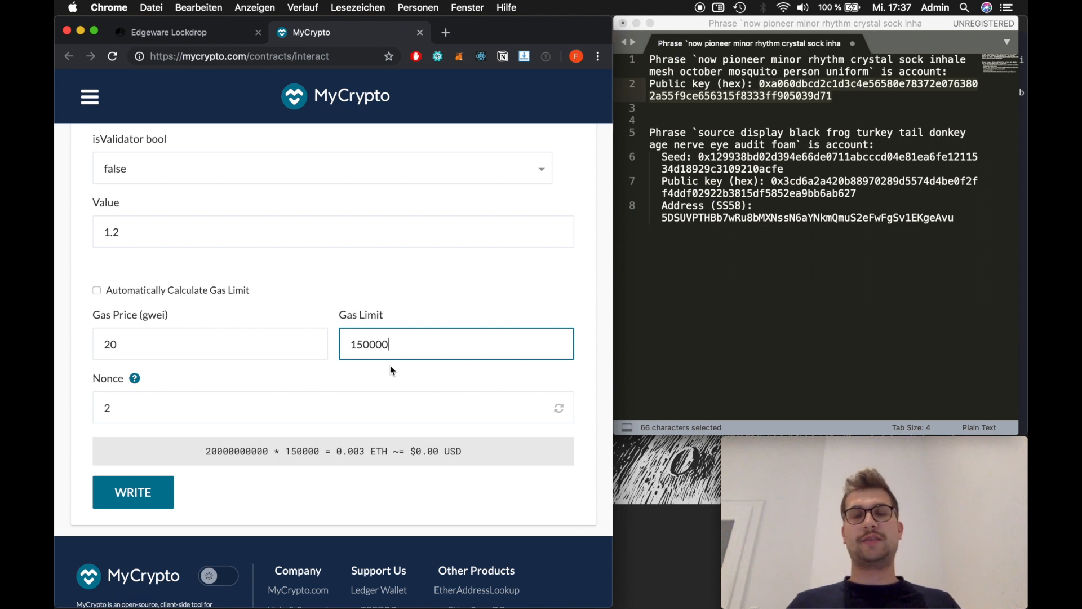
mouse_move(389, 371)
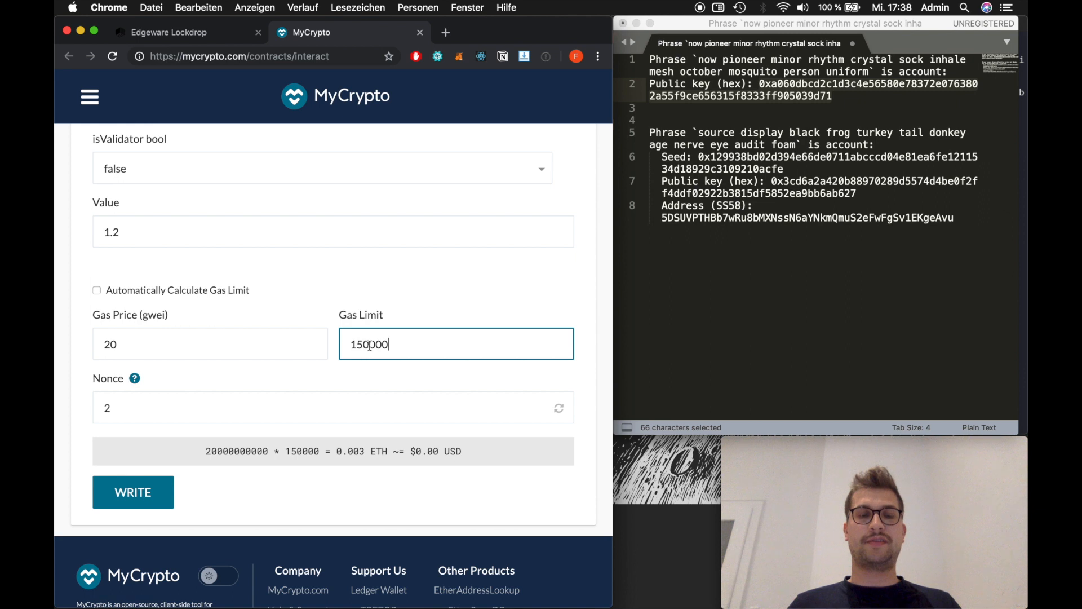
scroll(down, 3)
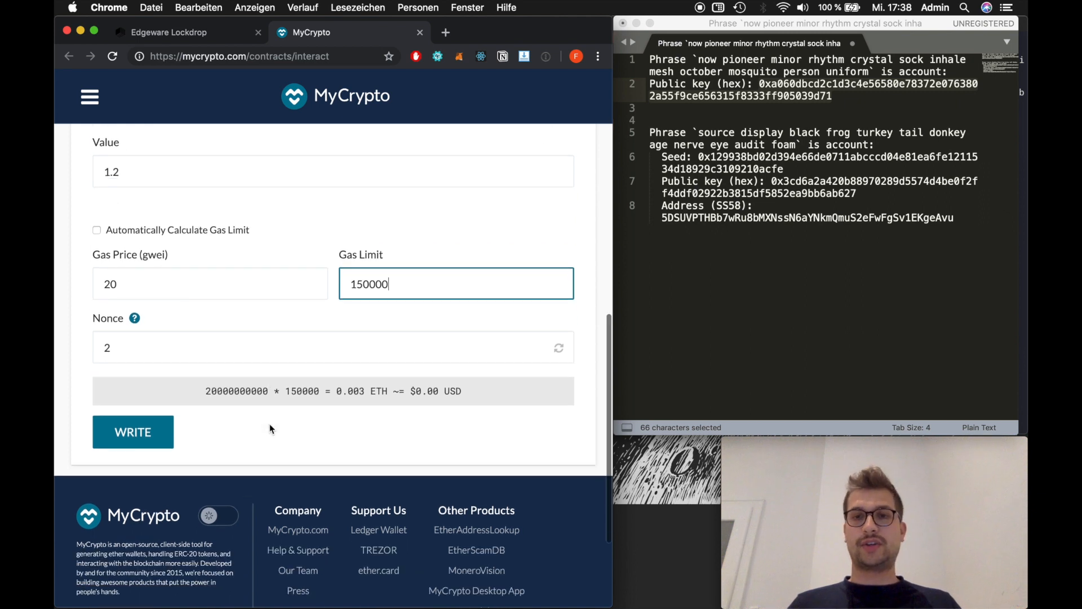
- Write the lock call, sign it on the Ledger and send the signed transaction for confirmation
click(133, 432)
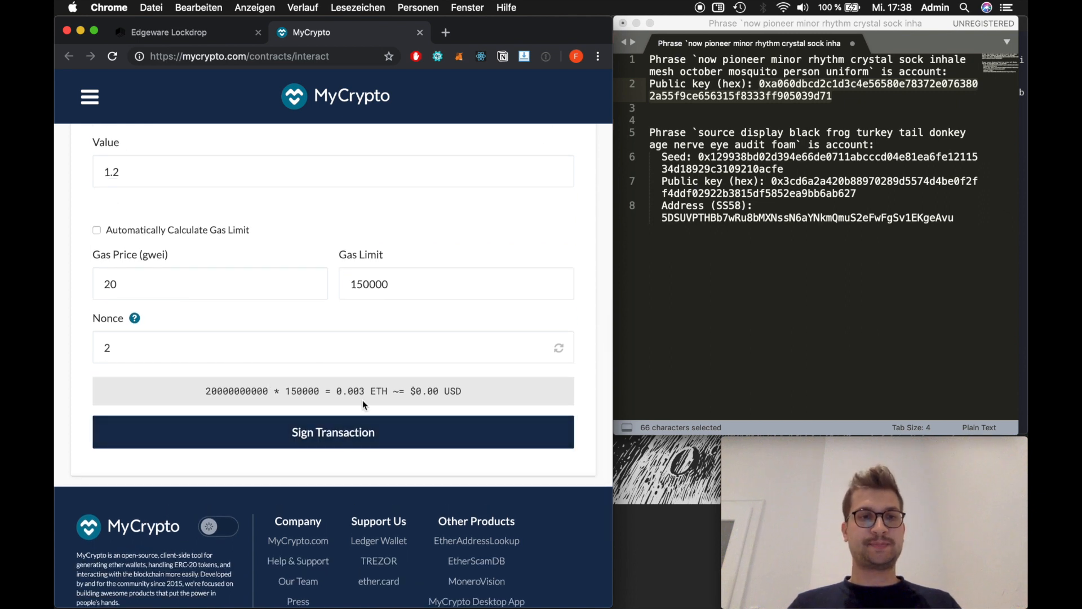
scroll(down, 3)
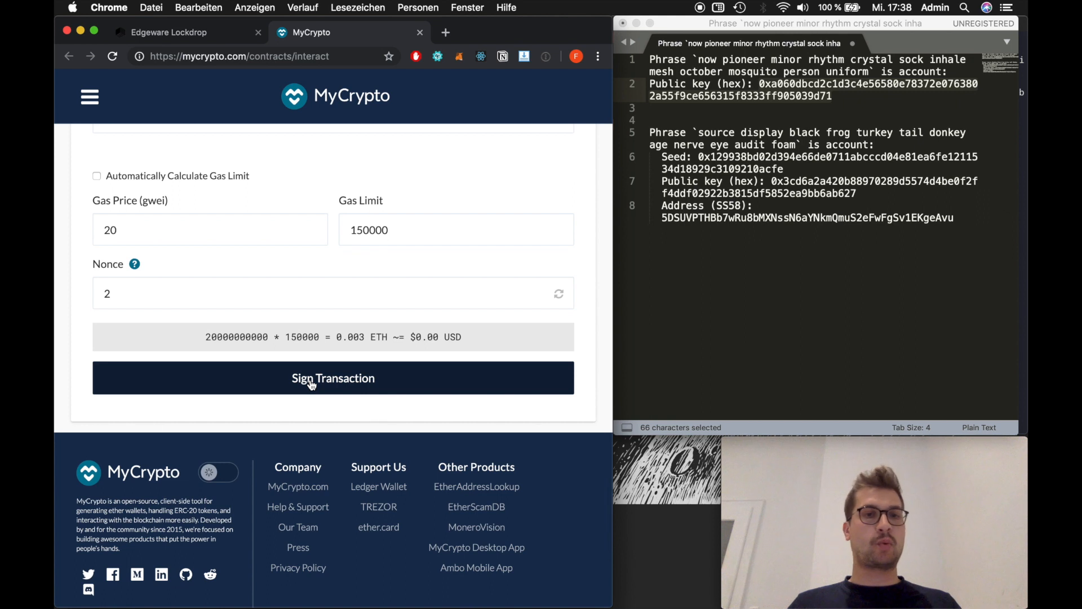
click(333, 378)
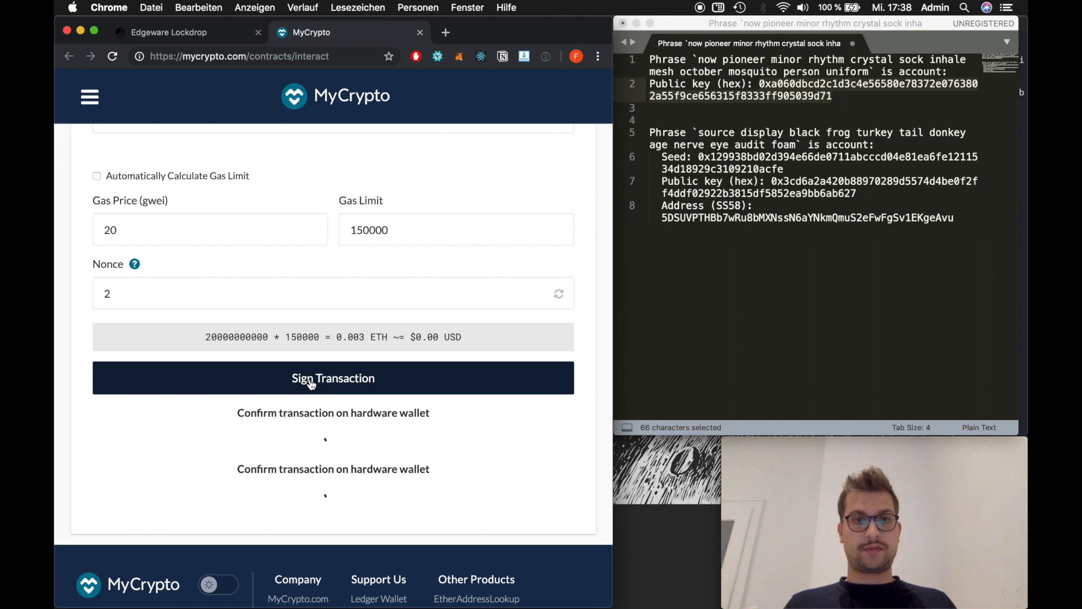
click(332, 377)
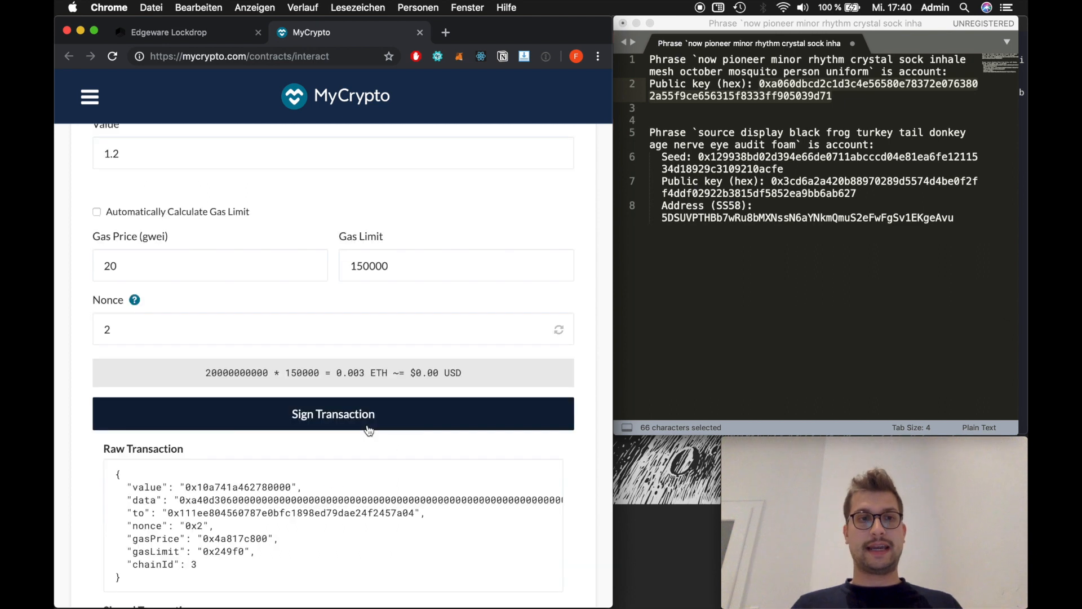
click(332, 414)
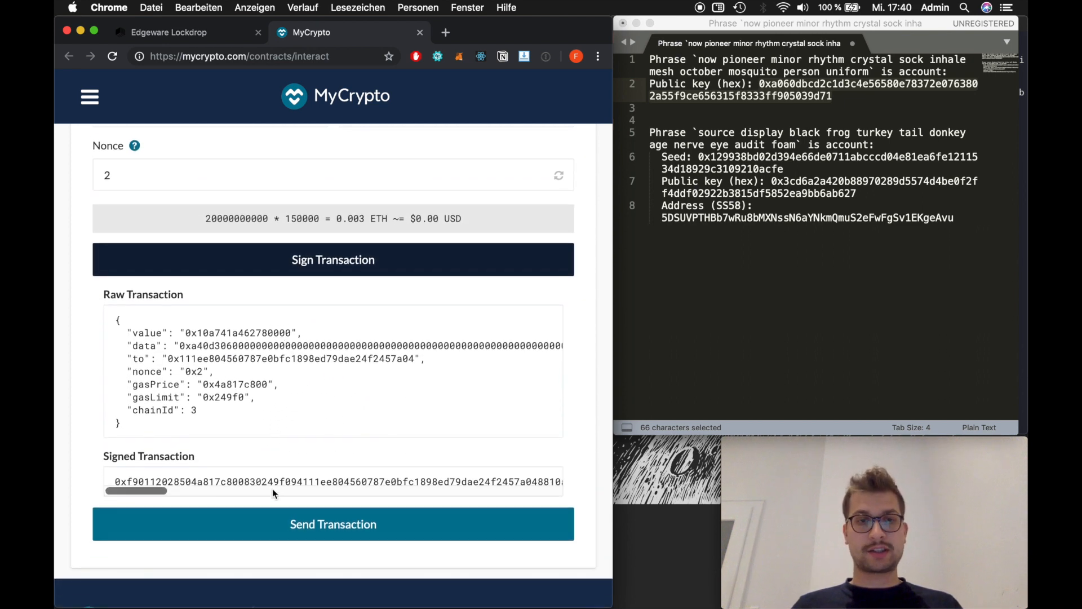
click(331, 525)
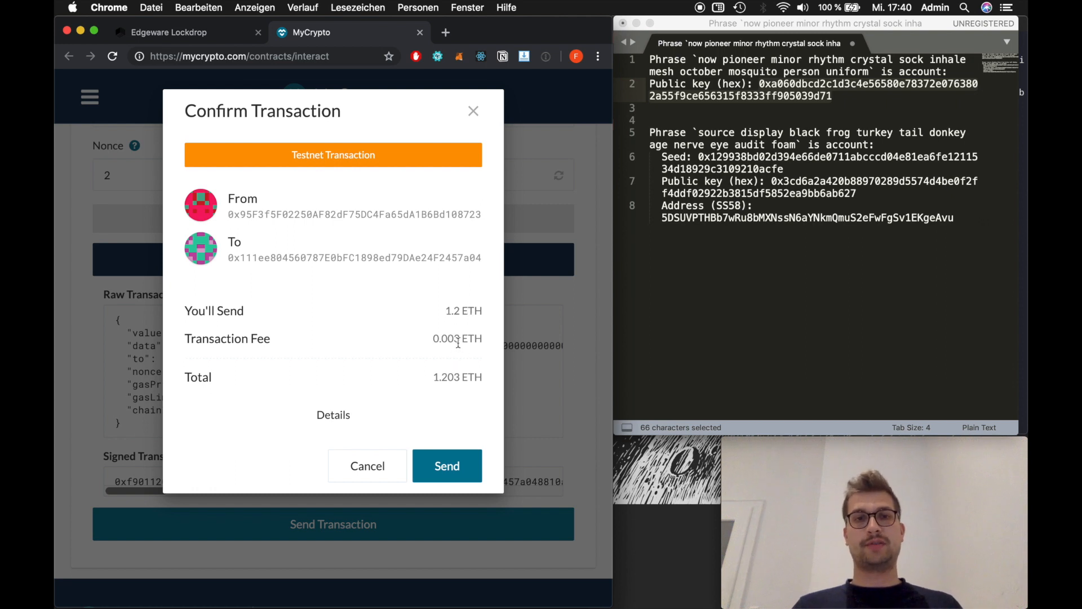
mouse_move(461, 374)
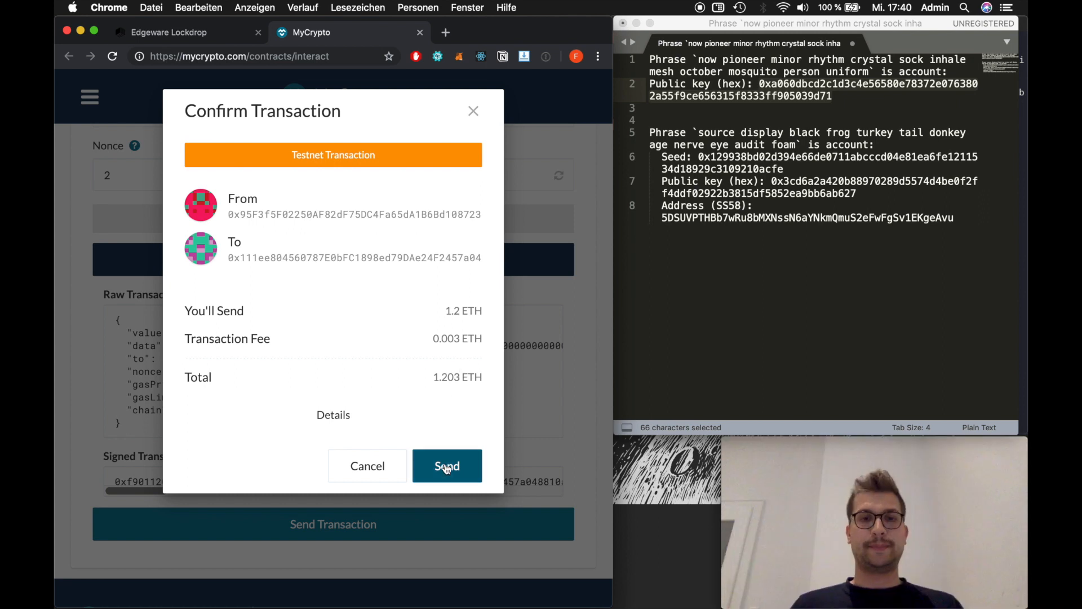
- Confirm sending the 1.2 ETH lock transaction to the contract
click(446, 465)
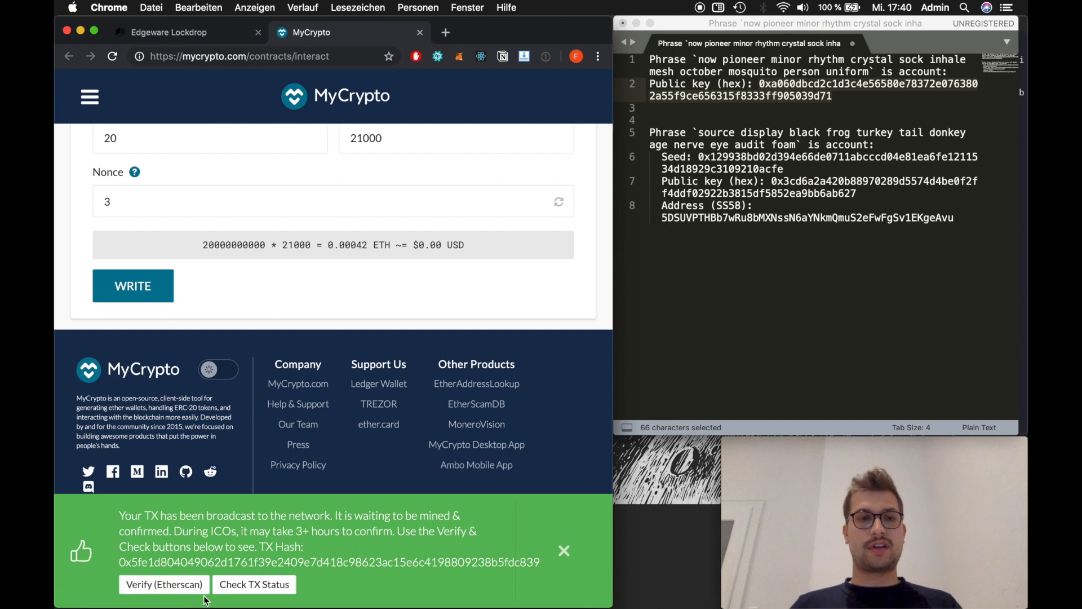
- Verify the transaction on Etherscan, reviewing its Success status, 1.2 Ether value and gas details
click(162, 584)
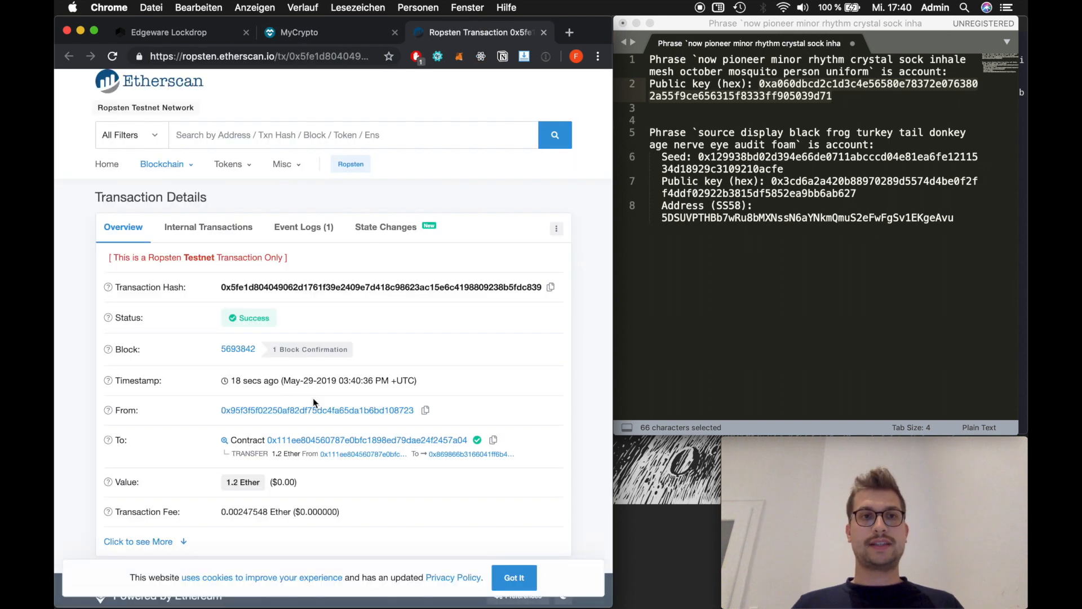
scroll(down, 3)
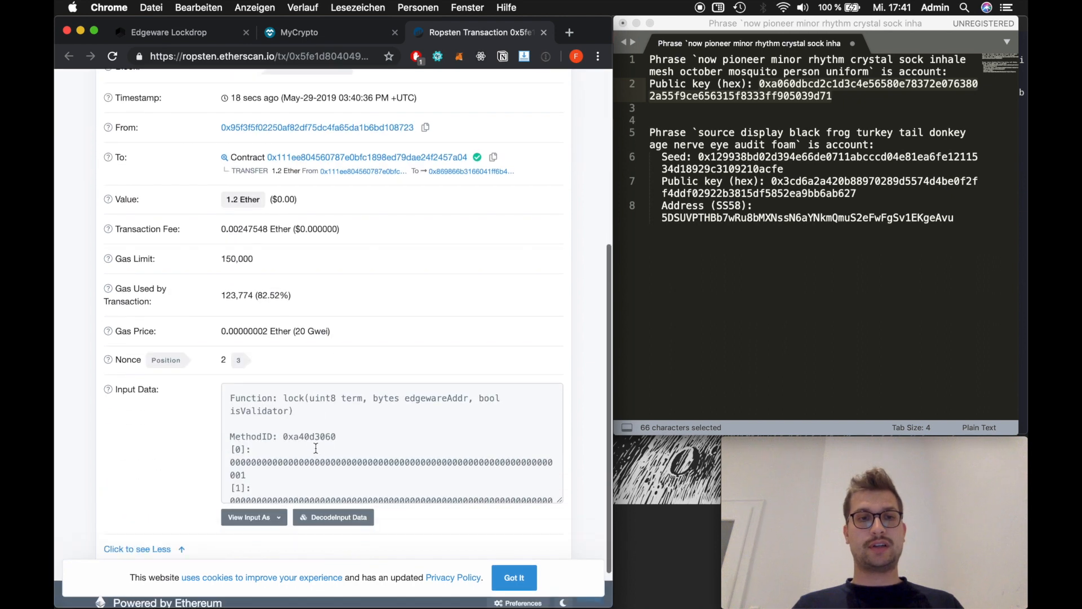
scroll(down, 3)
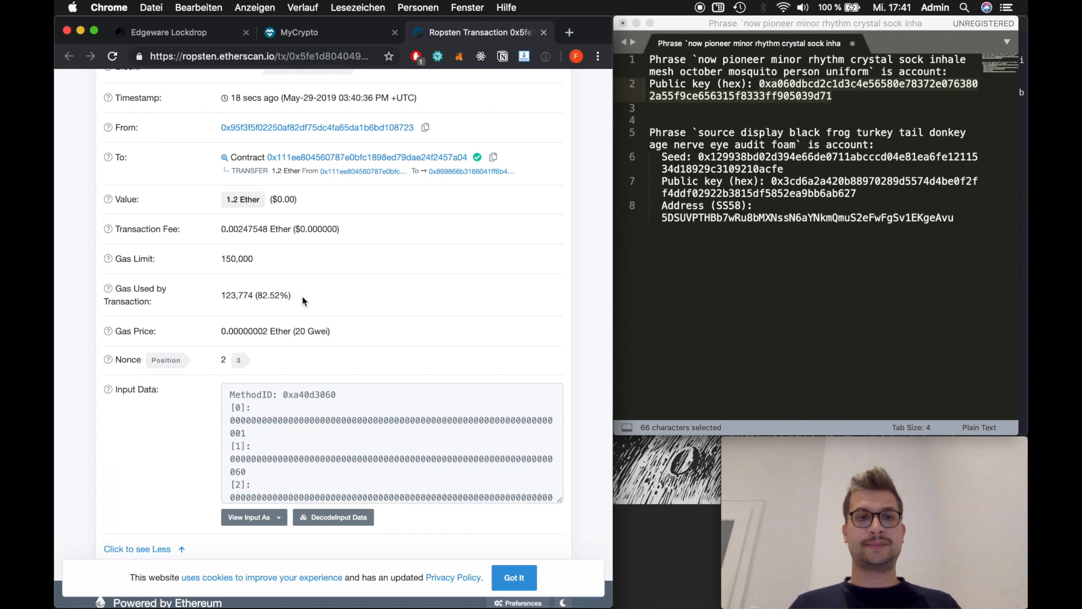
- Return to the Edgeware Lockdrop page showing the 1.2 ETH lock options
click(169, 32)
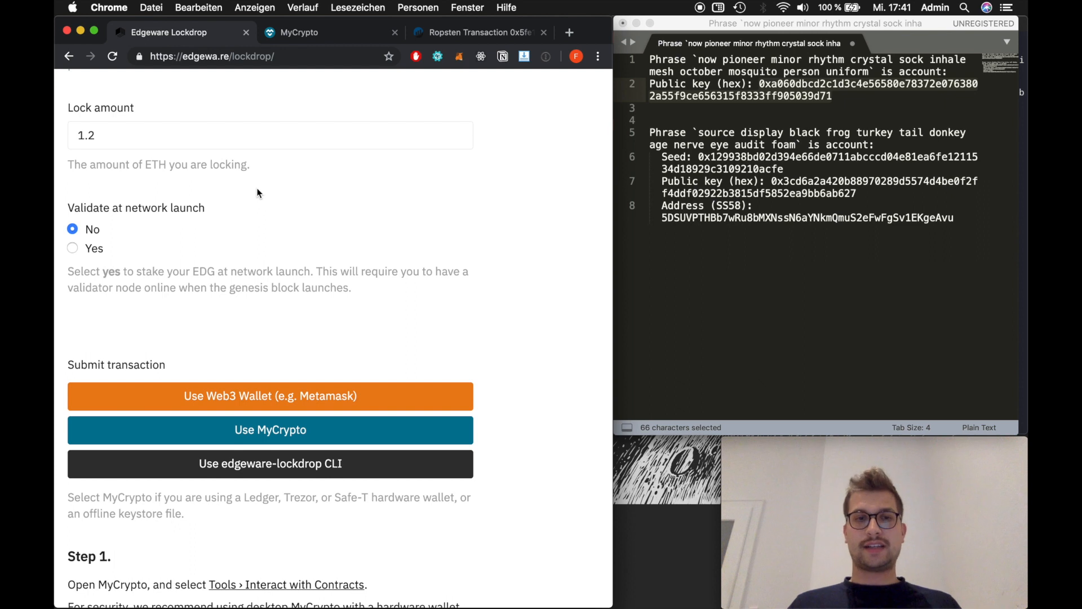
scroll(down, 3)
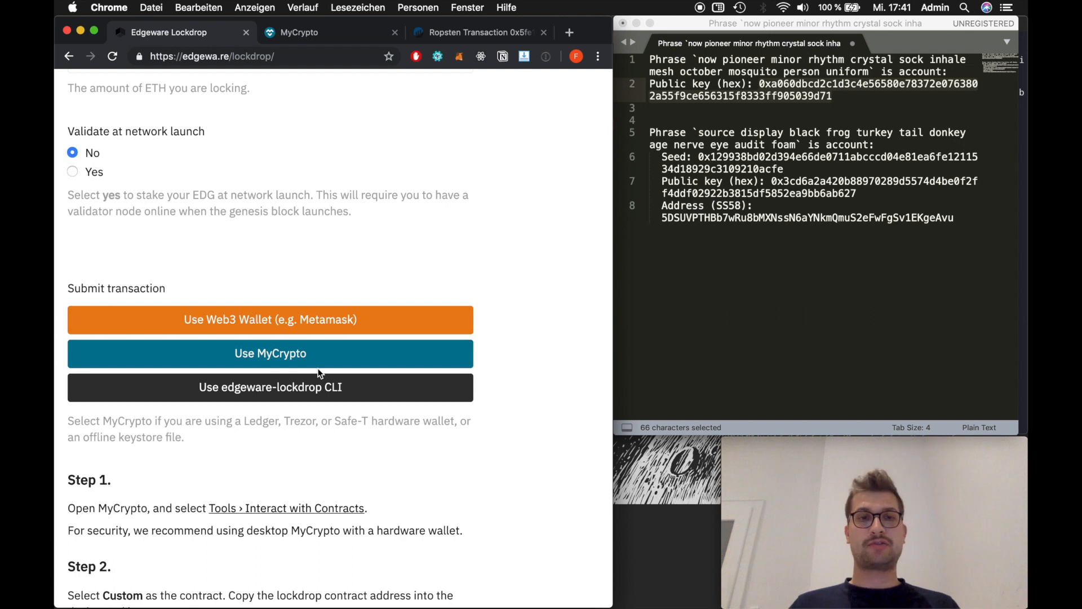
mouse_move(539, 351)
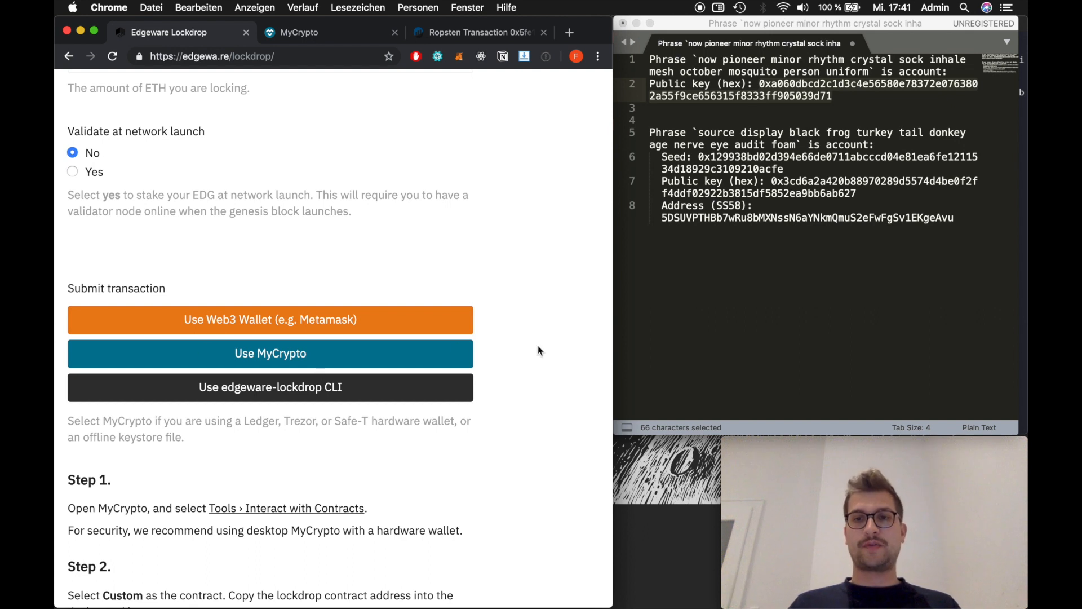